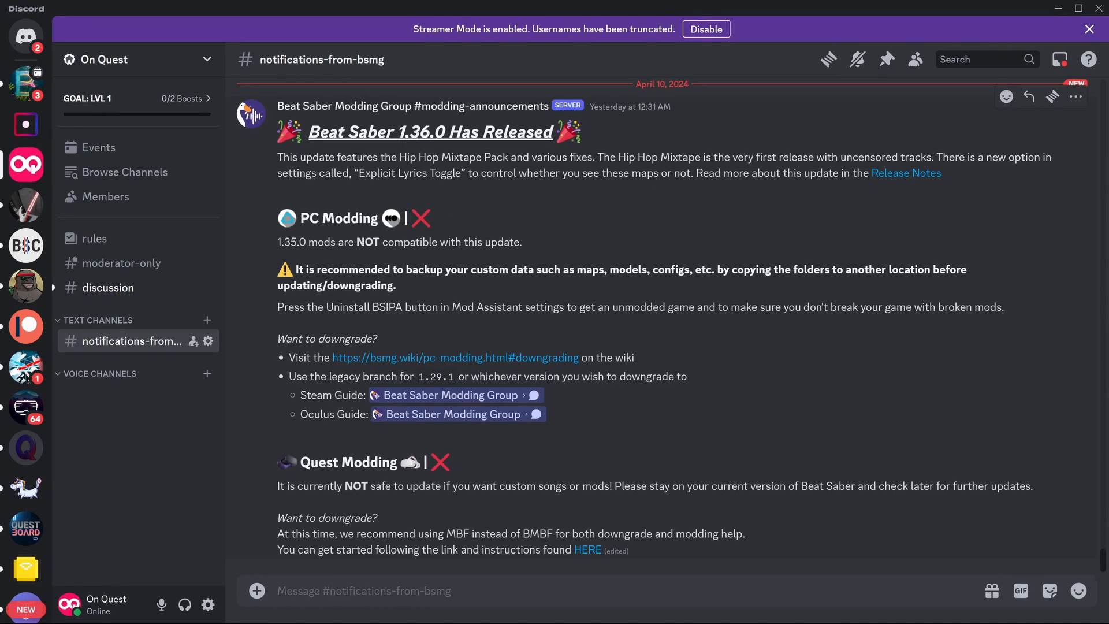
pyautogui.moveTo(579, 201)
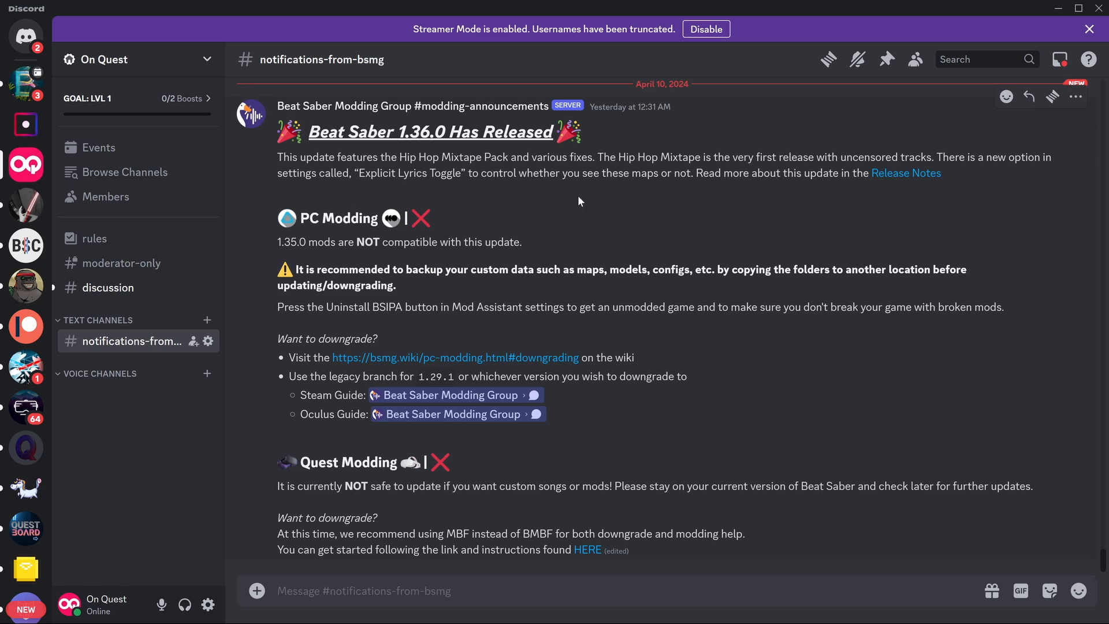
pyautogui.moveTo(310, 257)
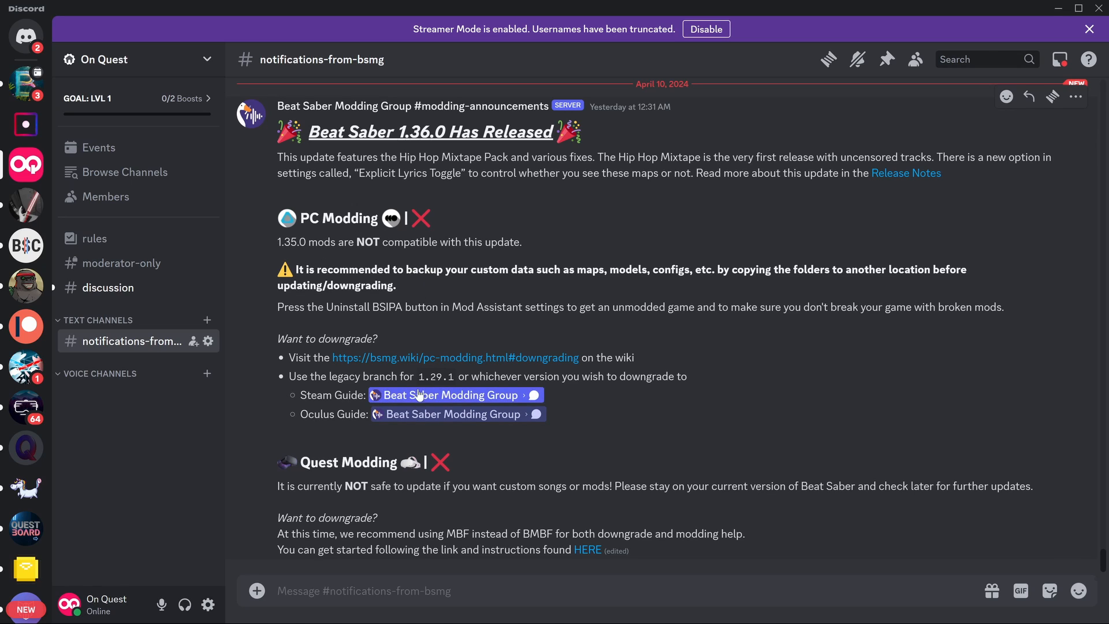
pyautogui.moveTo(601, 508)
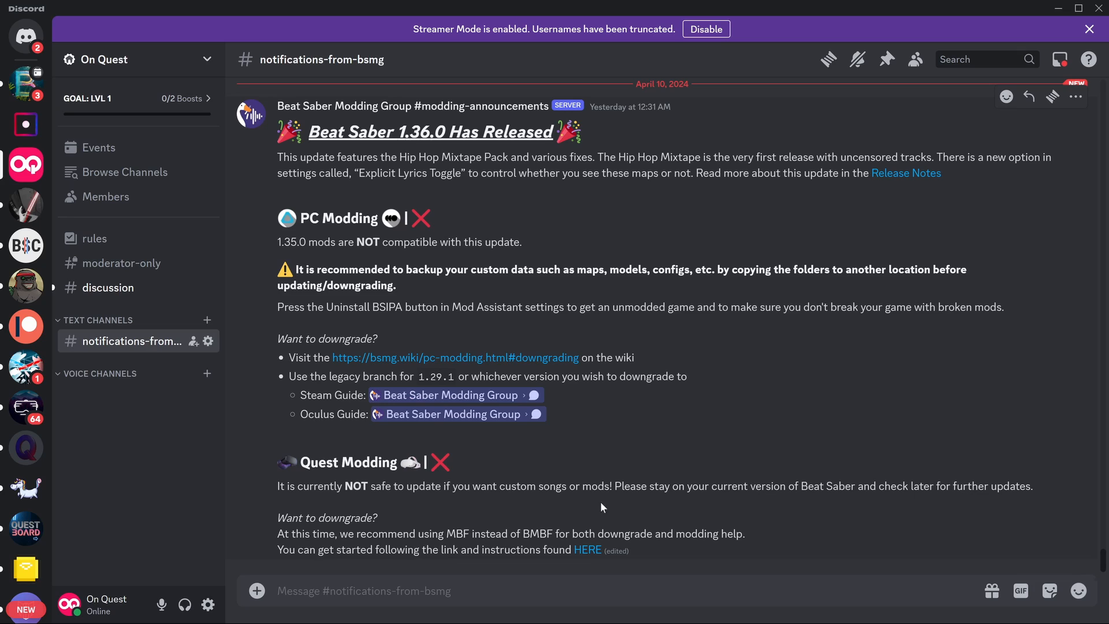
pyautogui.moveTo(468, 508)
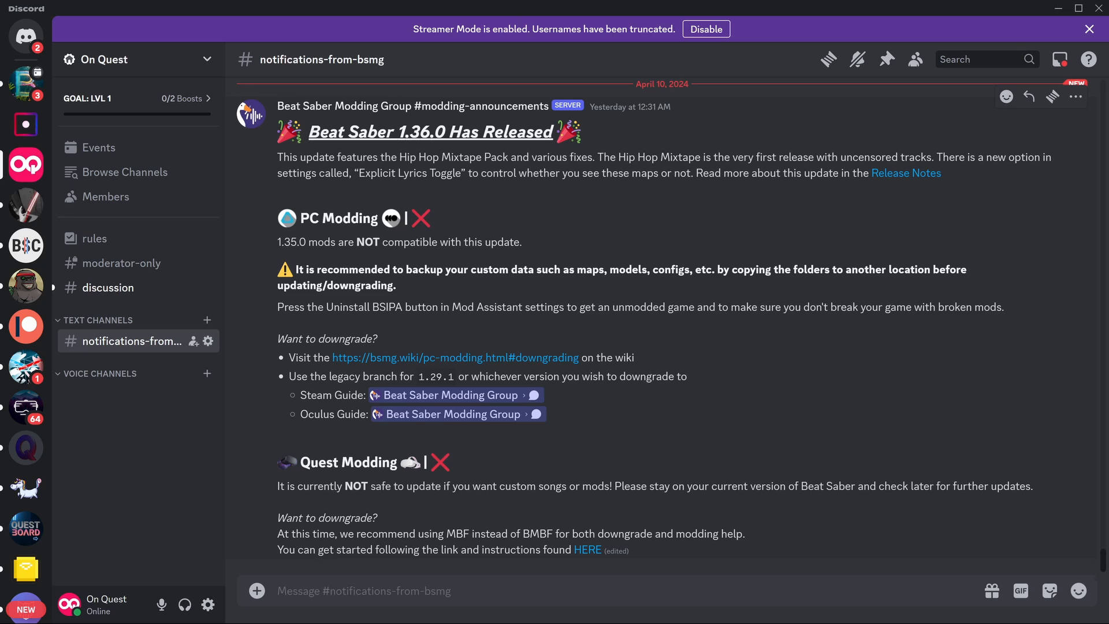
pyautogui.moveTo(587, 550)
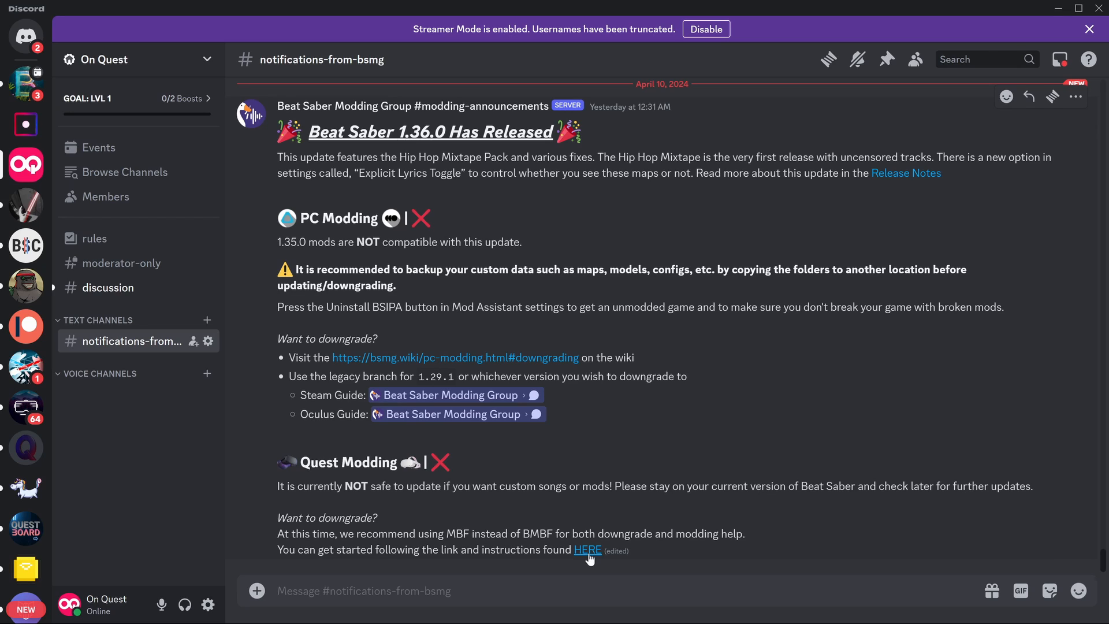
pyautogui.moveTo(759, 516)
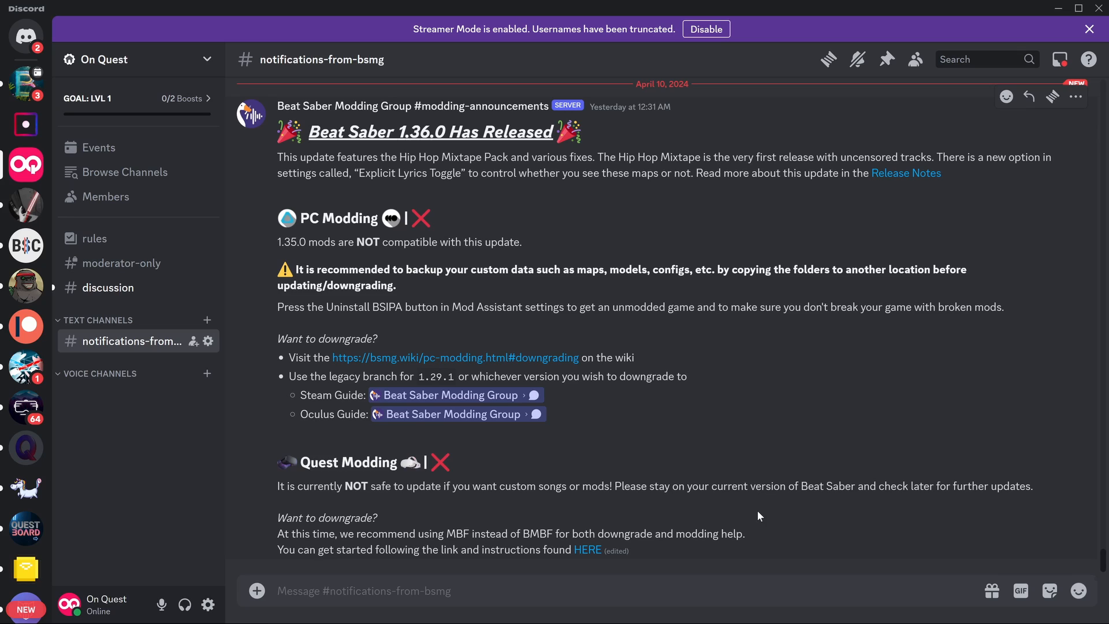
pyautogui.moveTo(709, 513)
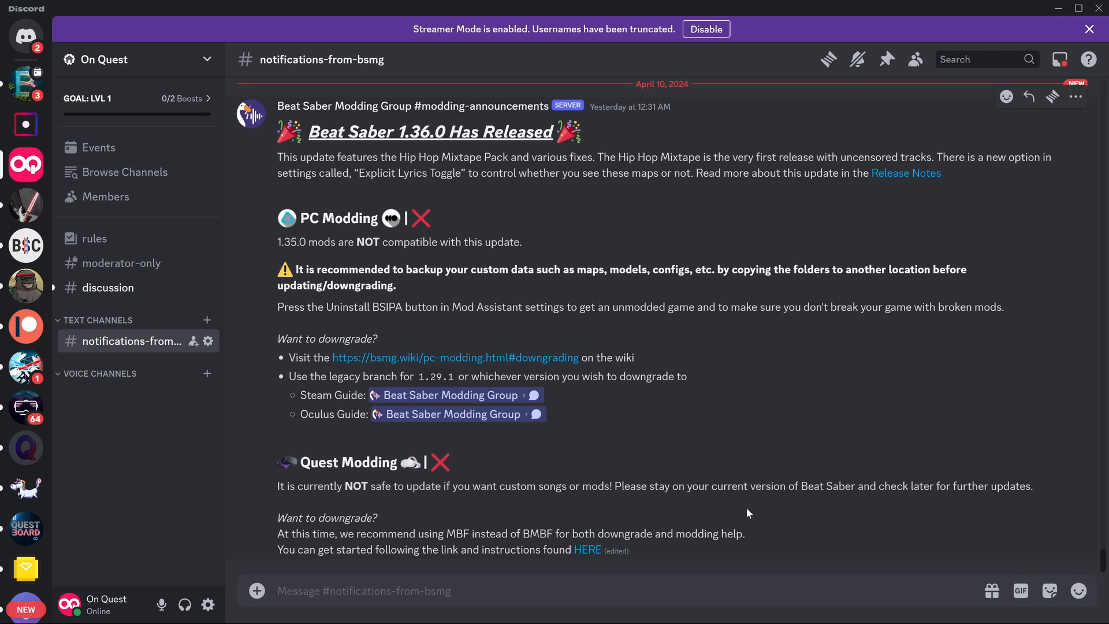
pyautogui.moveTo(732, 499)
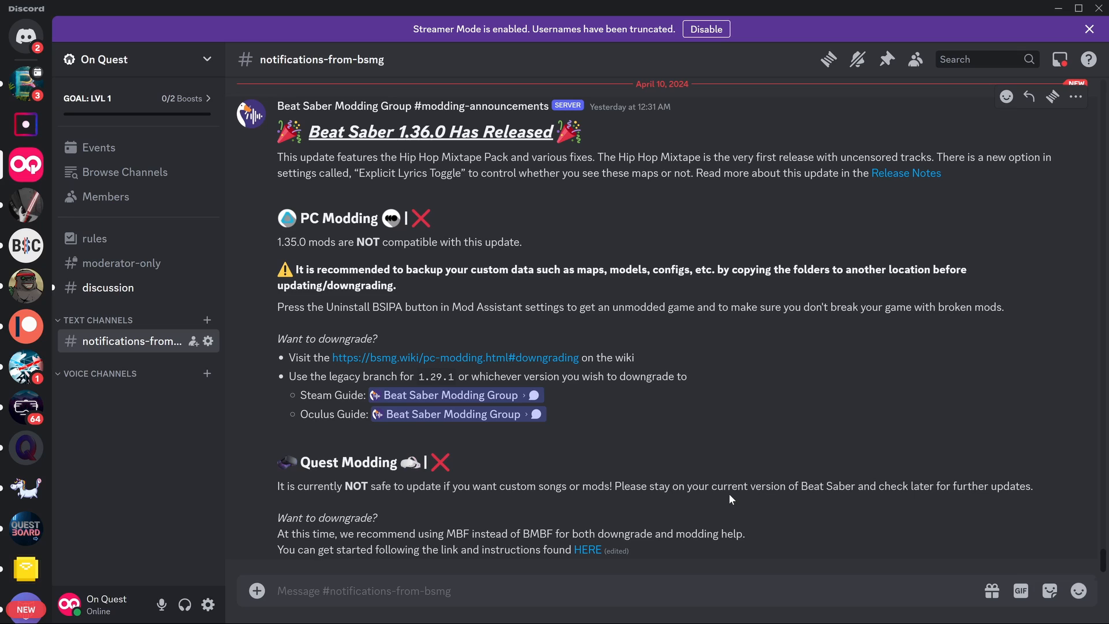
pyautogui.moveTo(690, 503)
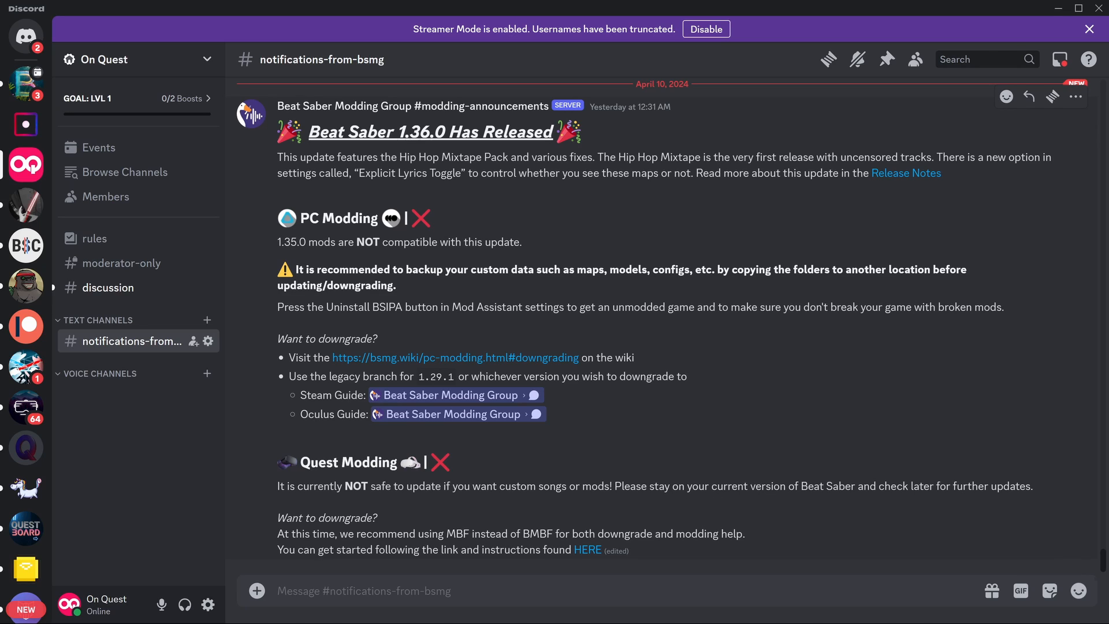
pyautogui.moveTo(726, 523)
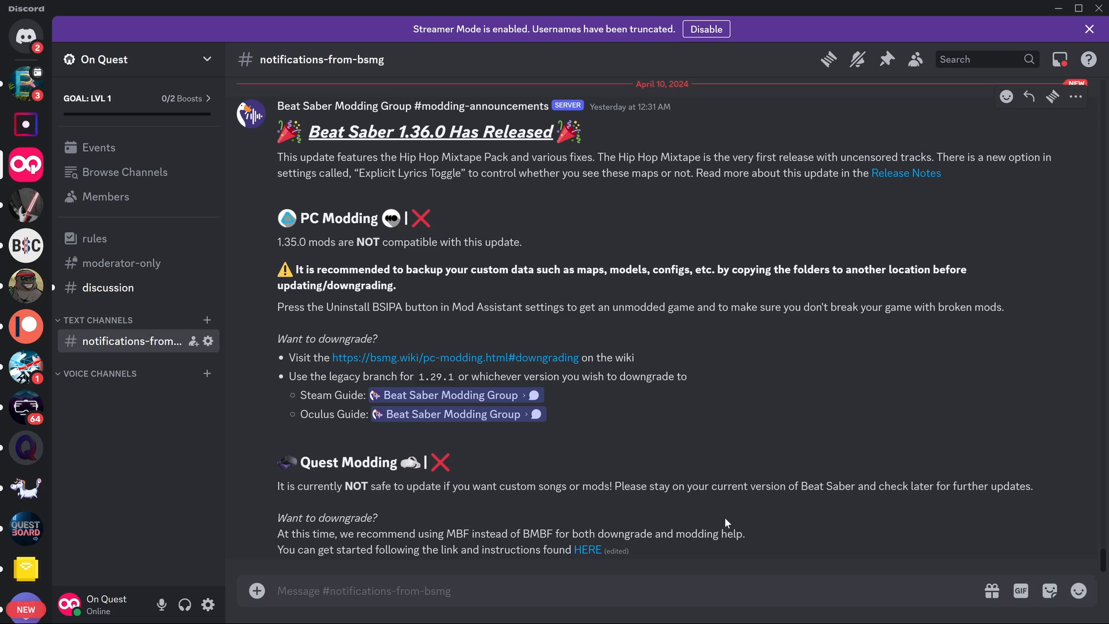
pyautogui.moveTo(724, 526)
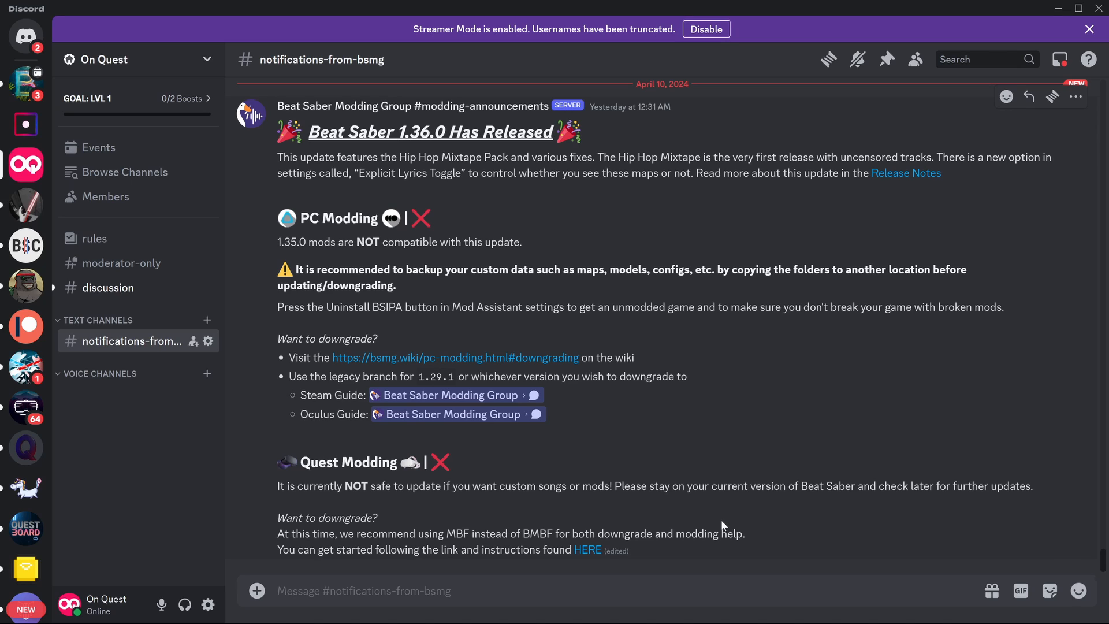
pyautogui.moveTo(587, 550)
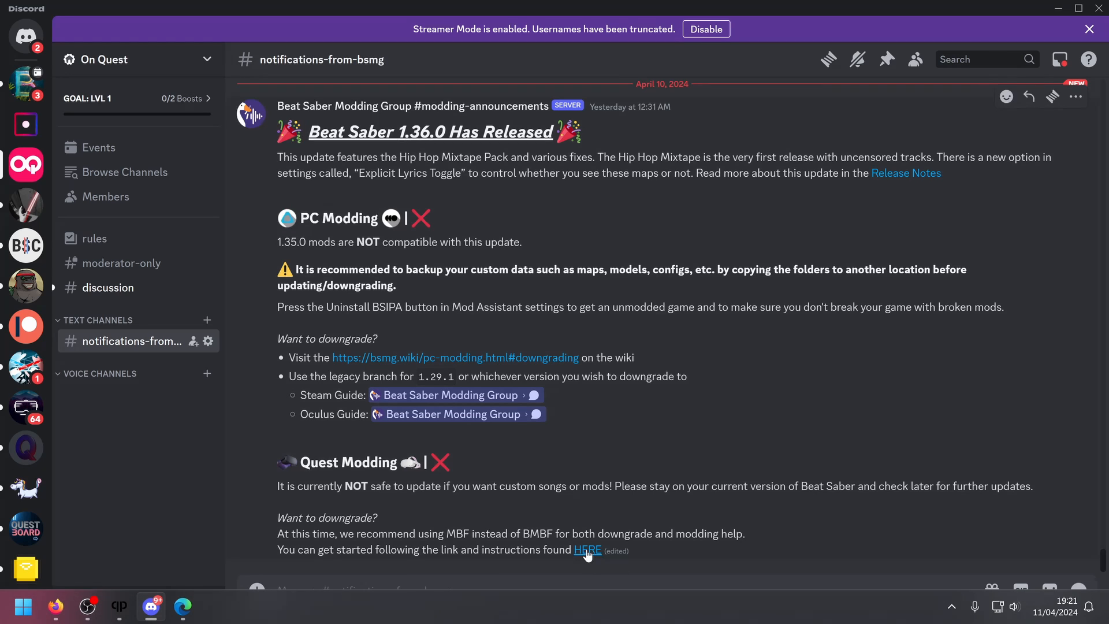
# Follow the Quest modding HERE link from Discord to the ModsBeforeFriday site in Firefox.
pyautogui.click(587, 550)
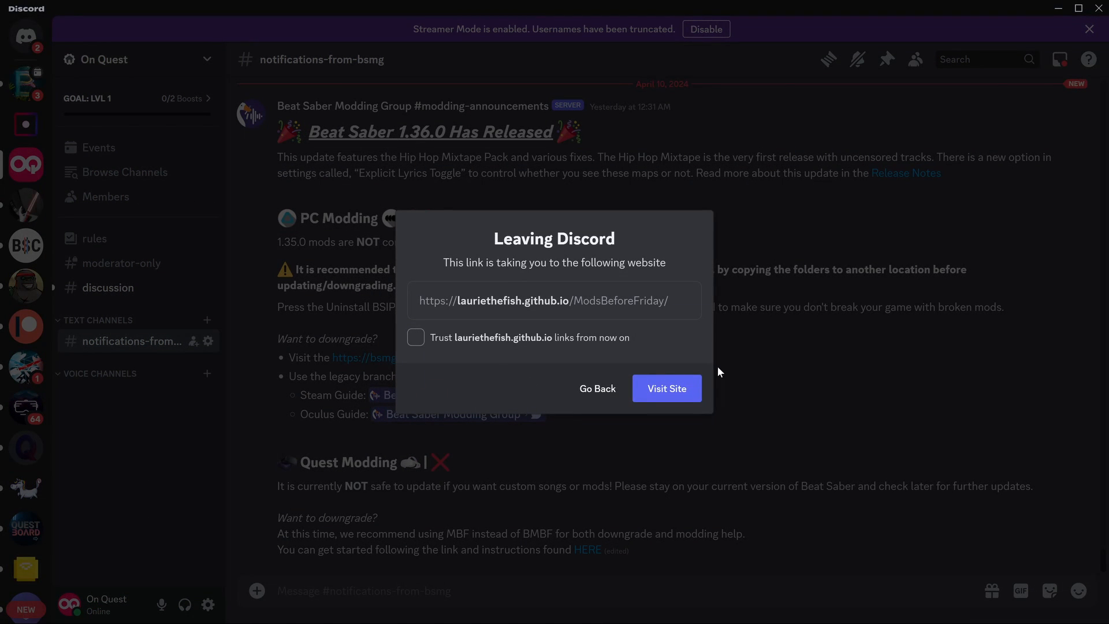
pyautogui.click(666, 389)
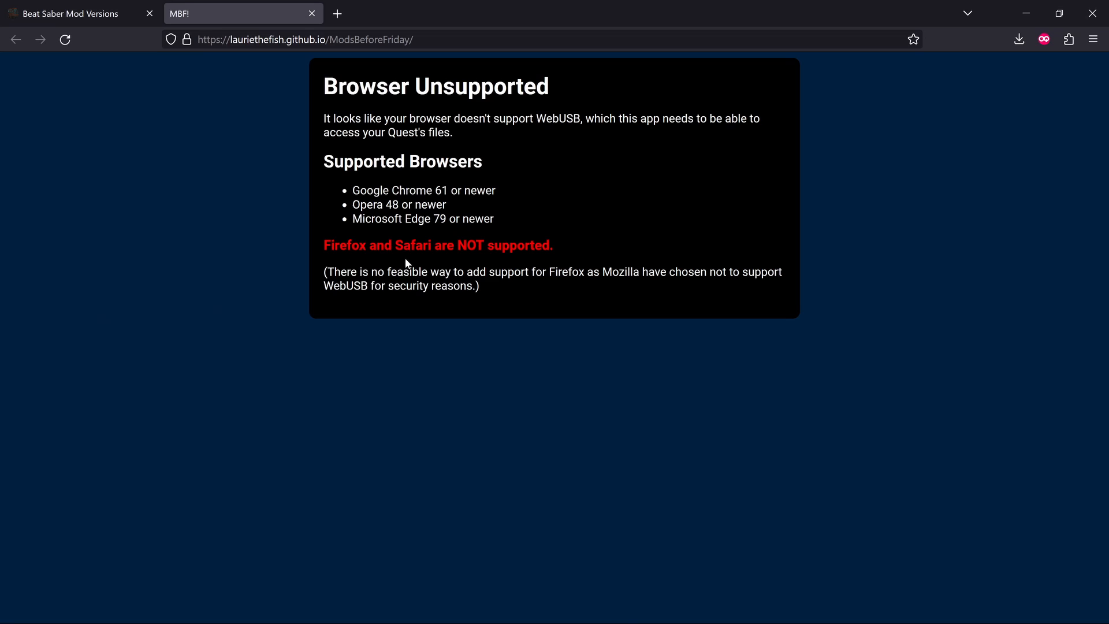
pyautogui.moveTo(407, 264)
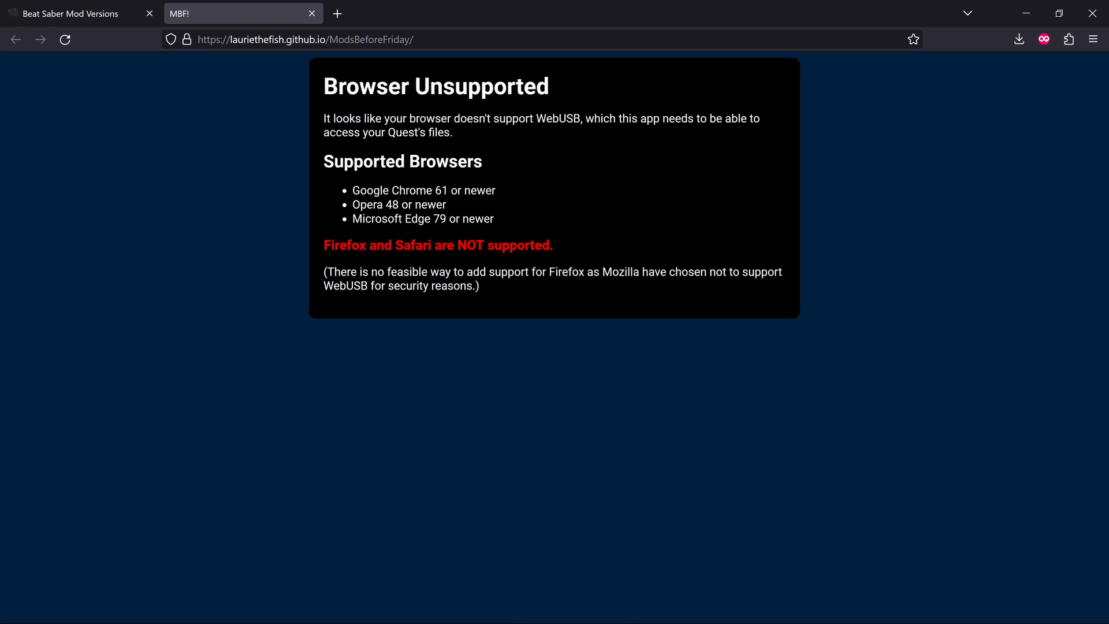
pyautogui.moveTo(346, 236)
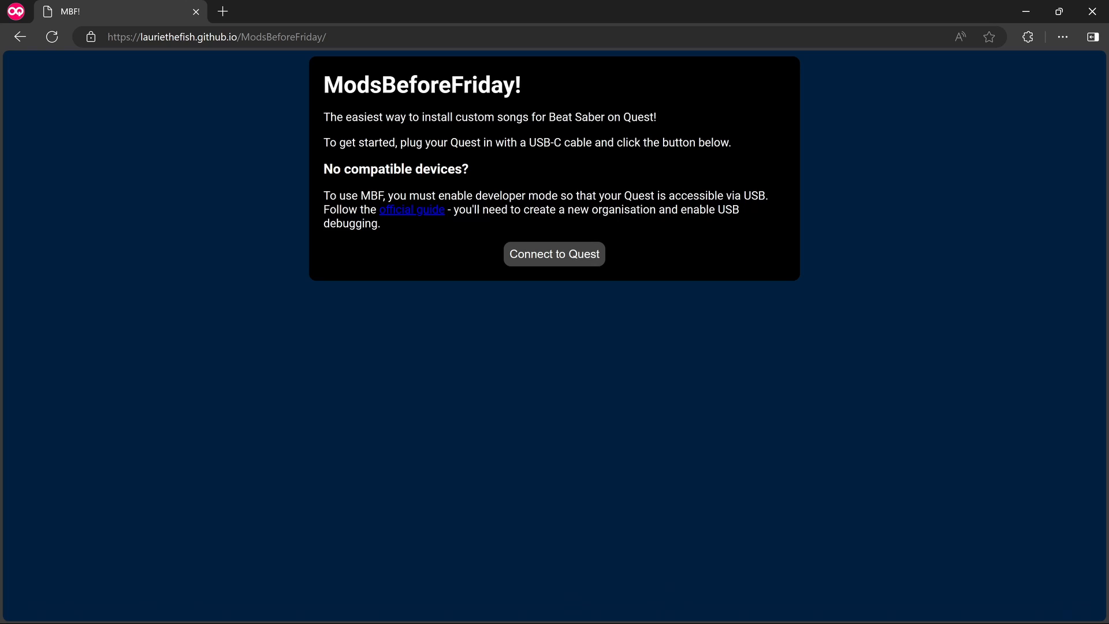
pyautogui.moveTo(595, 132)
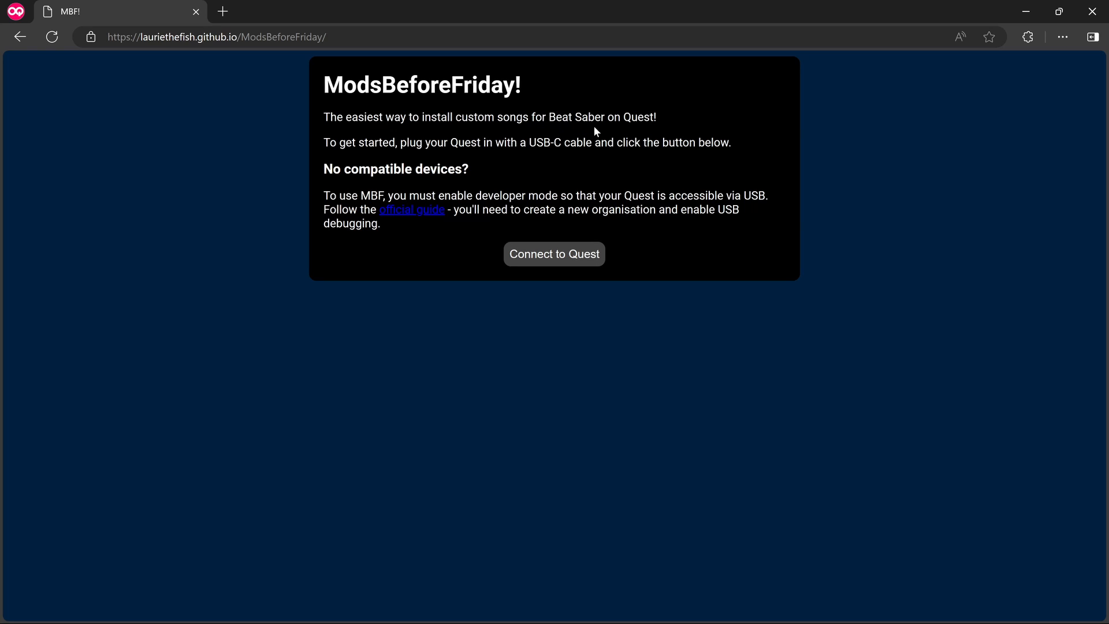
pyautogui.moveTo(427, 153)
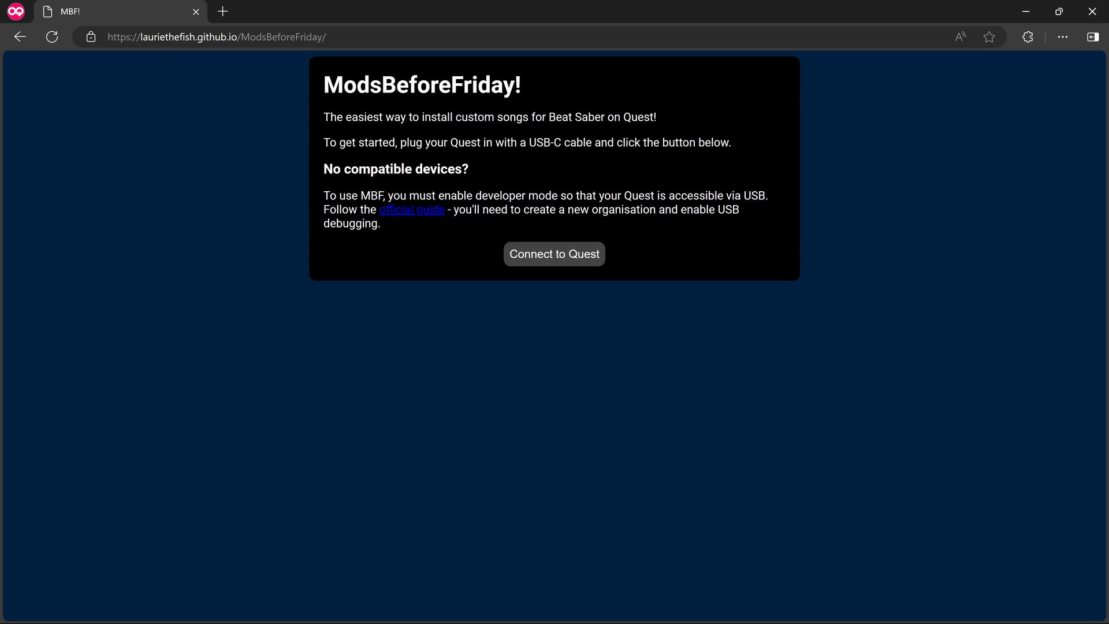
pyautogui.moveTo(298, 188)
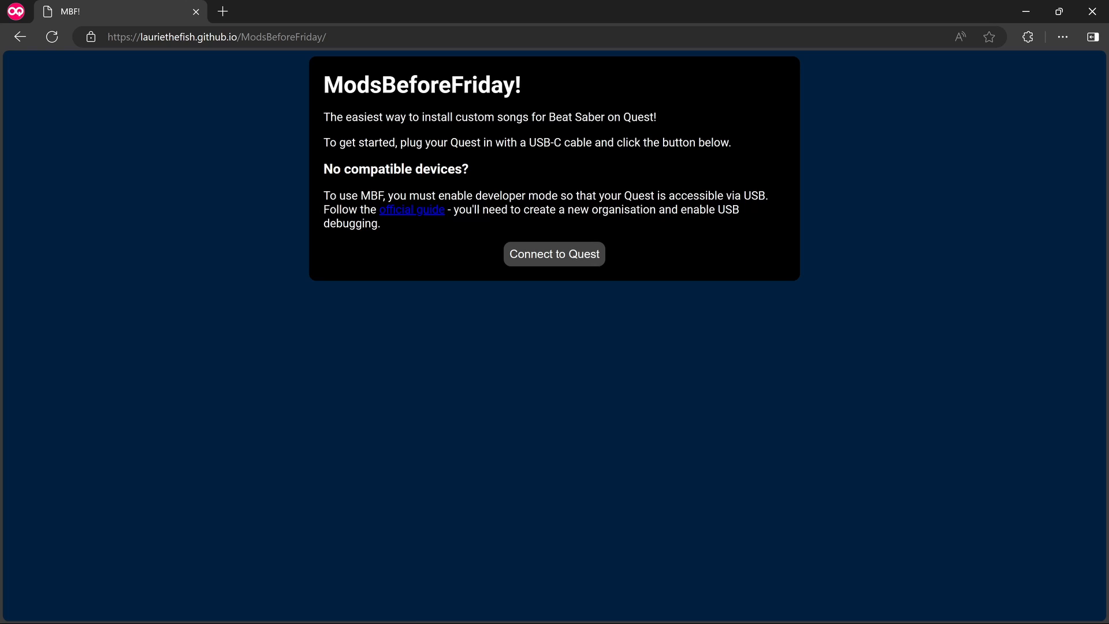
pyautogui.moveTo(747, 209)
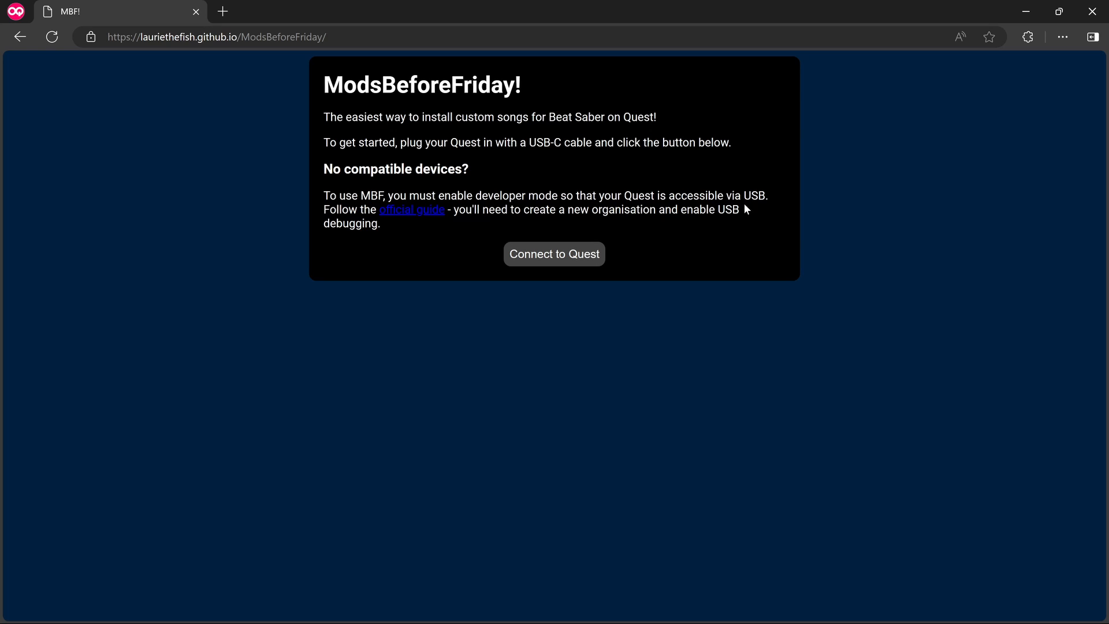
pyautogui.moveTo(369, 237)
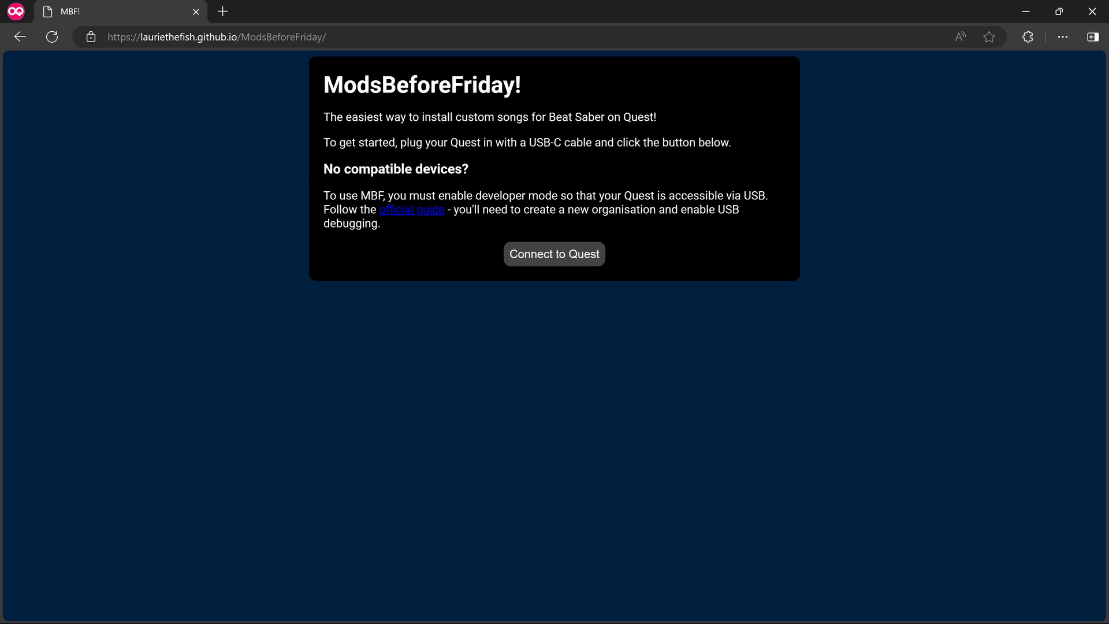
pyautogui.moveTo(378, 240)
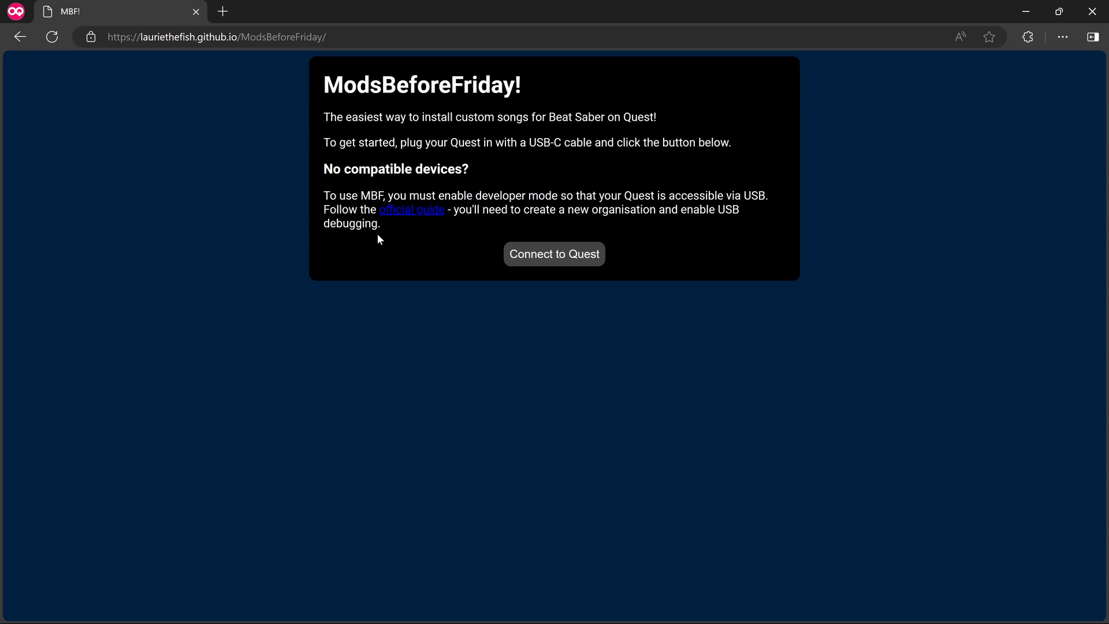
pyautogui.moveTo(399, 250)
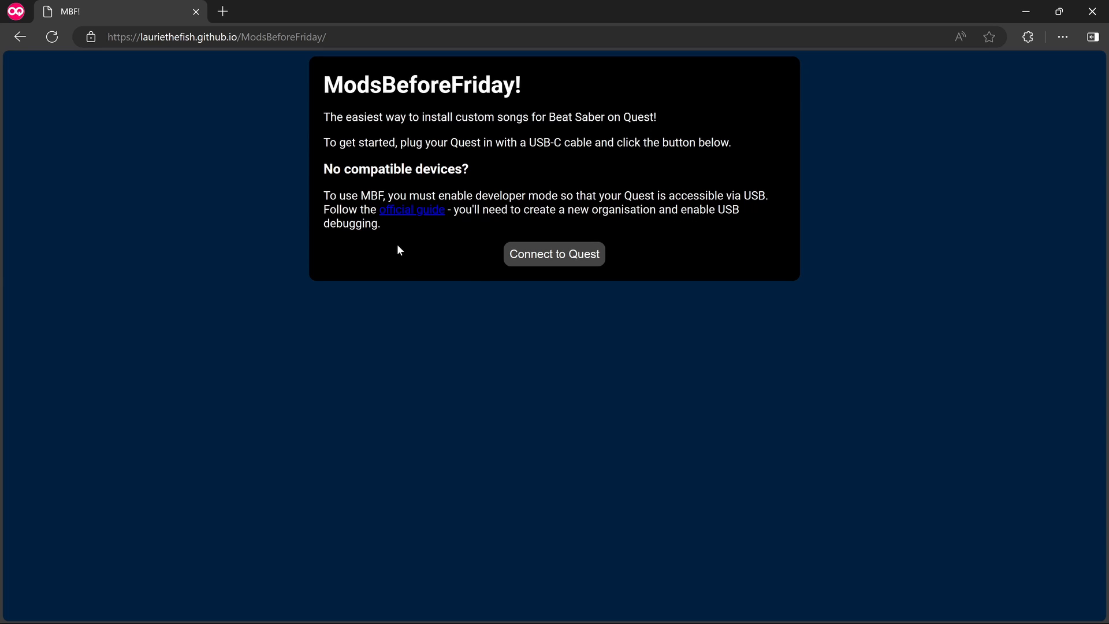
pyautogui.moveTo(555, 254)
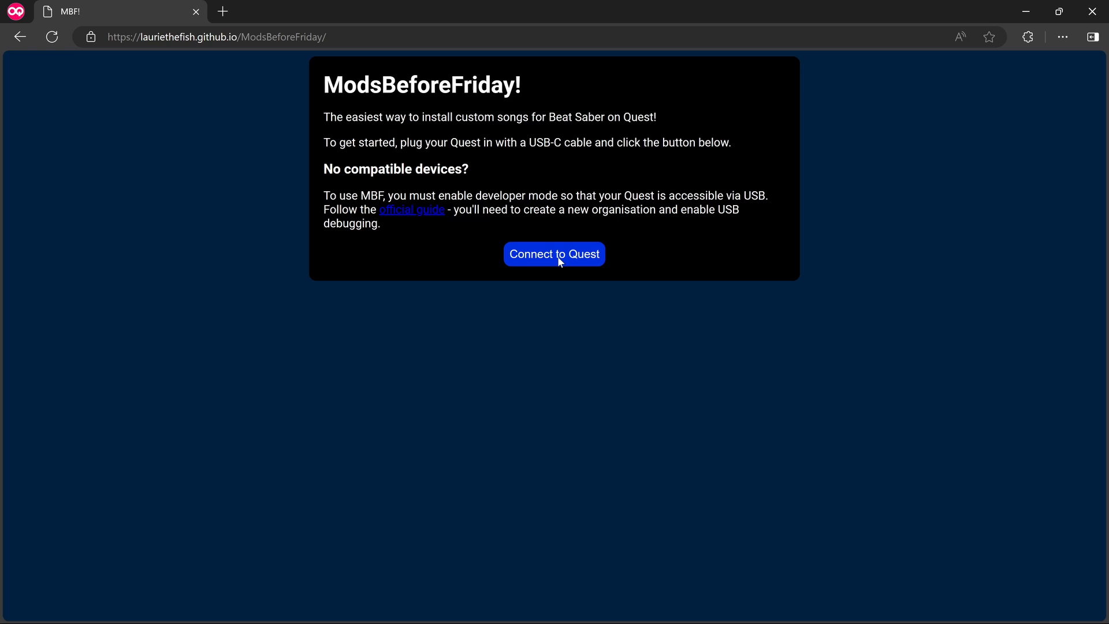
# Attempt connecting to the Quest 2 headset and dismiss the connection-failure error.
pyautogui.click(553, 254)
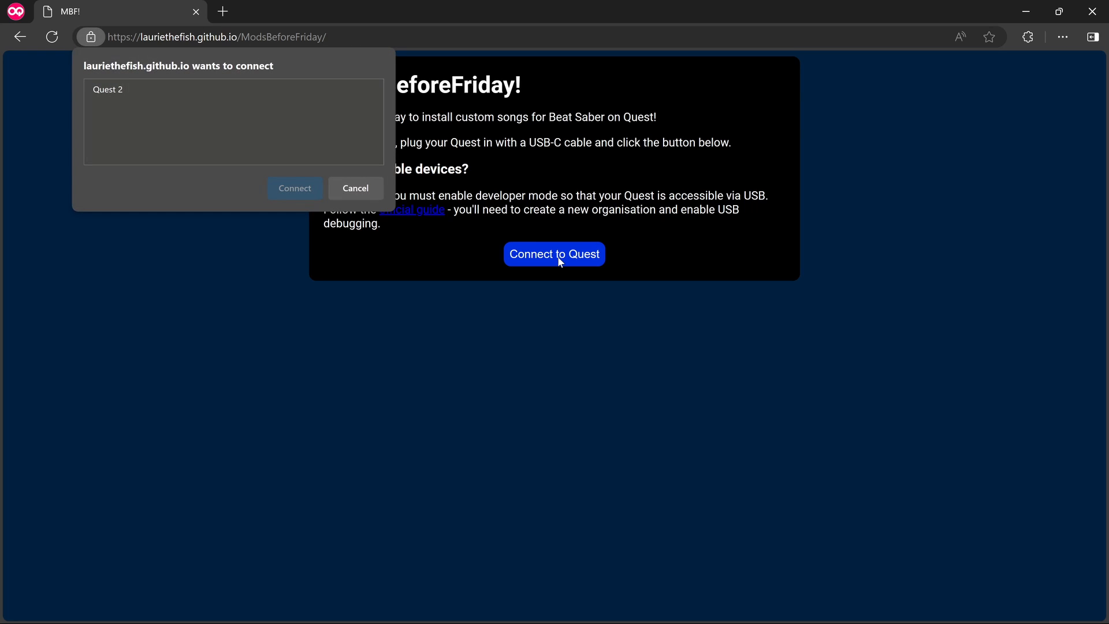
pyautogui.moveTo(111, 106)
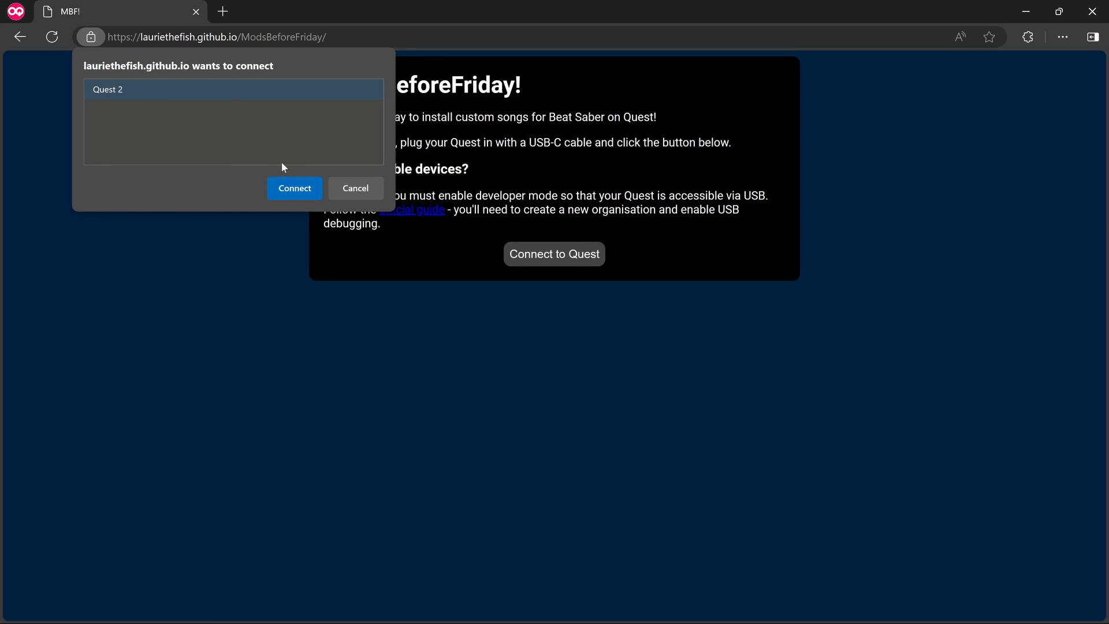
pyautogui.click(295, 189)
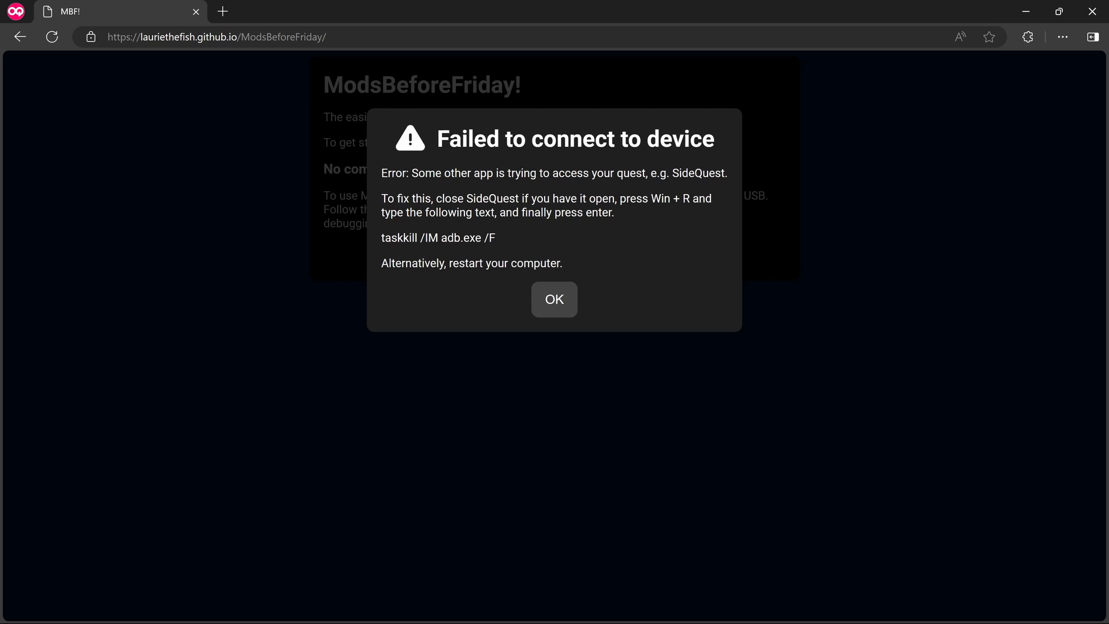
pyautogui.moveTo(668, 189)
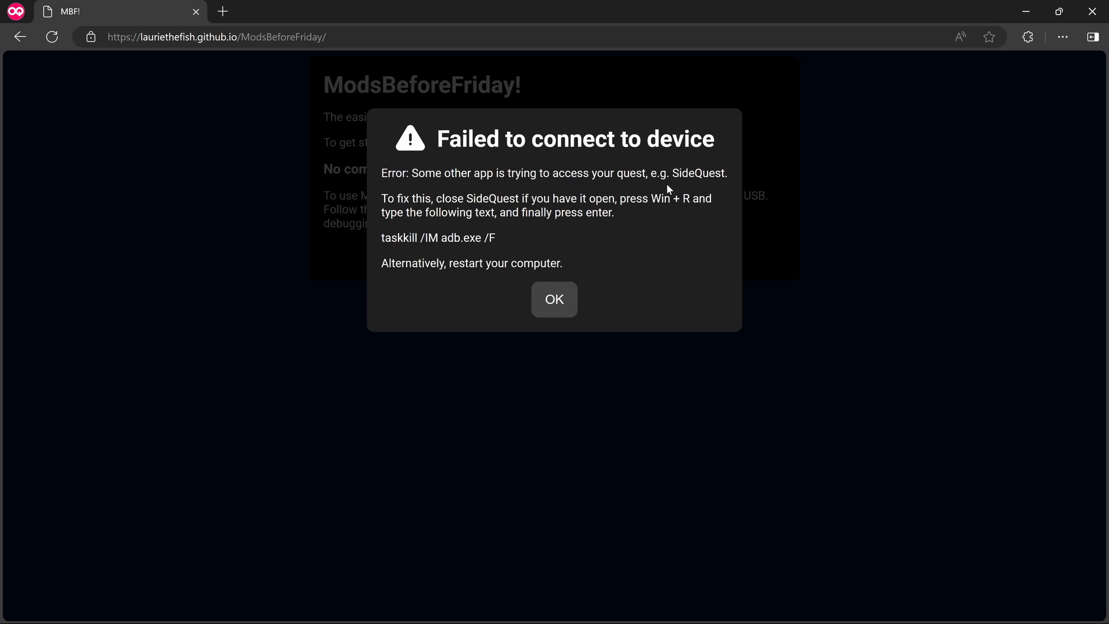
pyautogui.moveTo(553, 299)
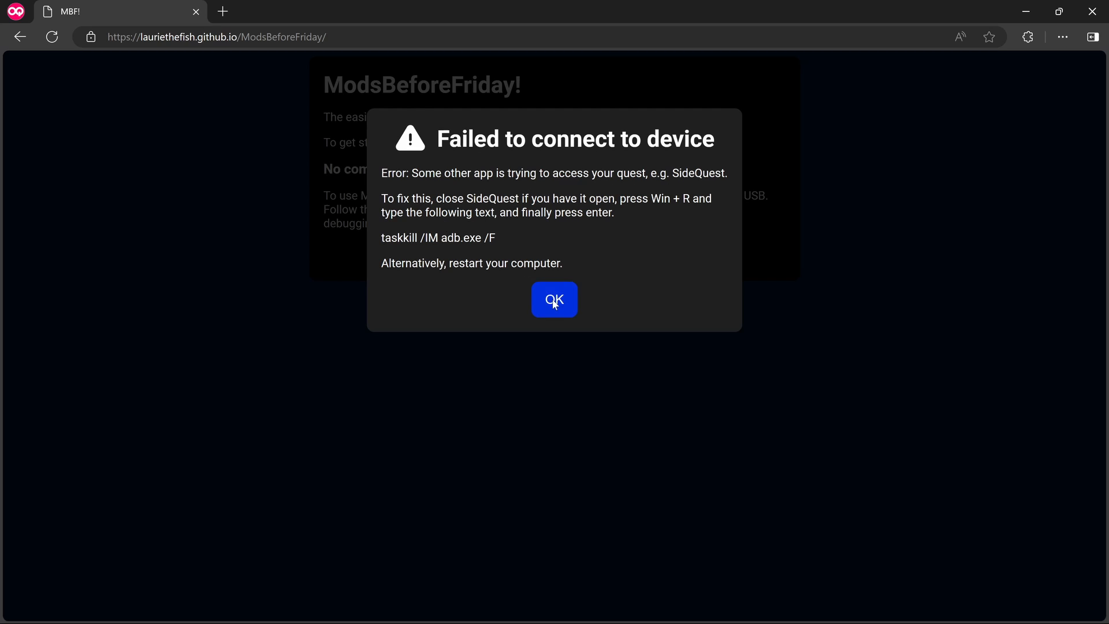
pyautogui.click(555, 299)
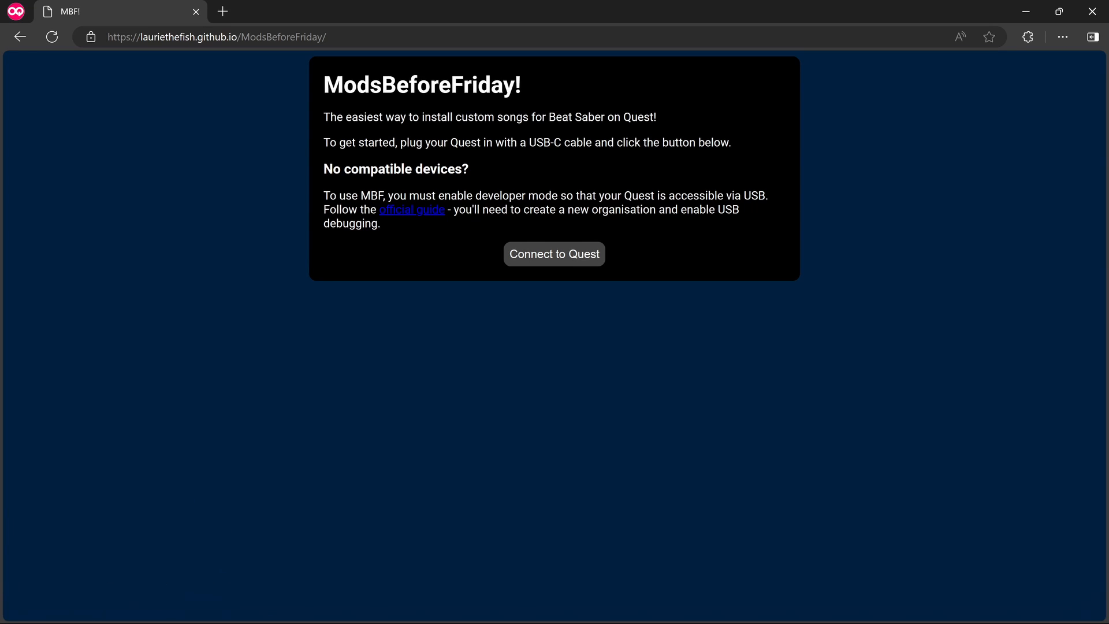
# Retry the Quest 2 connection, dismiss the repeated error and check the system tray for interfering apps.
pyautogui.click(553, 254)
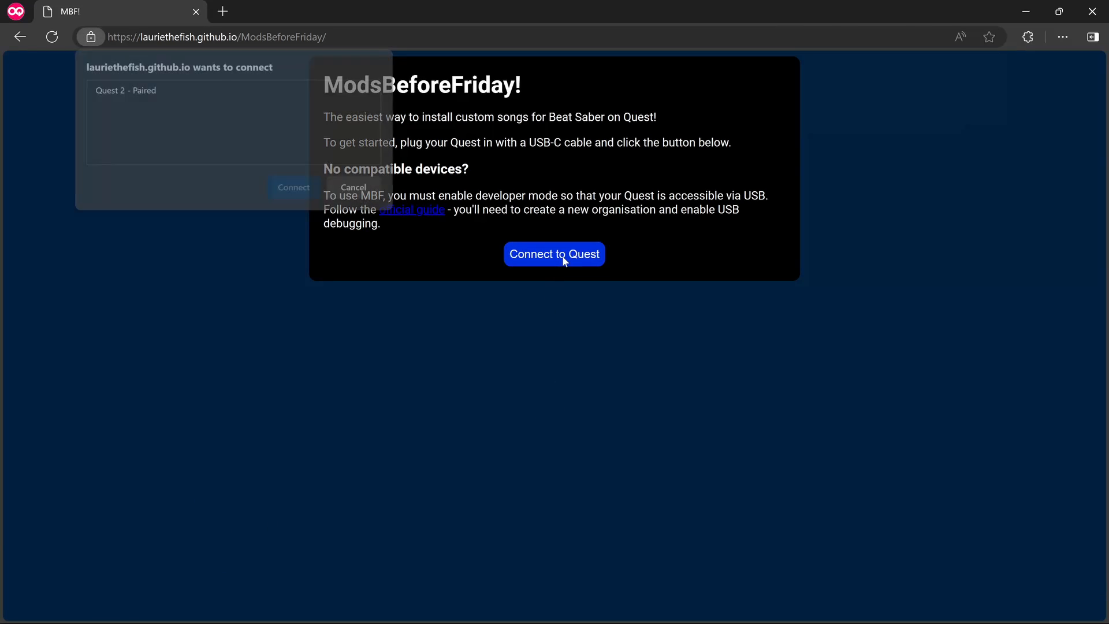
pyautogui.click(554, 254)
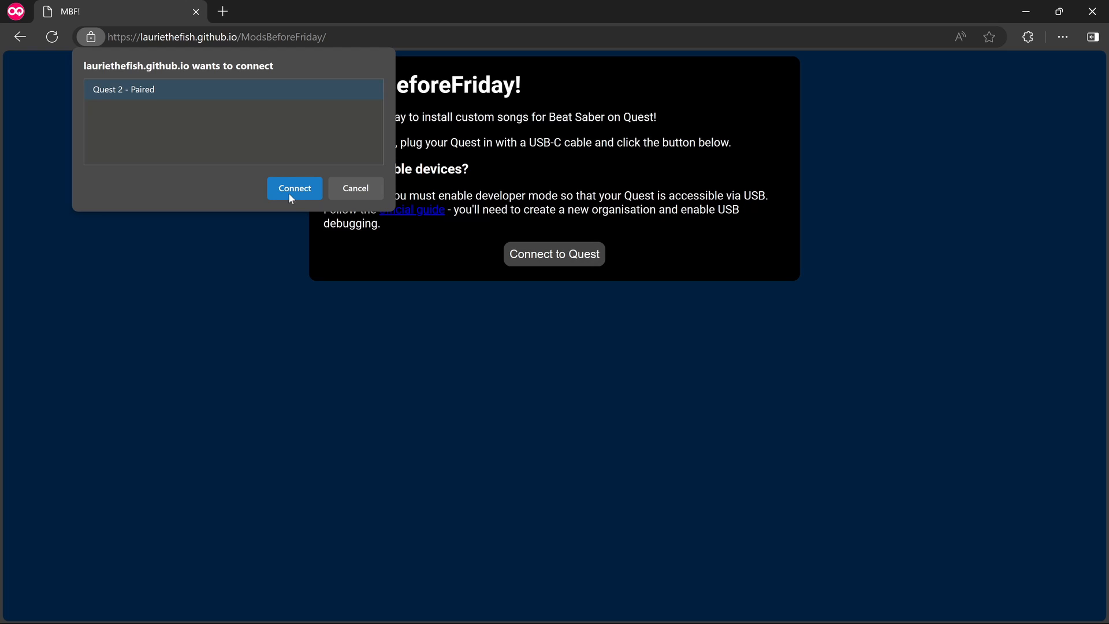
pyautogui.click(295, 188)
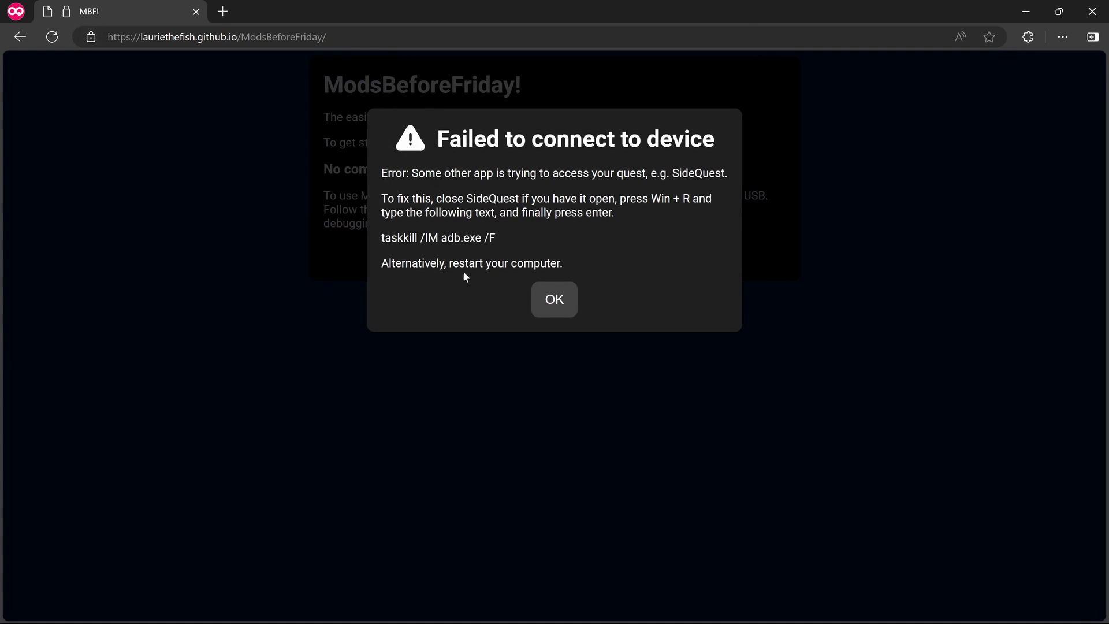
pyautogui.click(554, 300)
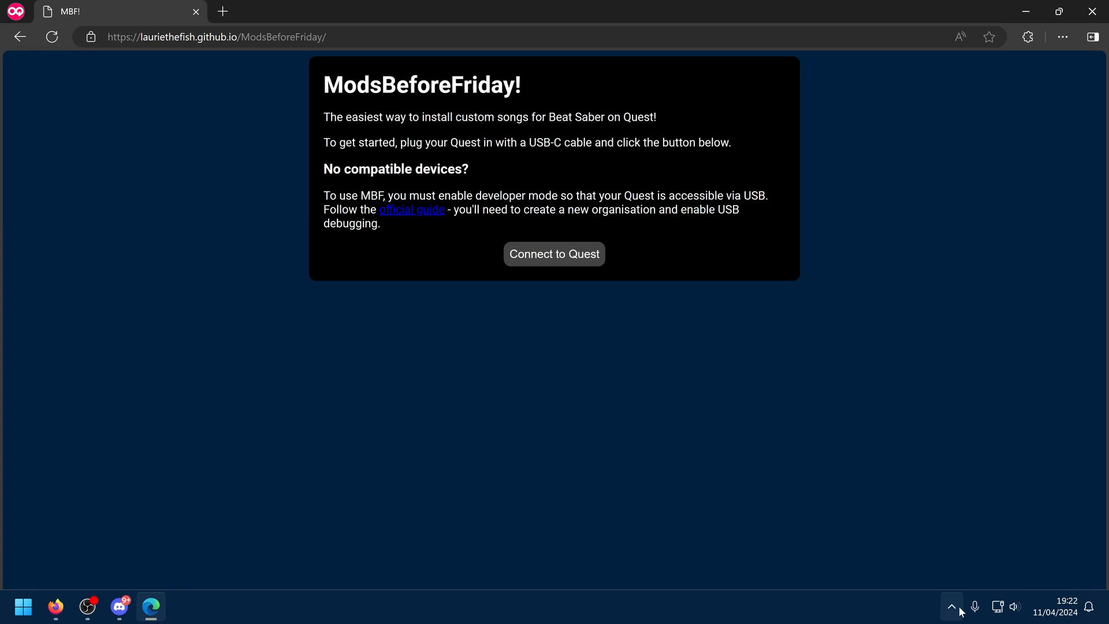
pyautogui.click(951, 607)
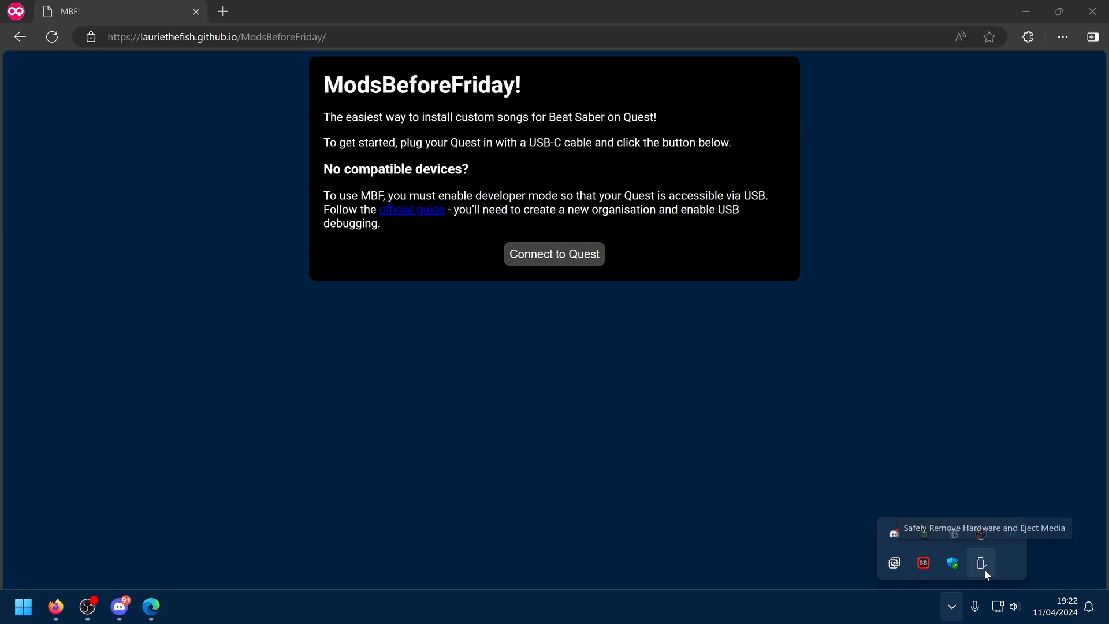
pyautogui.moveTo(633, 474)
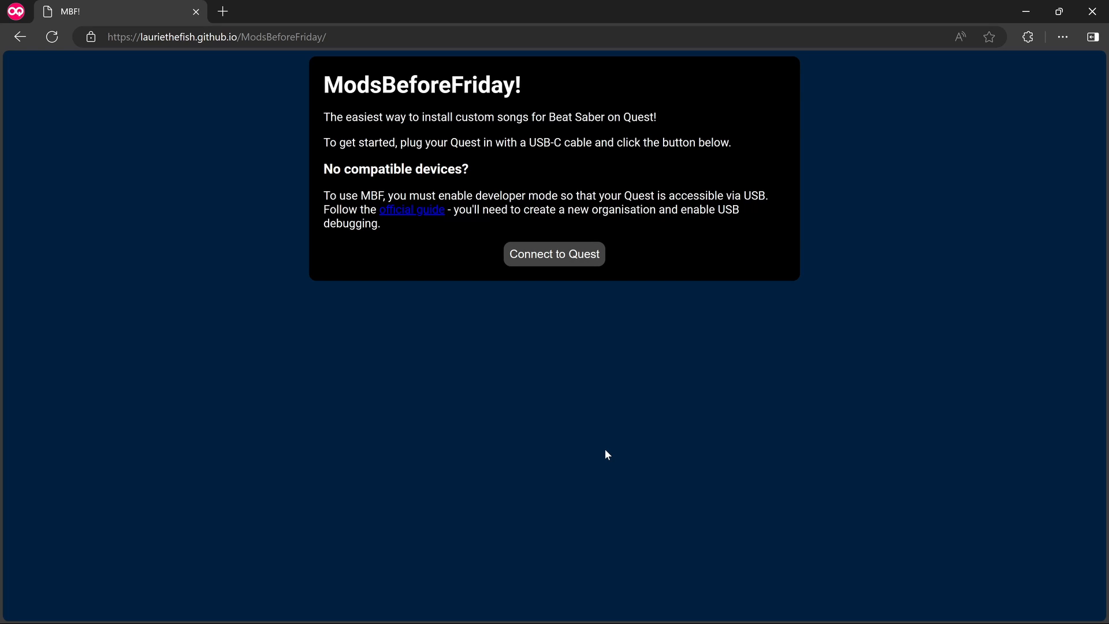
pyautogui.moveTo(560, 267)
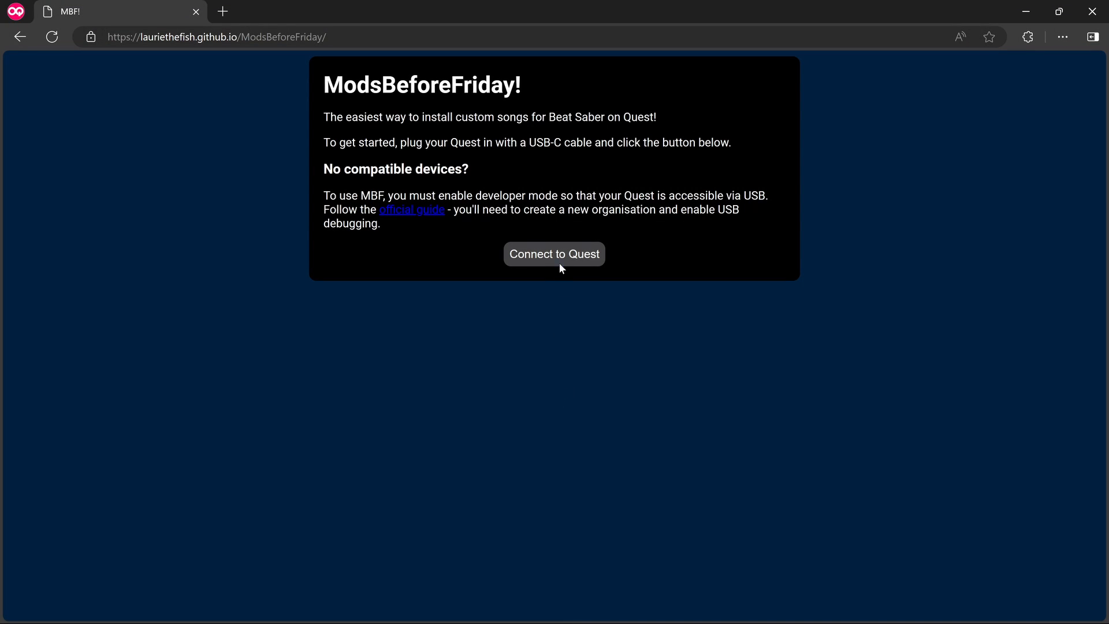
# Connect to the Quest 2 headset a third time, reaching the in-headset permission prompt.
pyautogui.click(553, 255)
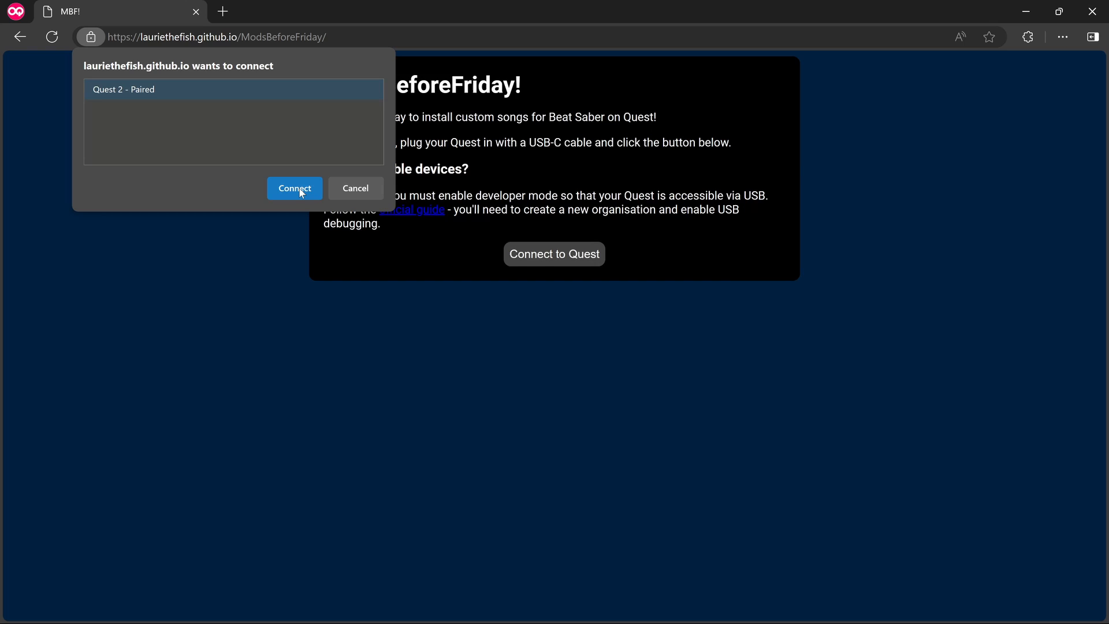
pyautogui.click(295, 188)
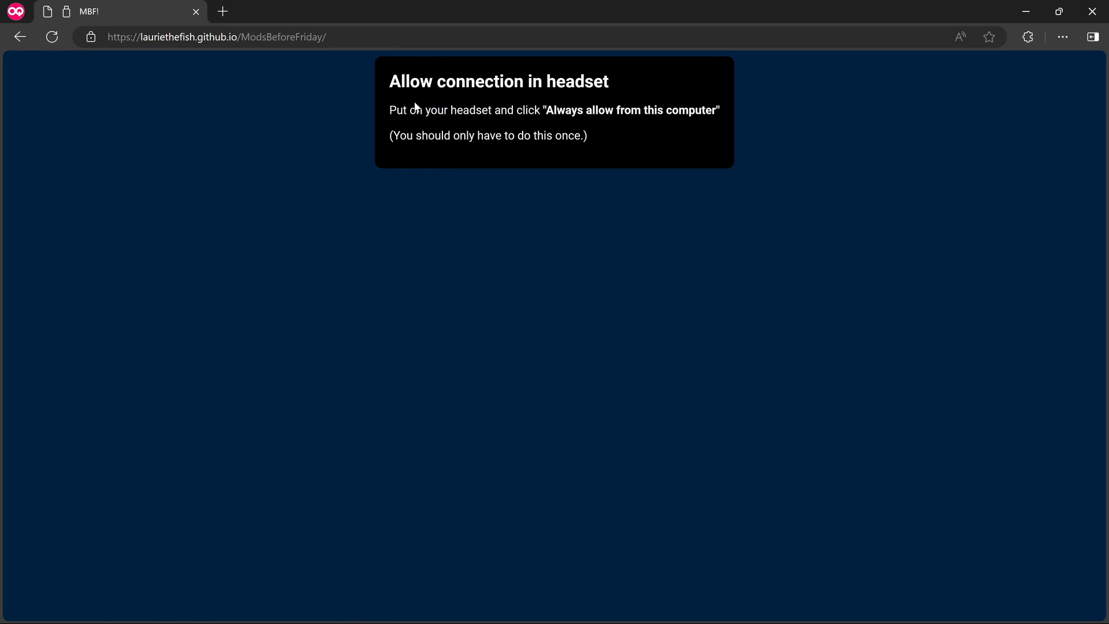
pyautogui.moveTo(519, 126)
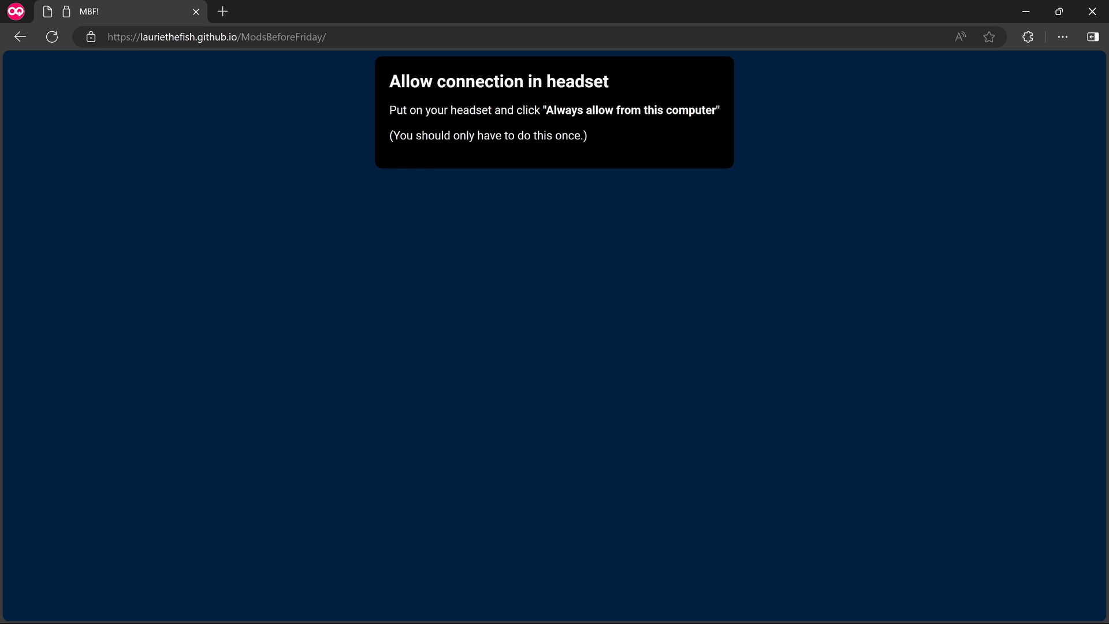
pyautogui.moveTo(820, 162)
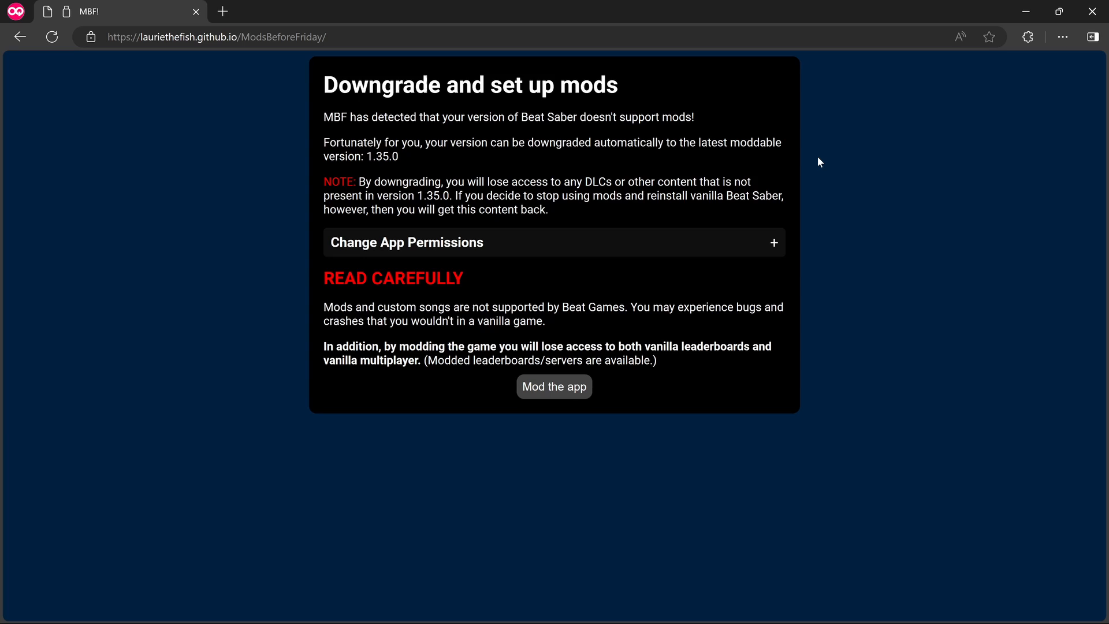
pyautogui.moveTo(562, 140)
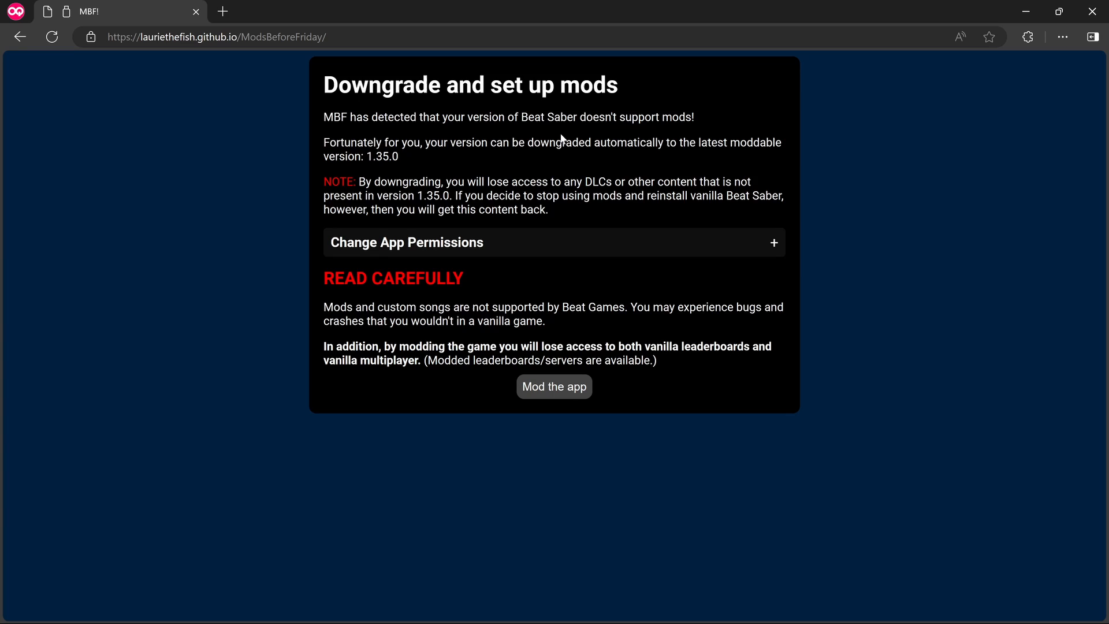
pyautogui.moveTo(623, 157)
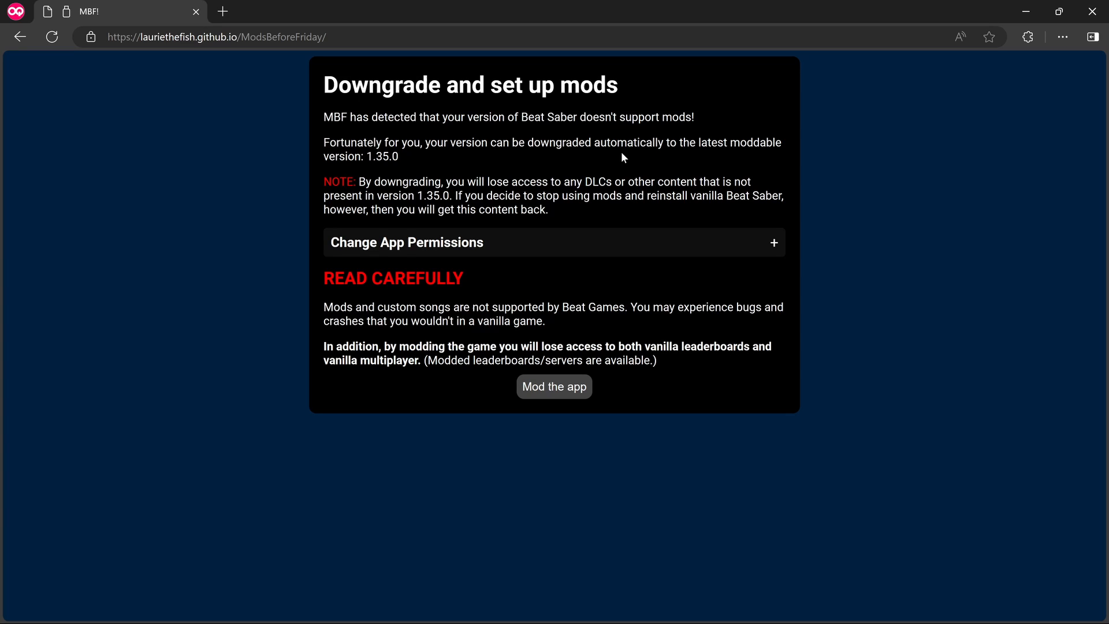
pyautogui.moveTo(545, 165)
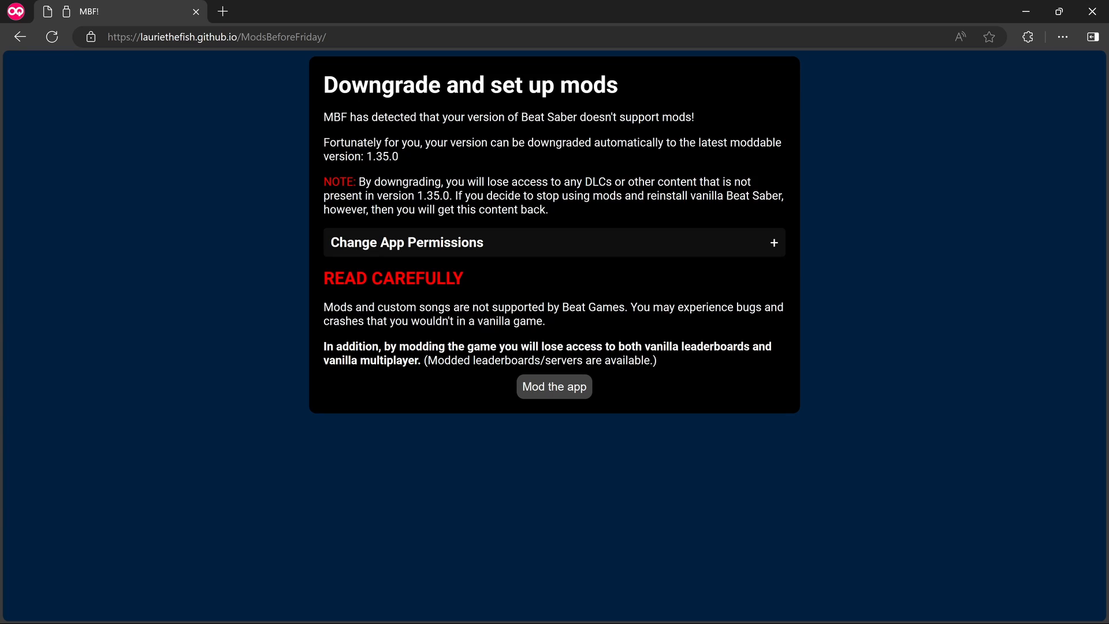
pyautogui.moveTo(586, 215)
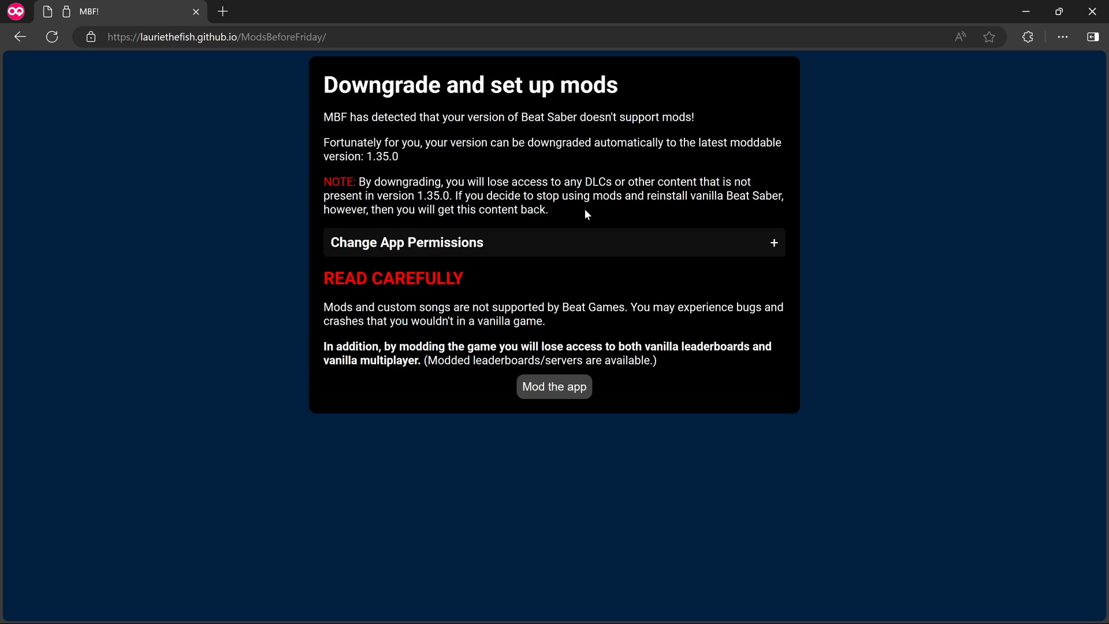
pyautogui.moveTo(619, 226)
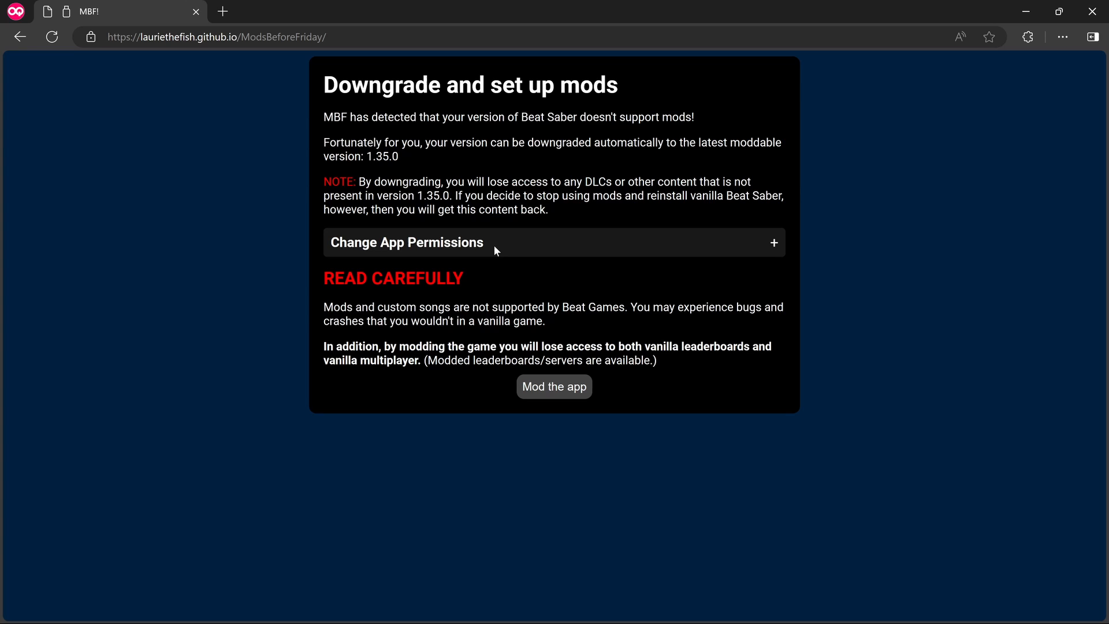
pyautogui.moveTo(737, 253)
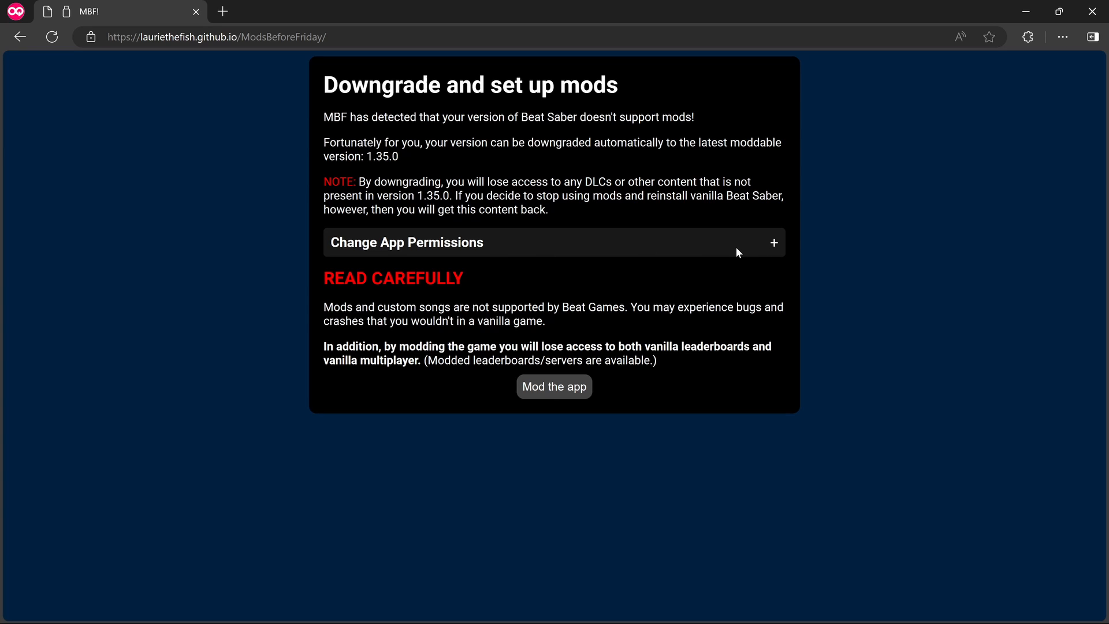
# Expand the Change App Permissions section showing microphone, passthrough and body tracking.
pyautogui.click(554, 243)
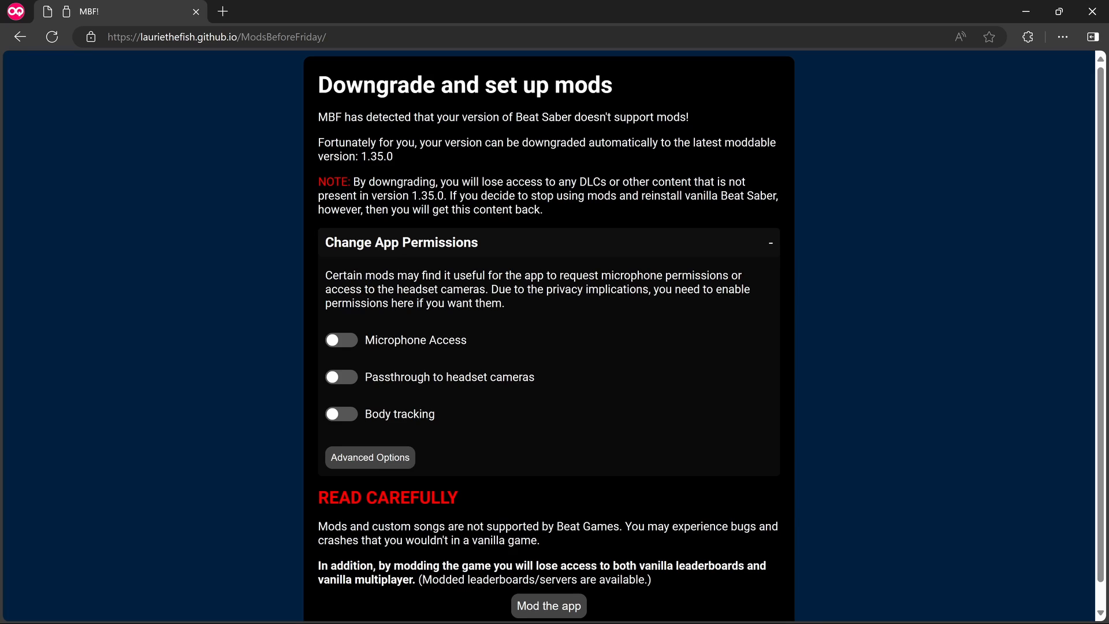
pyautogui.moveTo(520, 330)
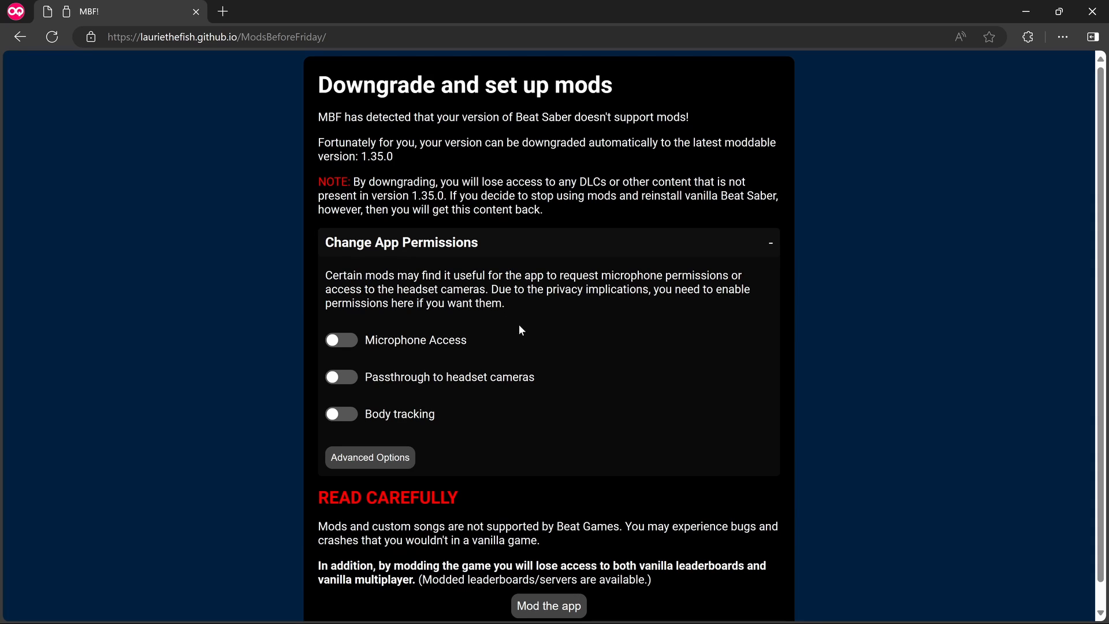
pyautogui.moveTo(560, 329)
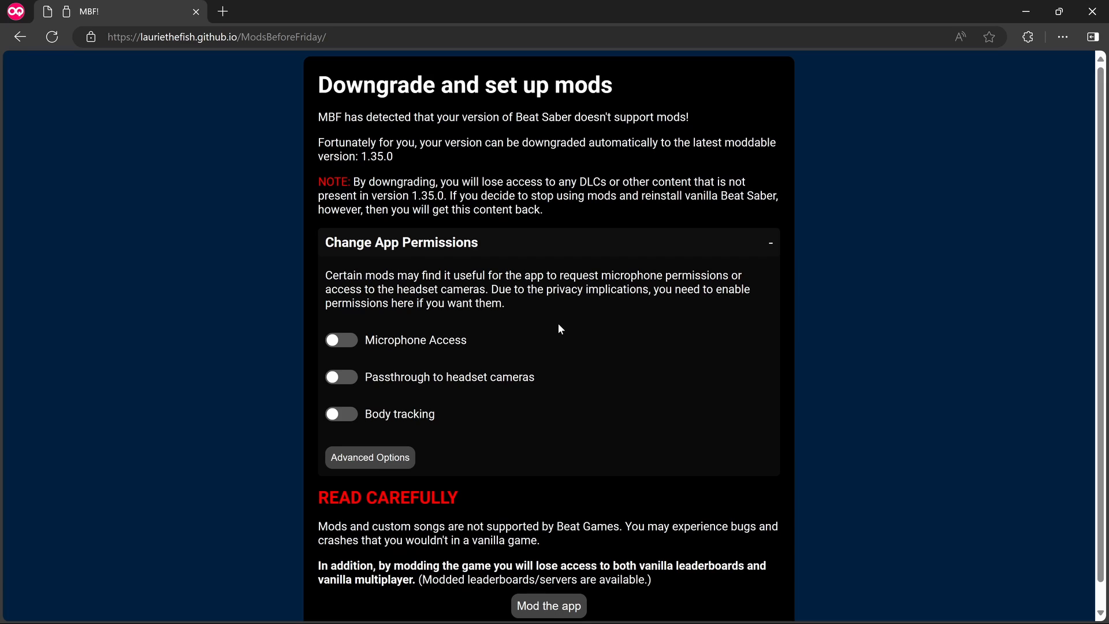
pyautogui.moveTo(540, 351)
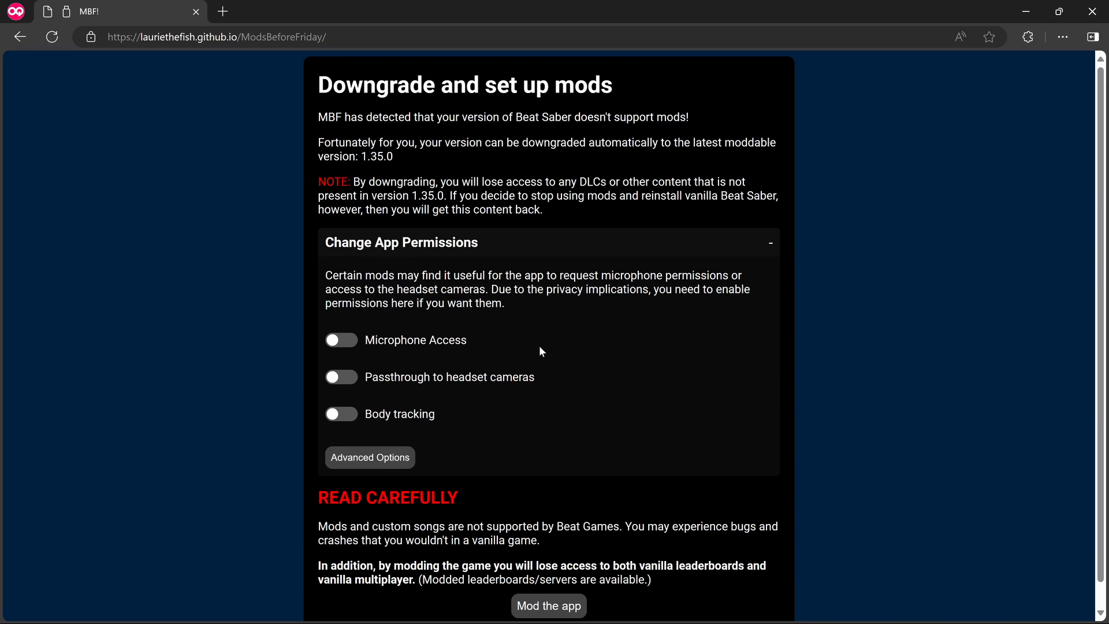
pyautogui.moveTo(439, 367)
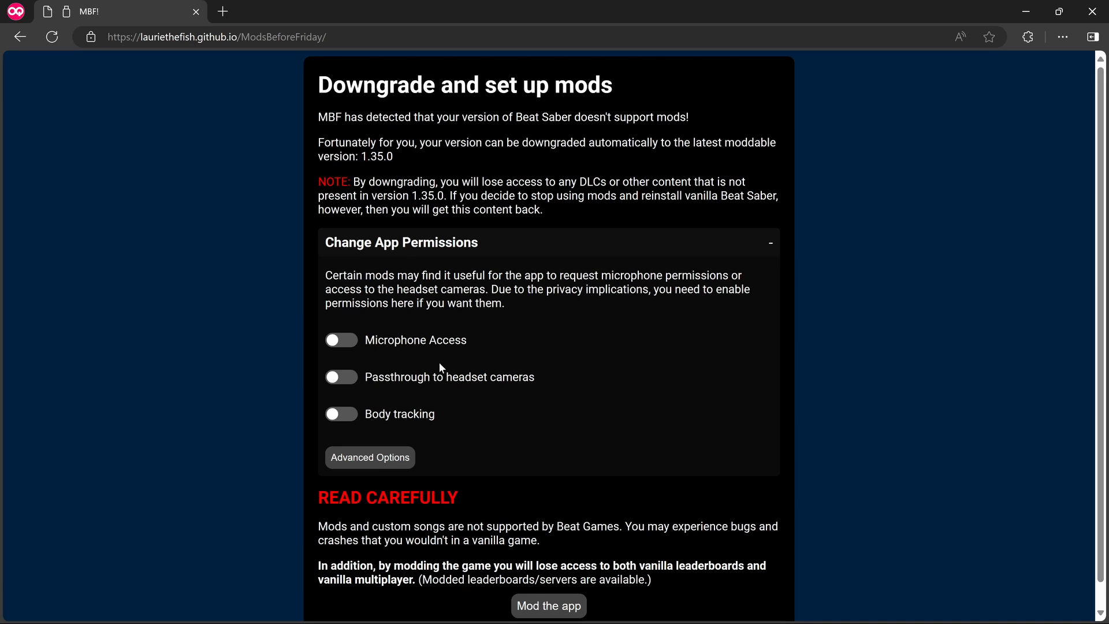
pyautogui.moveTo(459, 392)
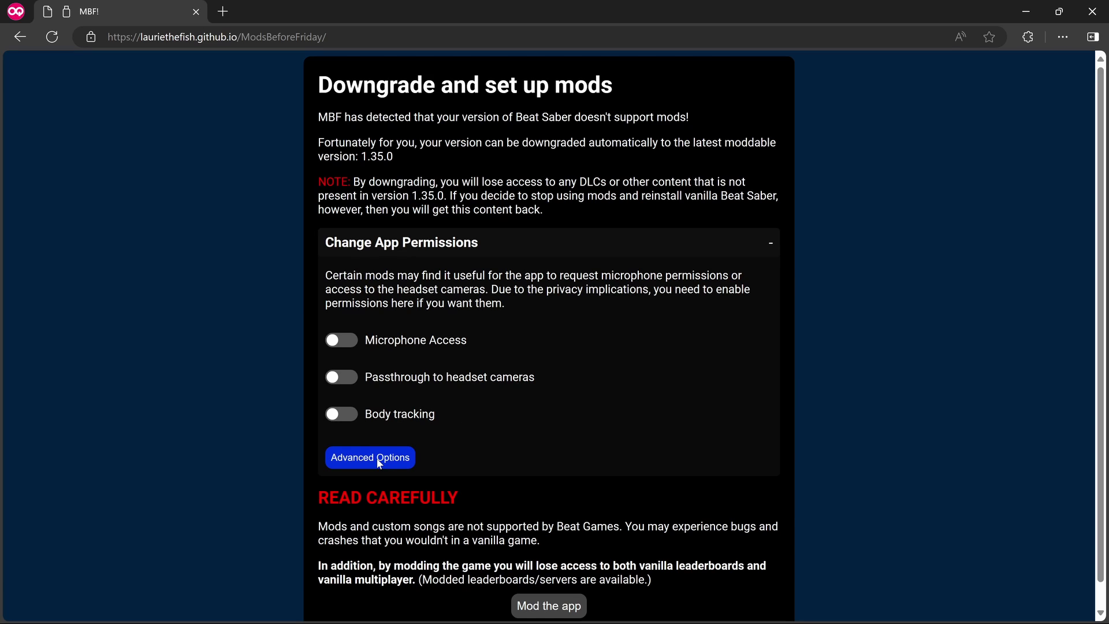
pyautogui.click(370, 458)
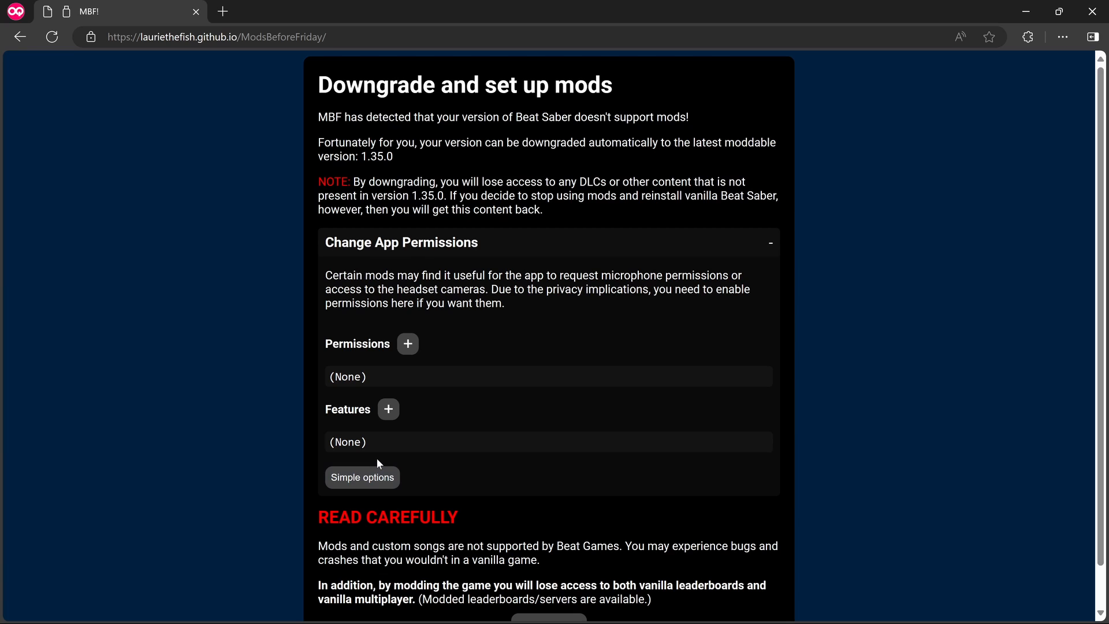
pyautogui.moveTo(418, 339)
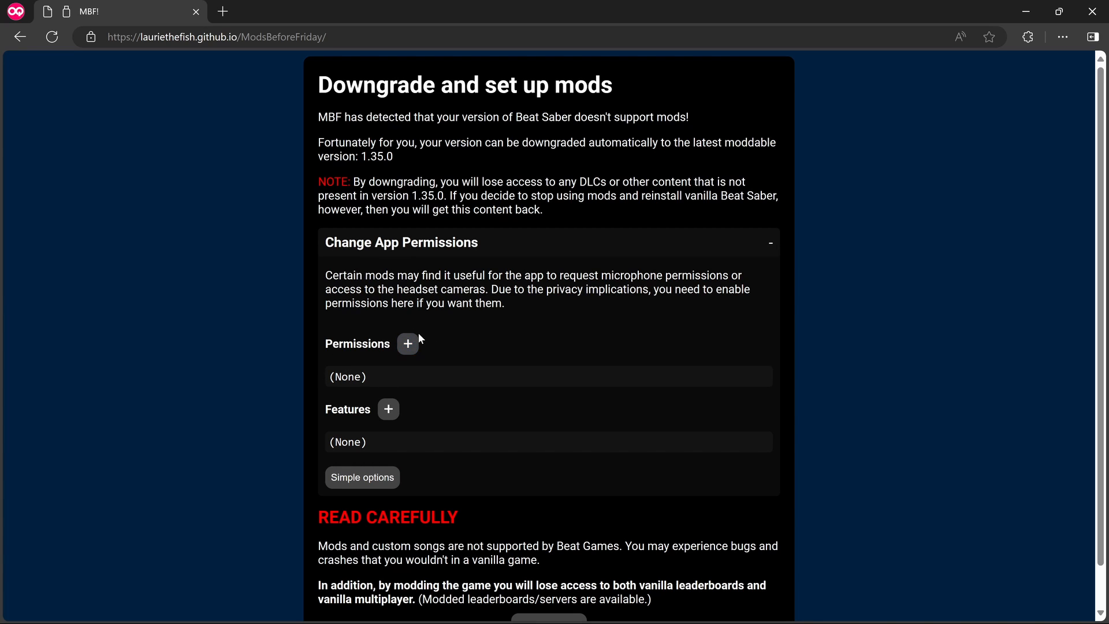
pyautogui.click(406, 345)
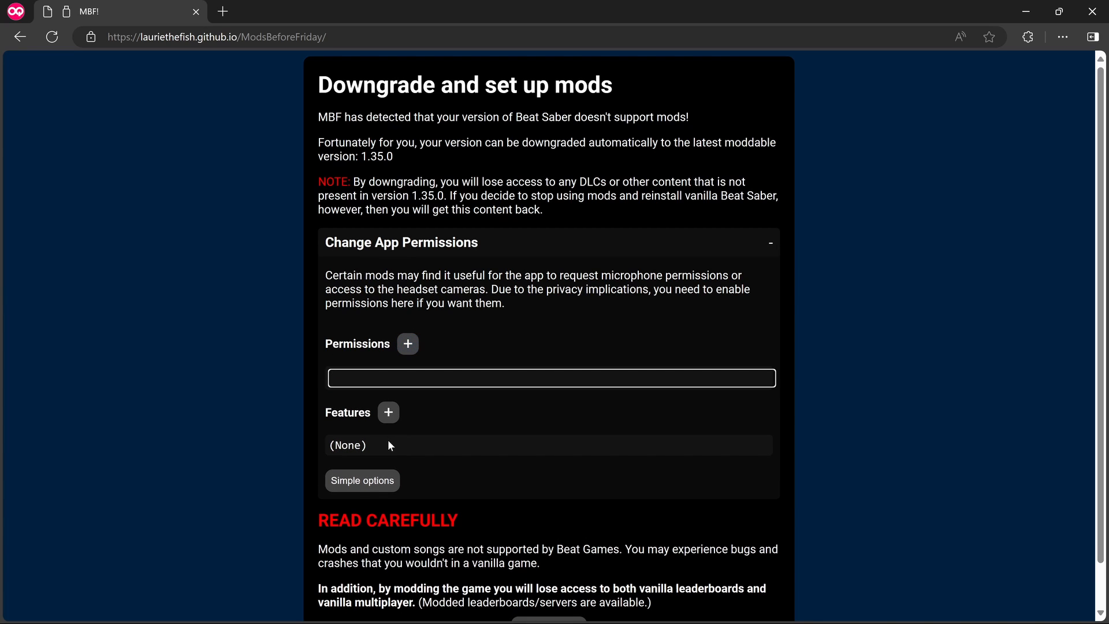
pyautogui.click(362, 480)
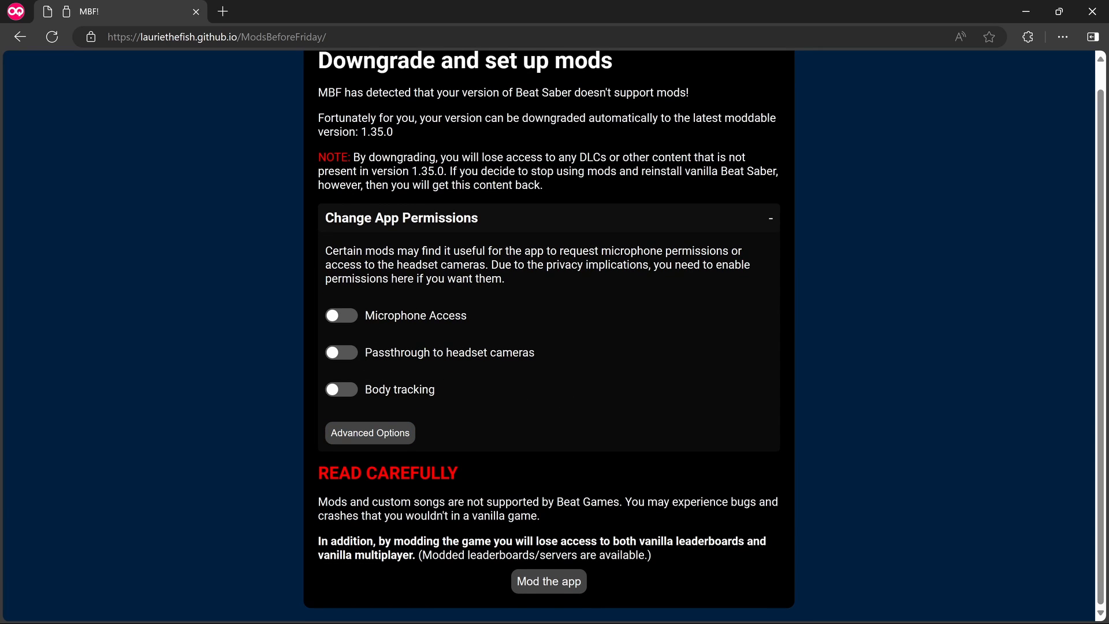
pyautogui.moveTo(791, 231)
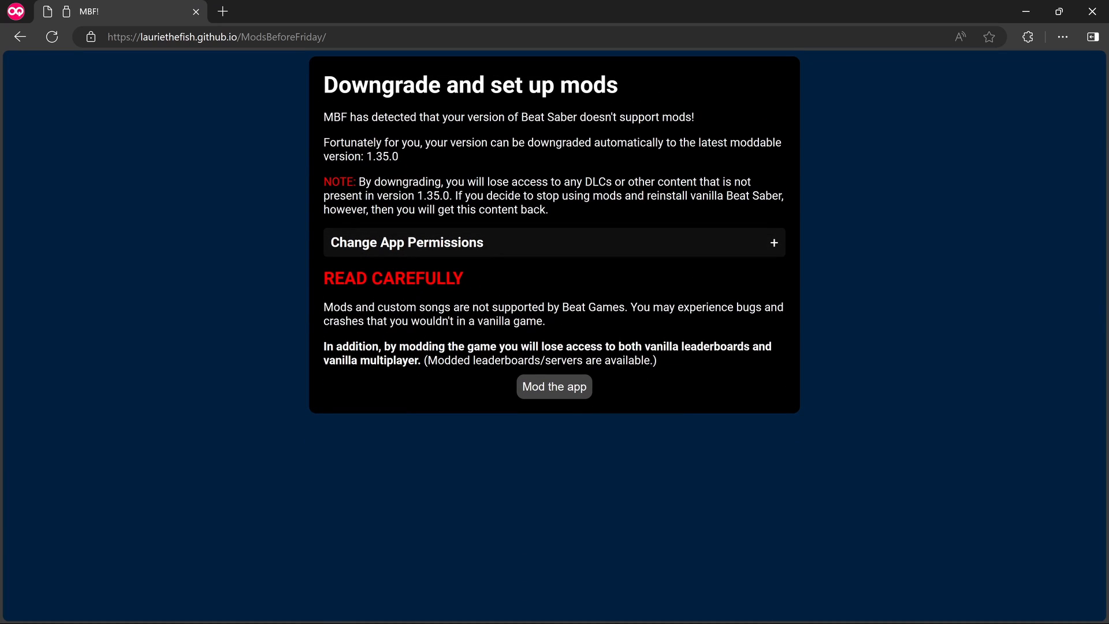
pyautogui.moveTo(420, 339)
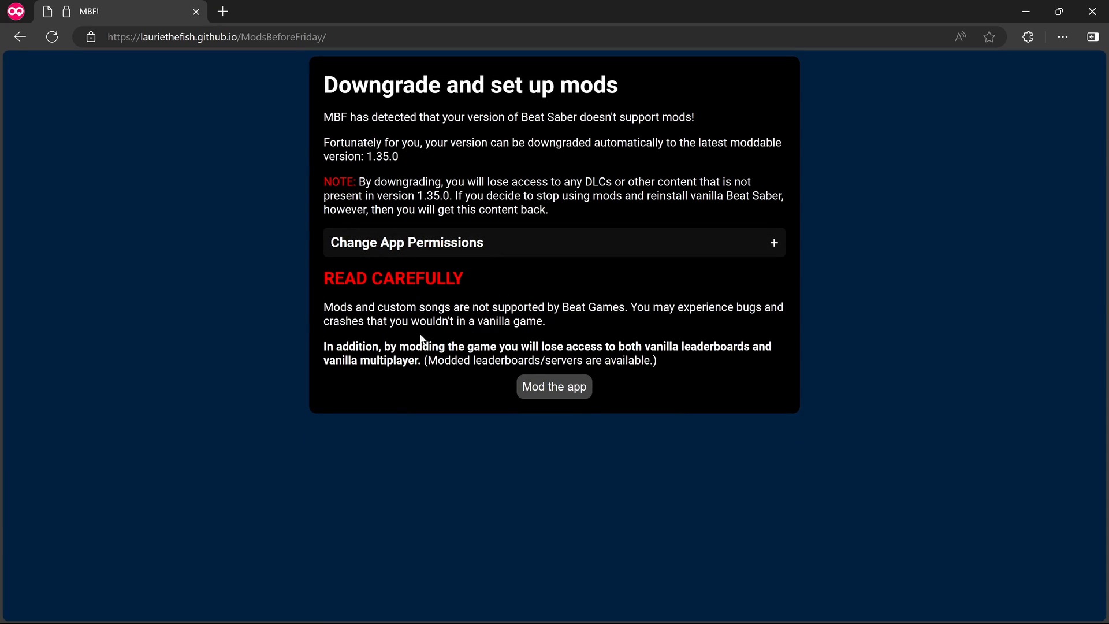
pyautogui.moveTo(568, 342)
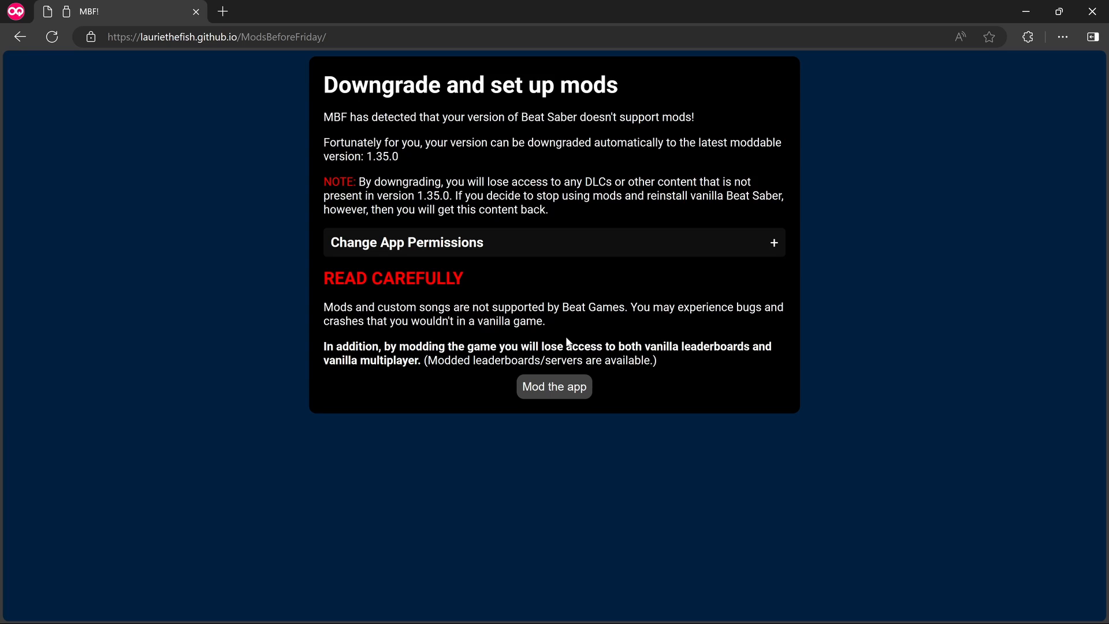
pyautogui.moveTo(610, 339)
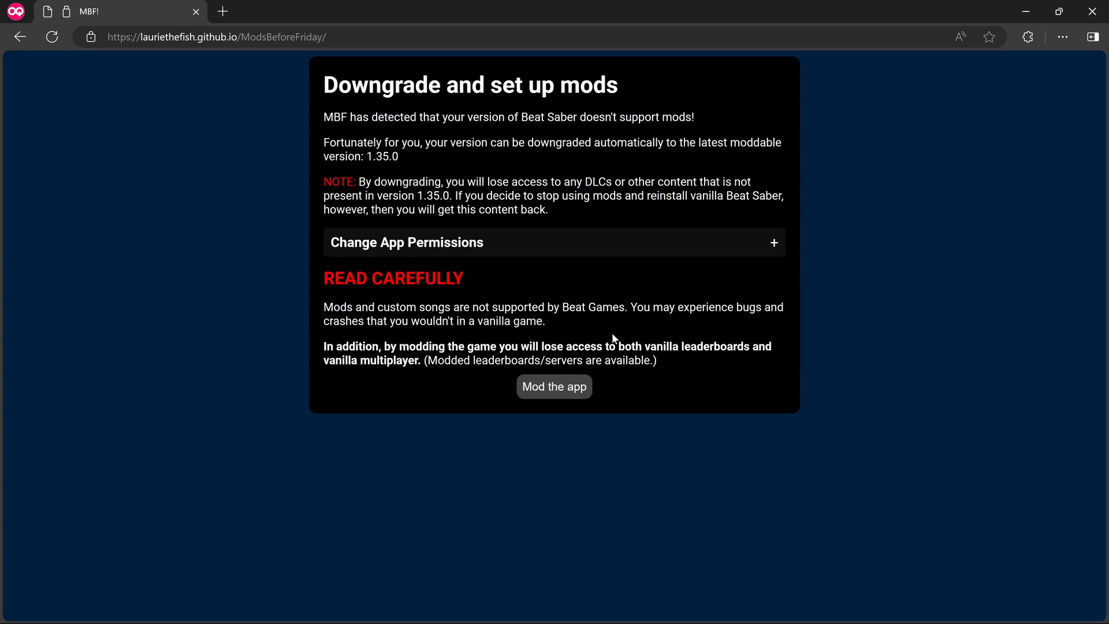
pyautogui.moveTo(624, 340)
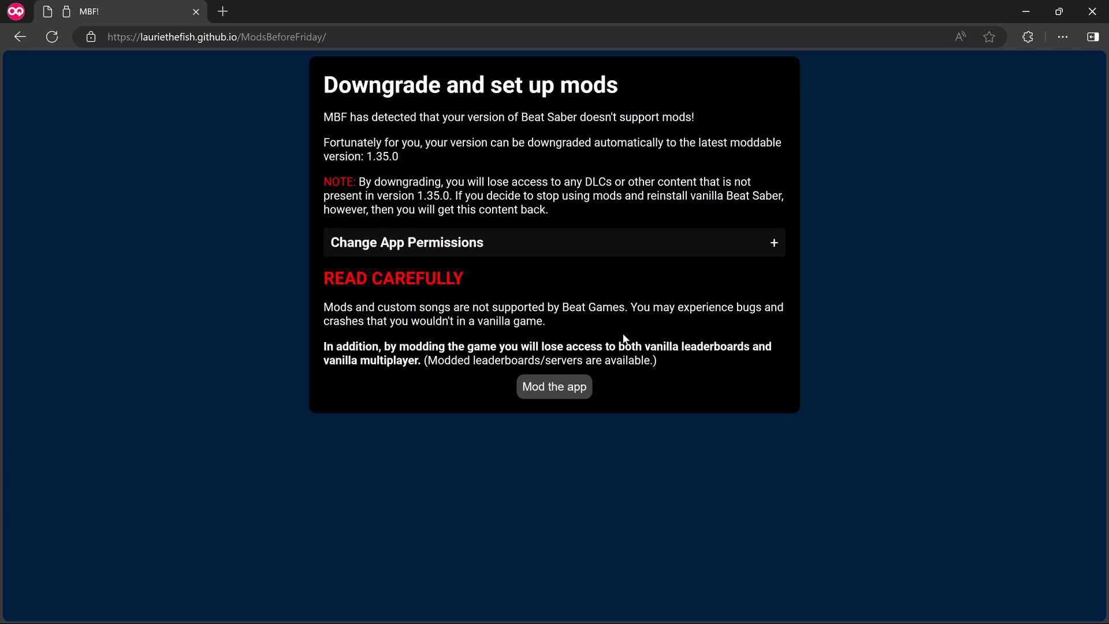
pyautogui.moveTo(625, 329)
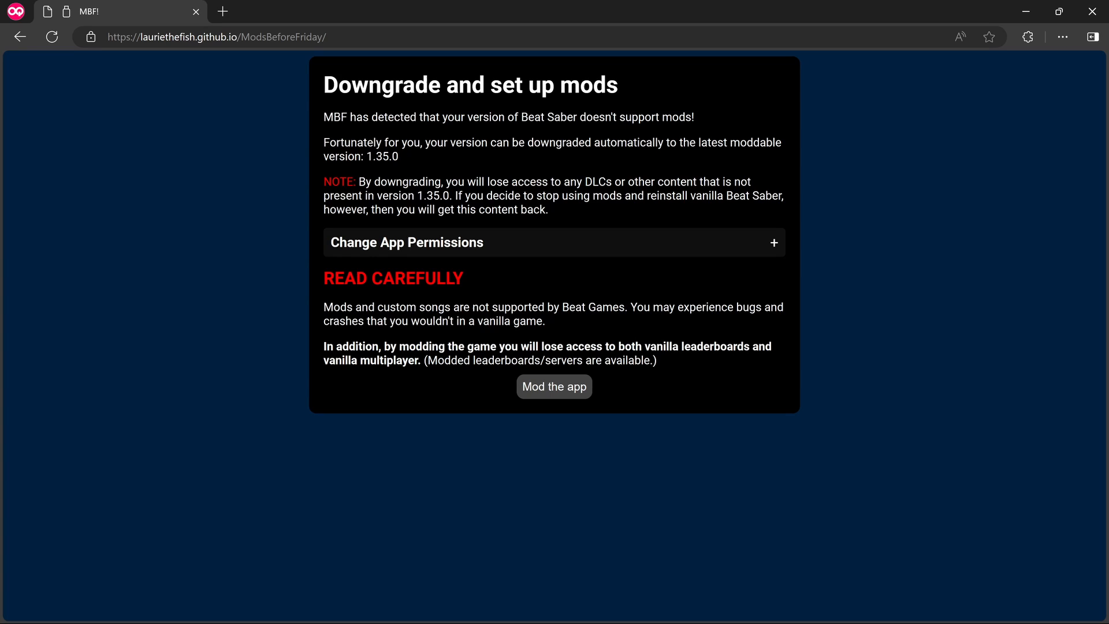
# Start modding Beat Saber, beginning the downgrade and libunity.so download.
pyautogui.click(554, 387)
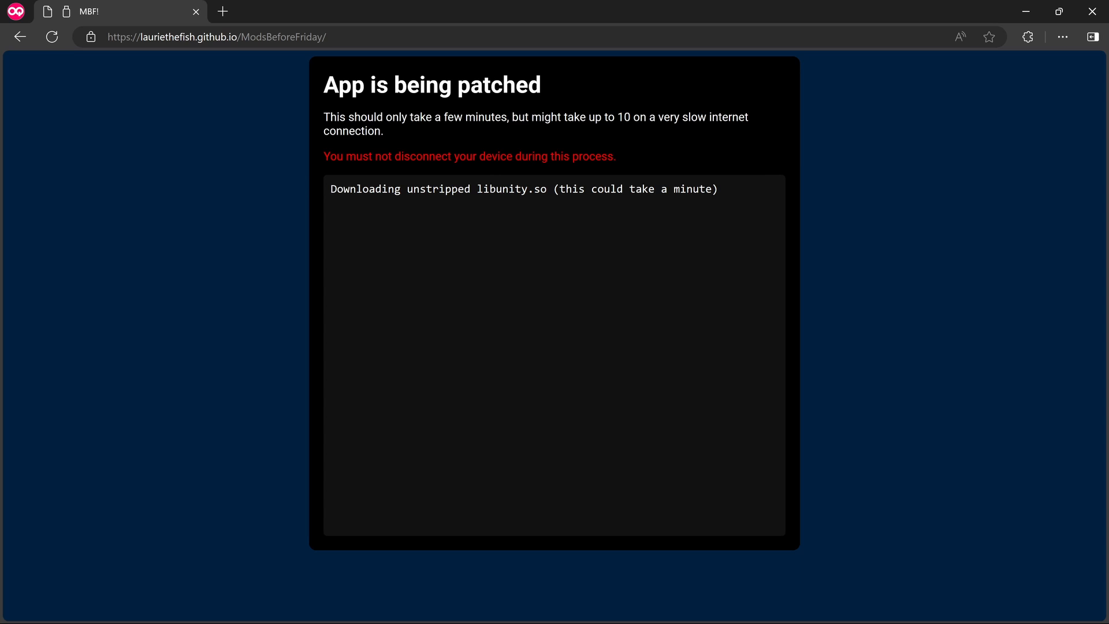
pyautogui.moveTo(441, 133)
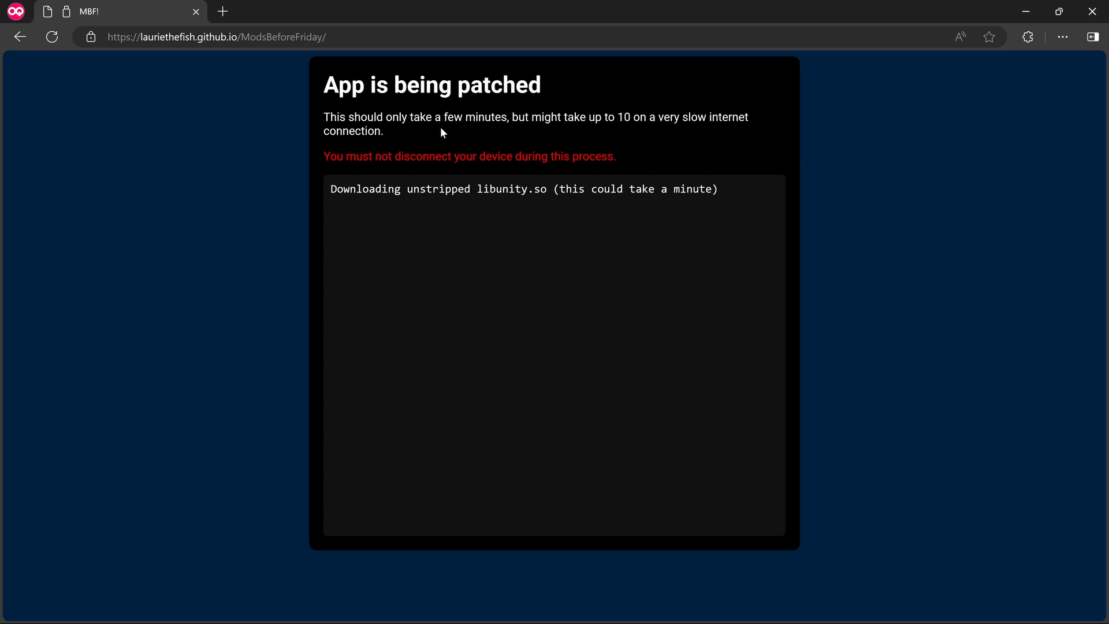
pyautogui.moveTo(586, 132)
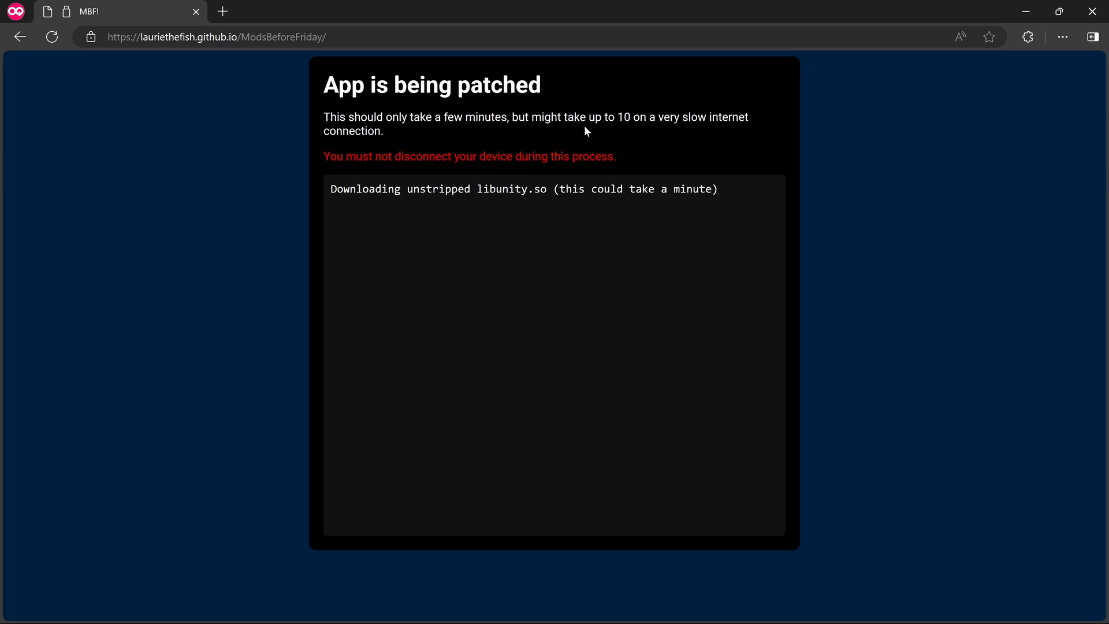
pyautogui.moveTo(593, 139)
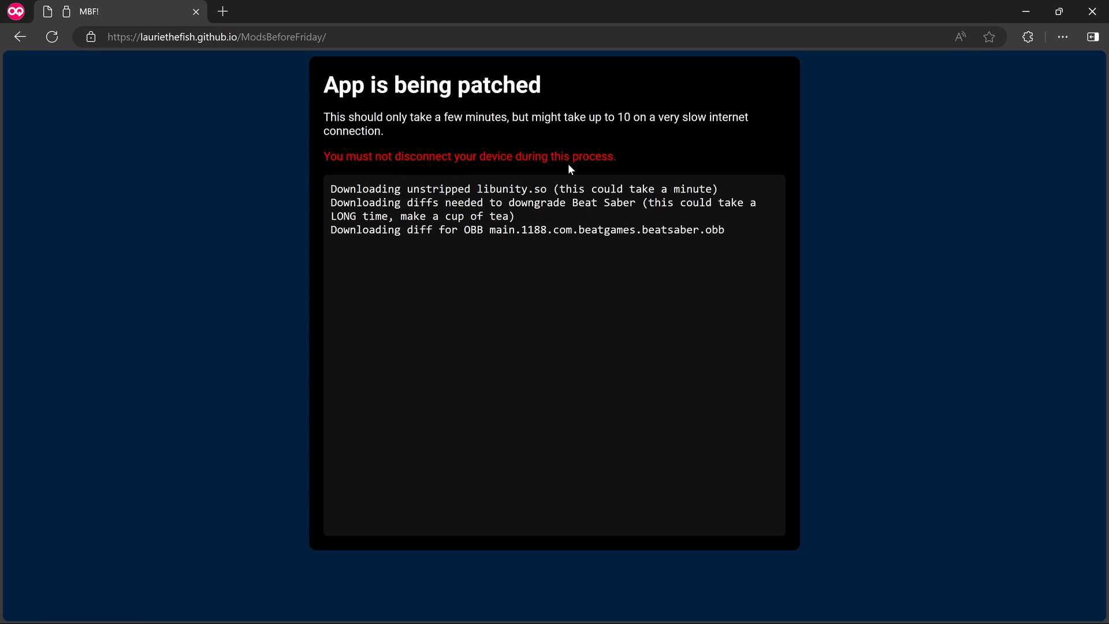
pyautogui.moveTo(689, 284)
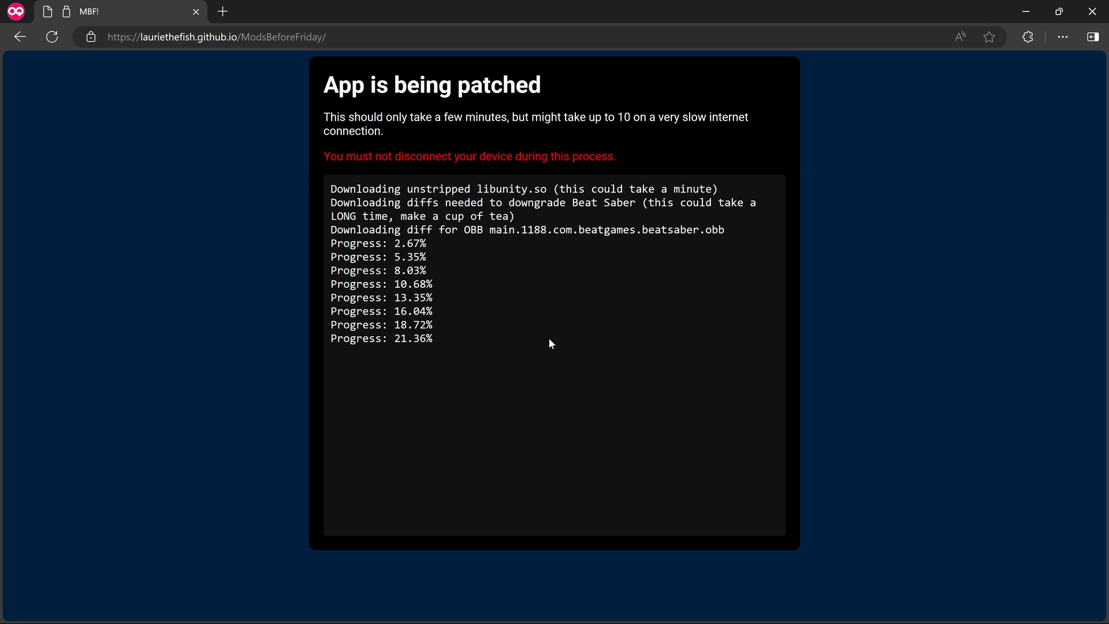
pyautogui.moveTo(854, 303)
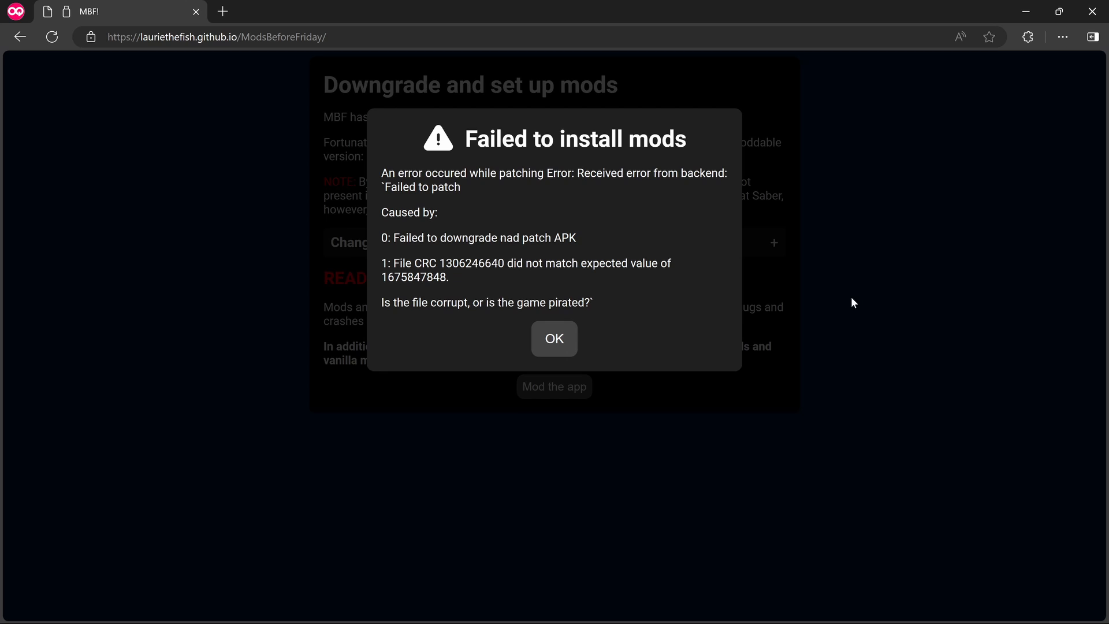
pyautogui.moveTo(337, 229)
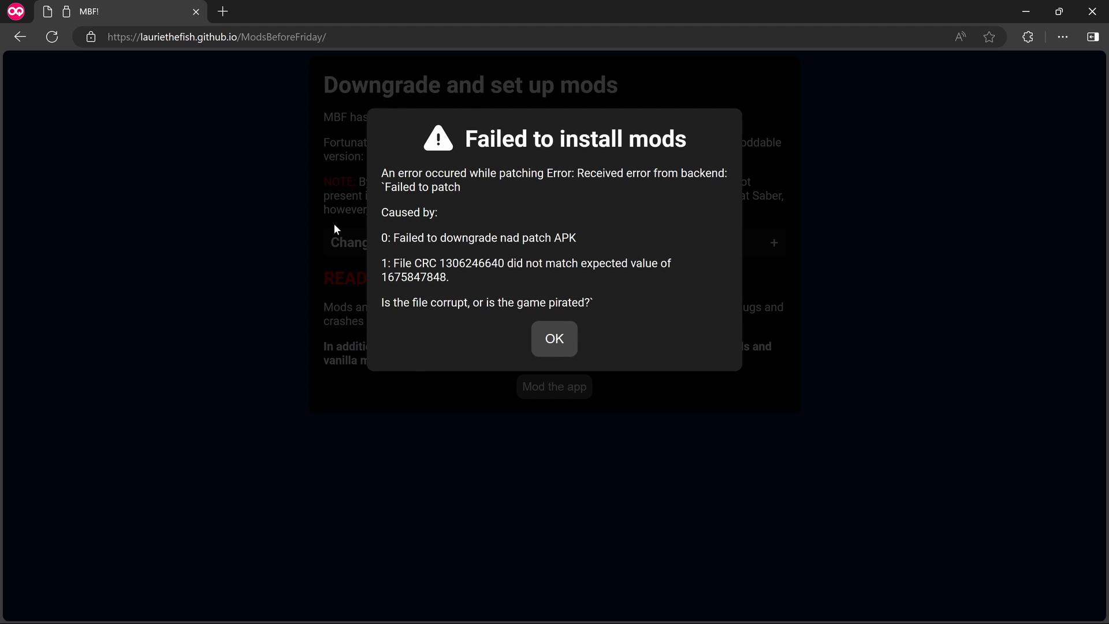
pyautogui.moveTo(509, 218)
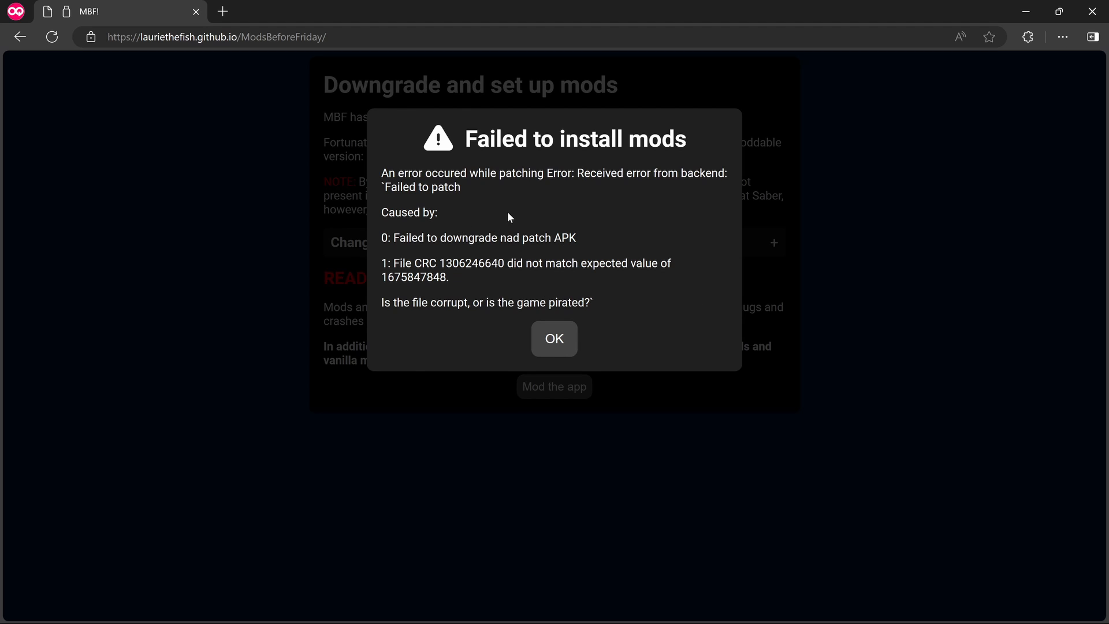
pyautogui.moveTo(612, 229)
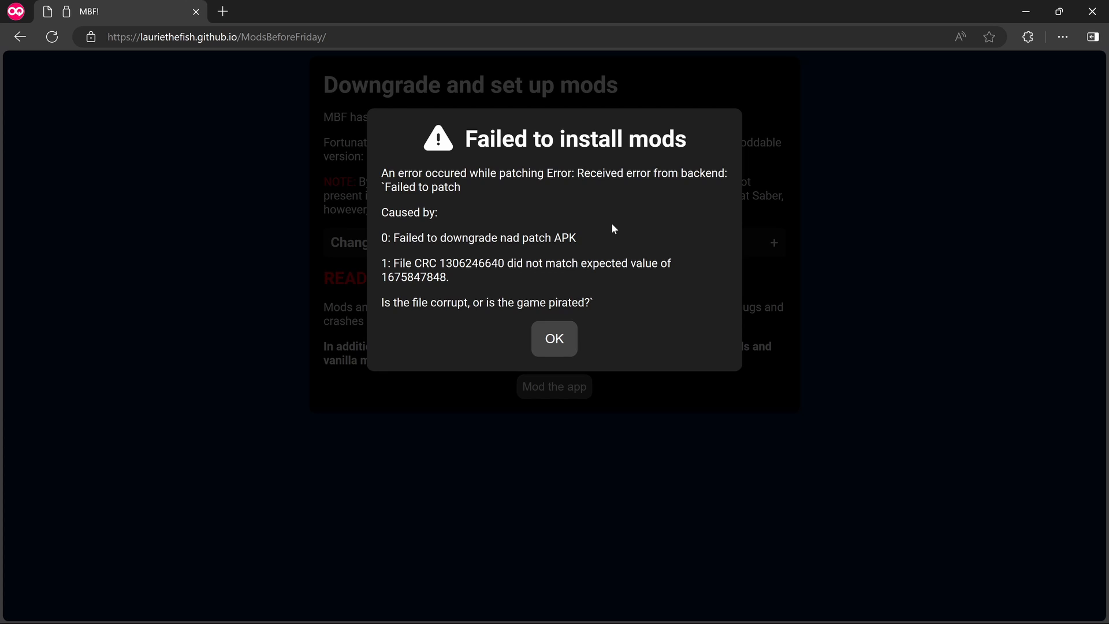
pyautogui.moveTo(626, 244)
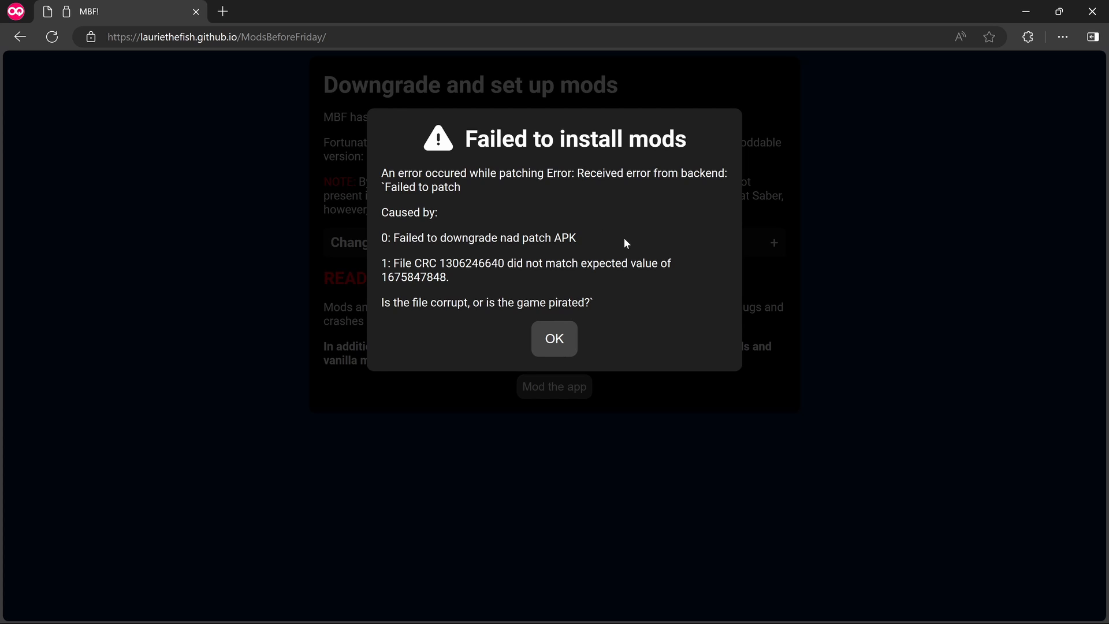
# Dismiss the 'Failed to install mods' CRC mismatch error to return to the setup page.
pyautogui.click(553, 339)
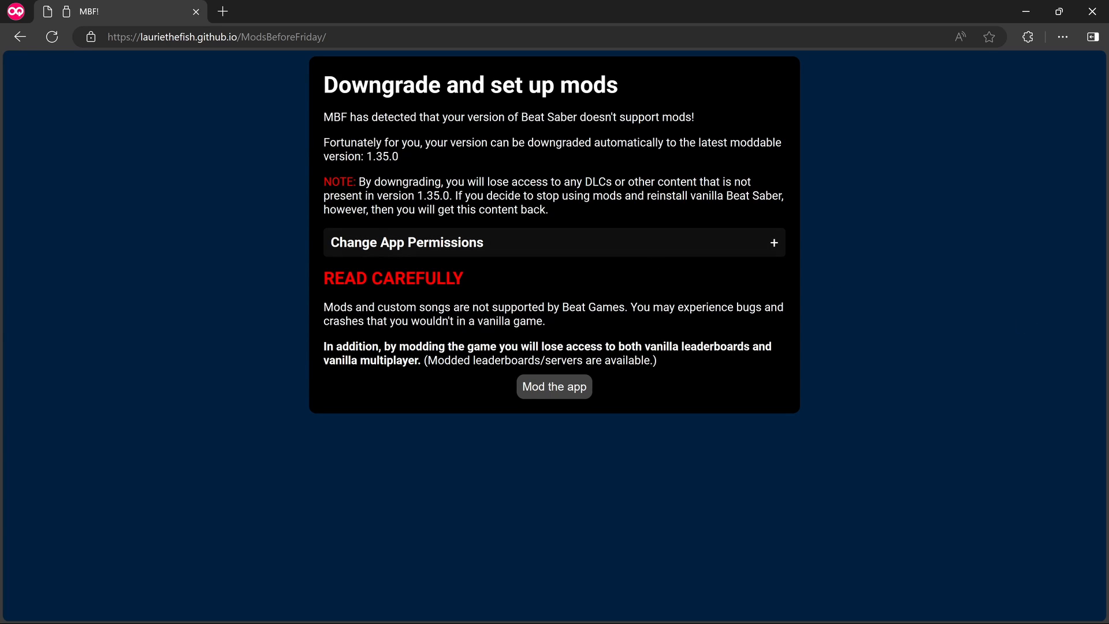
pyautogui.moveTo(605, 374)
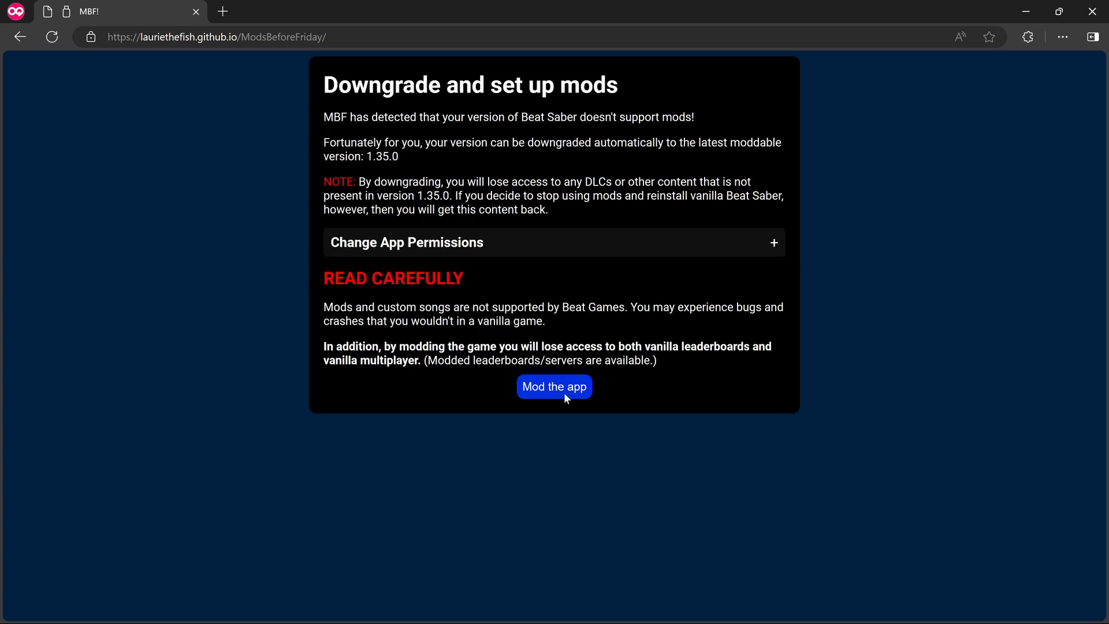
# Restart modding Beat Saber, beginning a second patching attempt.
pyautogui.click(553, 387)
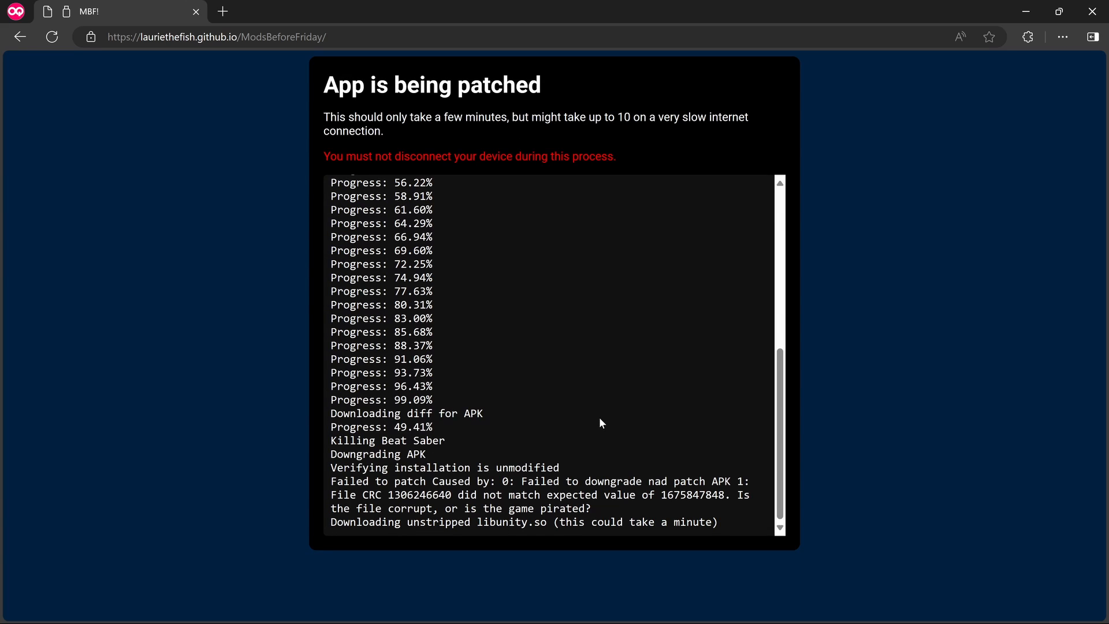
pyautogui.moveTo(425, 542)
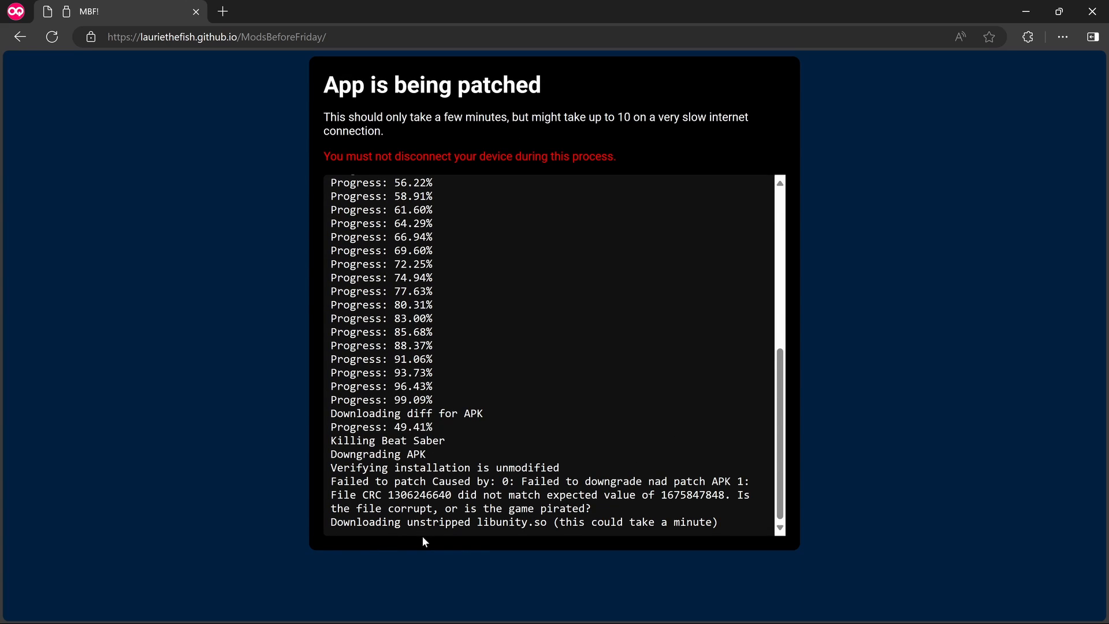
pyautogui.moveTo(921, 462)
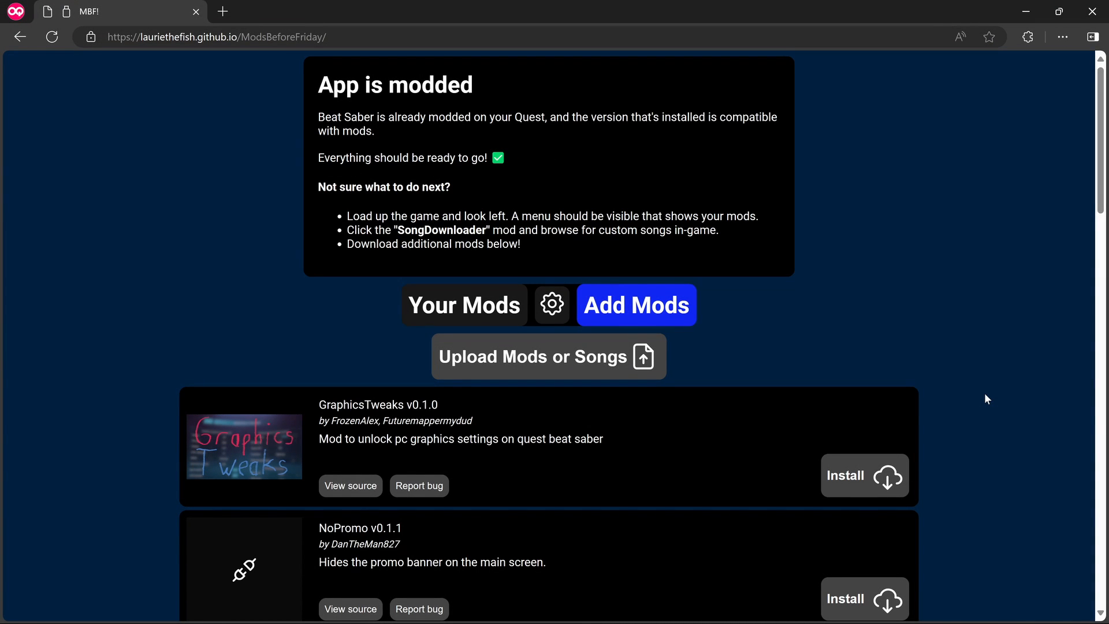
pyautogui.moveTo(399, 135)
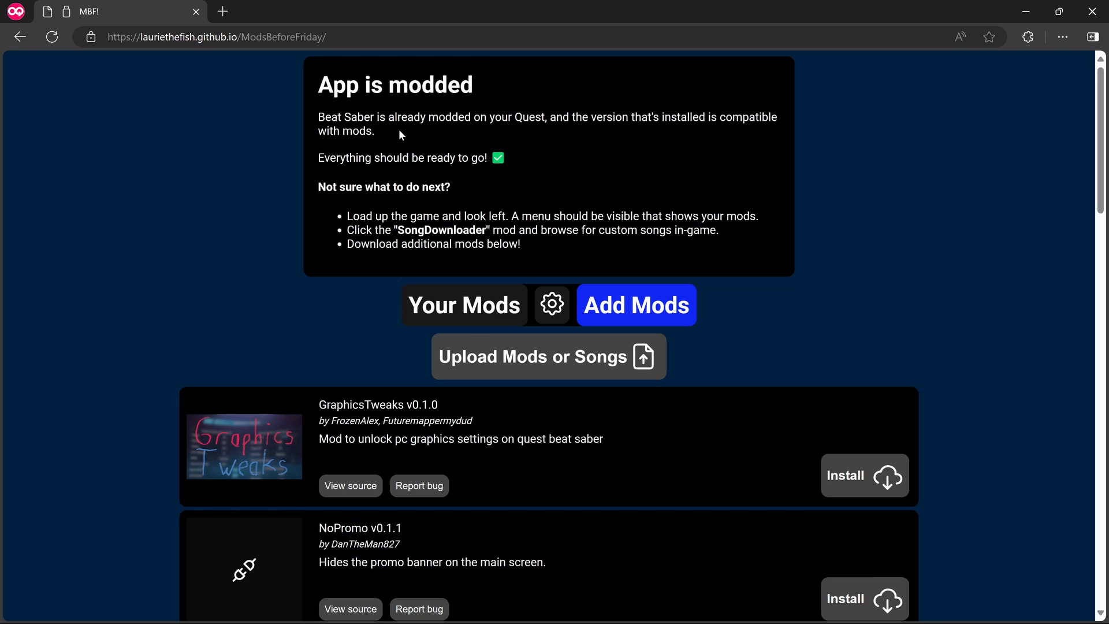
pyautogui.moveTo(725, 134)
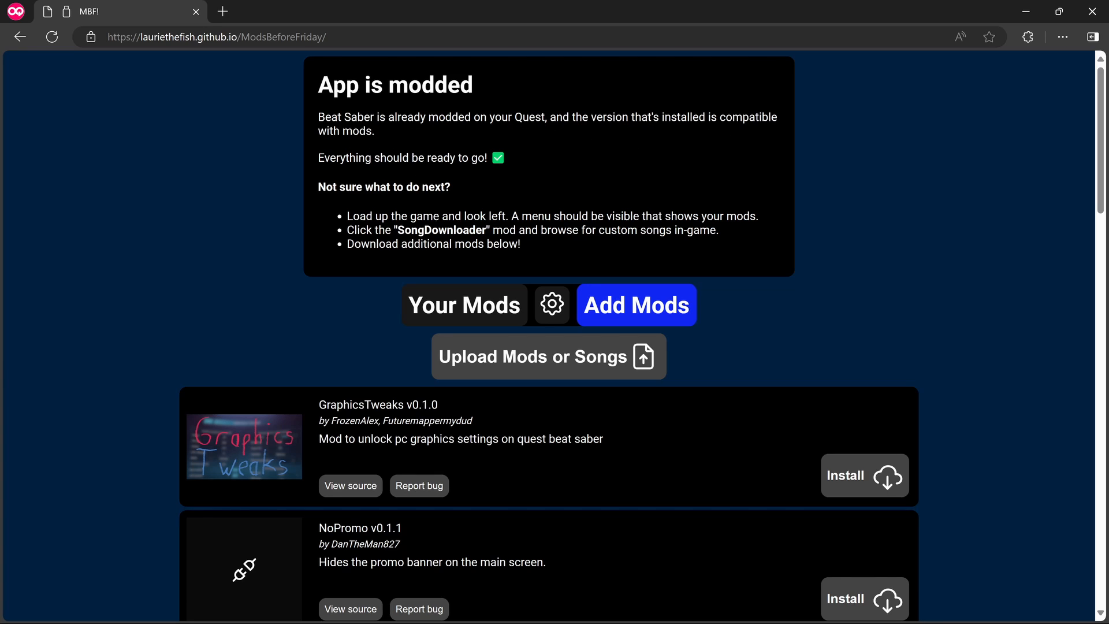
pyautogui.moveTo(473, 209)
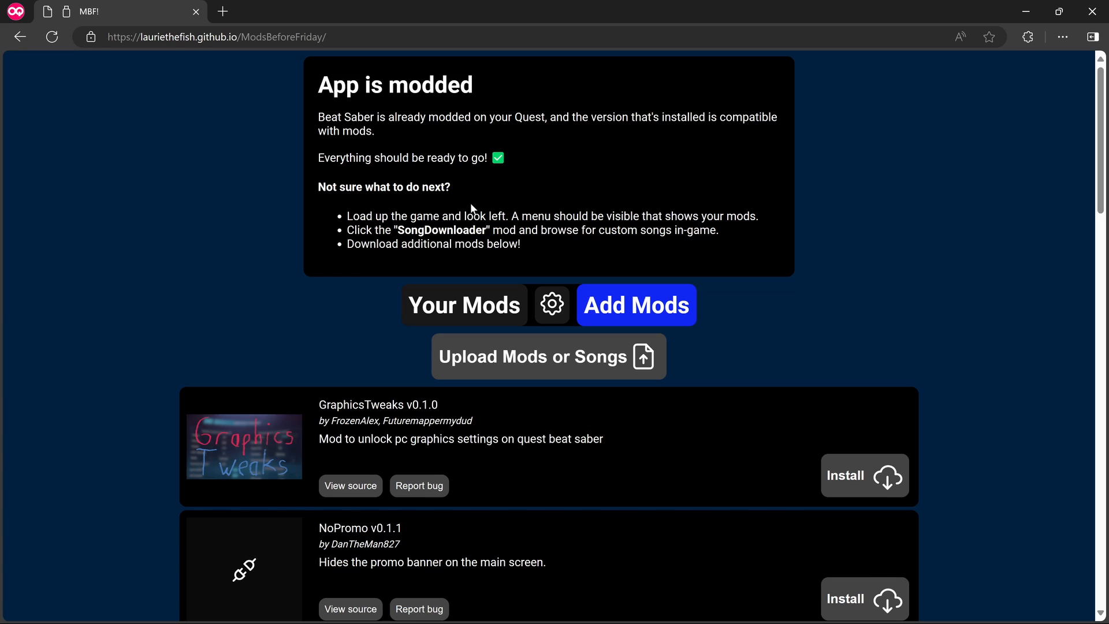
pyautogui.scroll(-3)
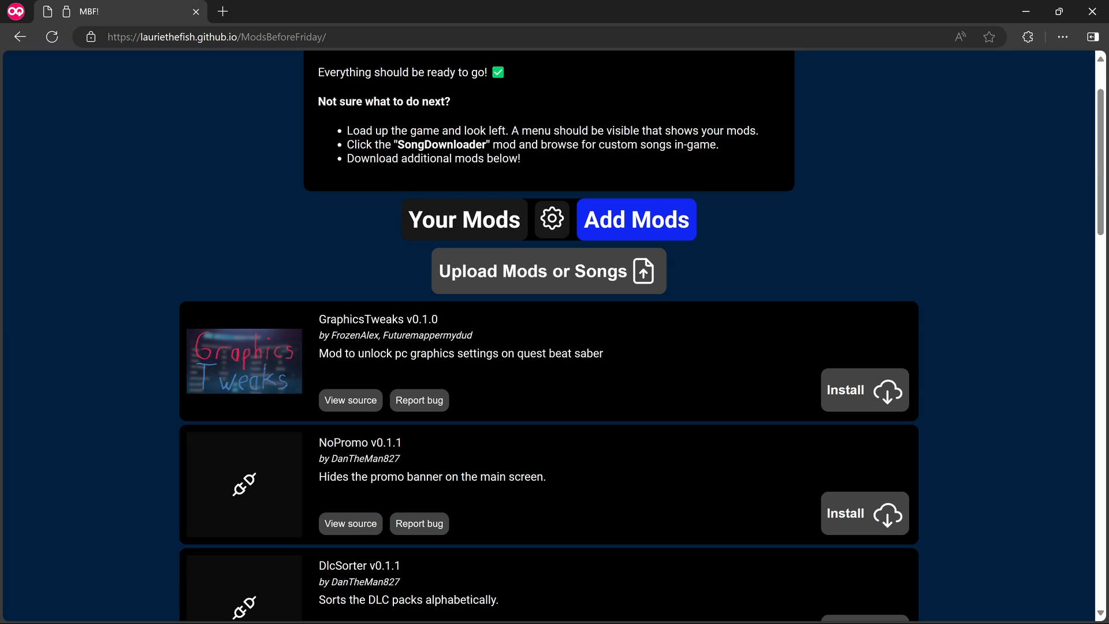
pyautogui.moveTo(634, 158)
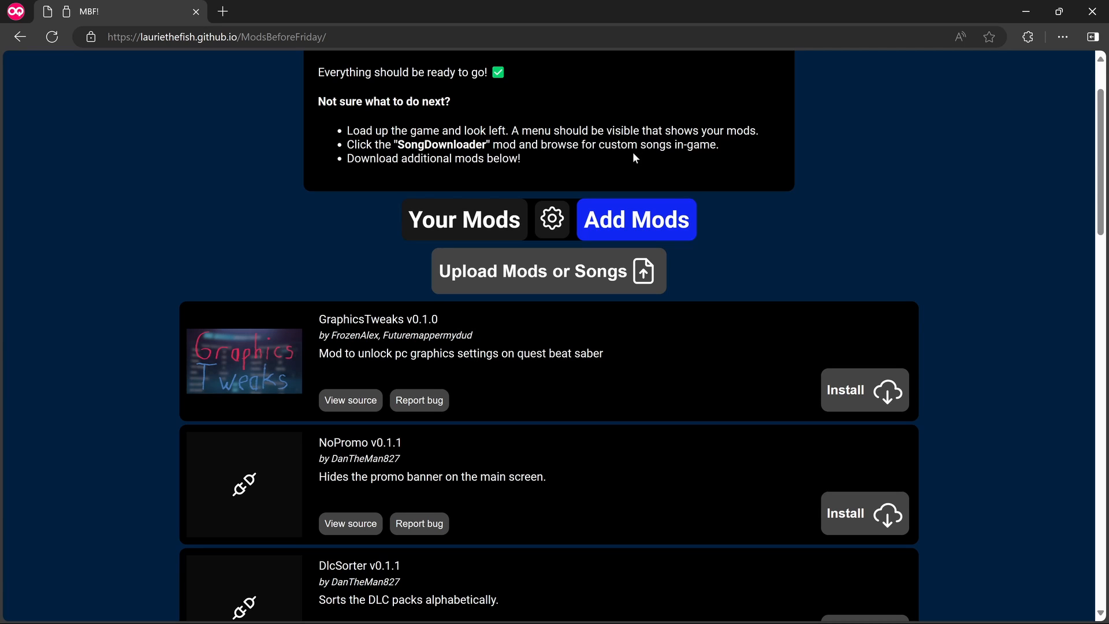
pyautogui.moveTo(506, 171)
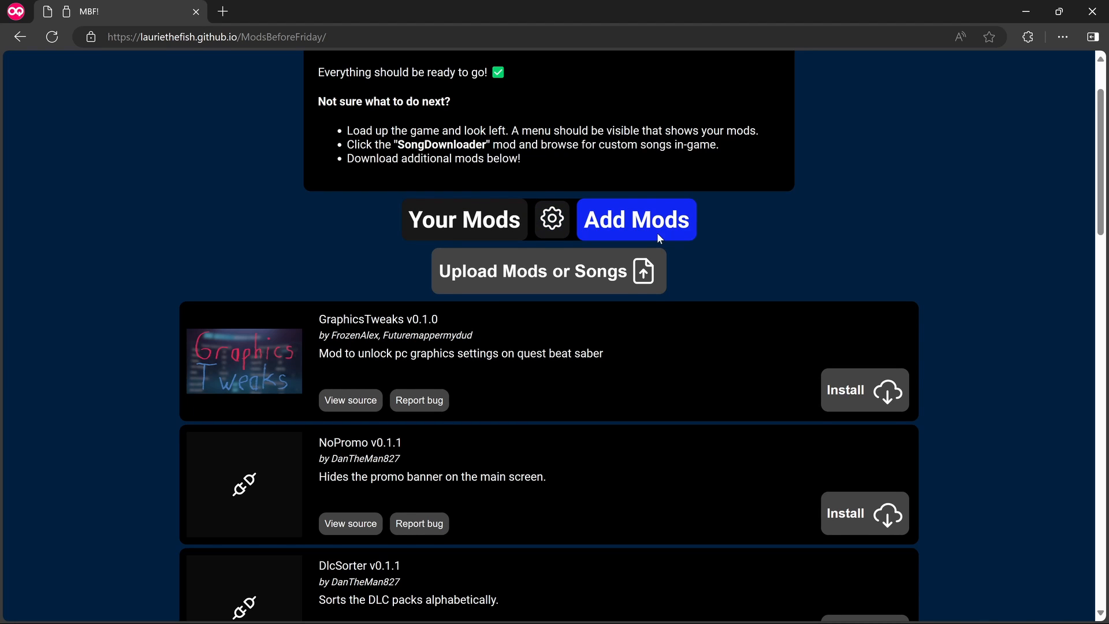
pyautogui.scroll(-3)
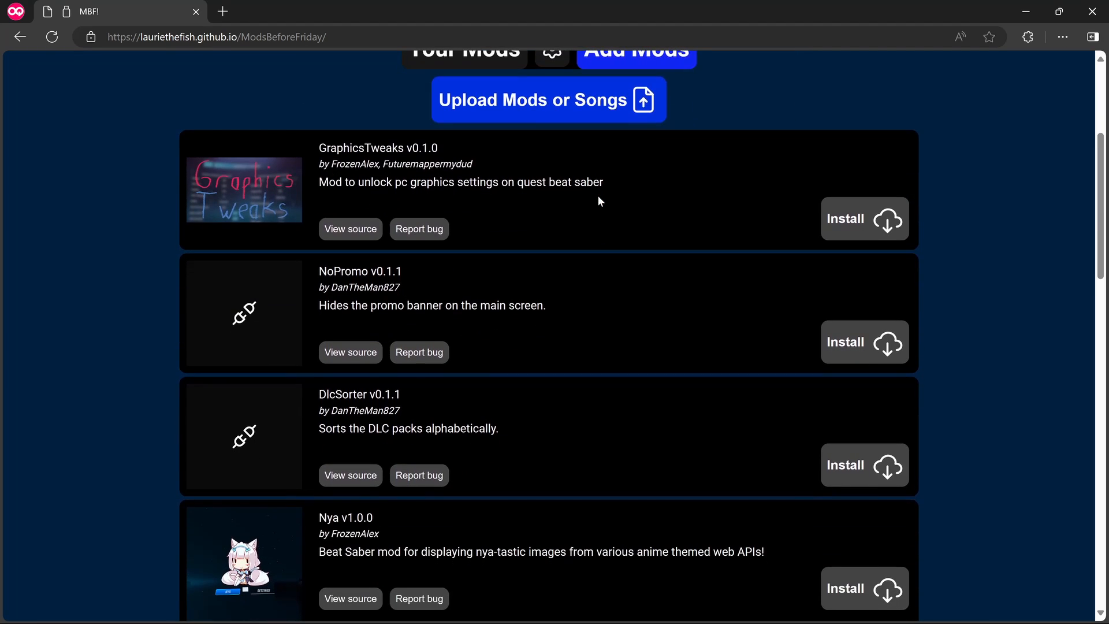
pyautogui.moveTo(506, 213)
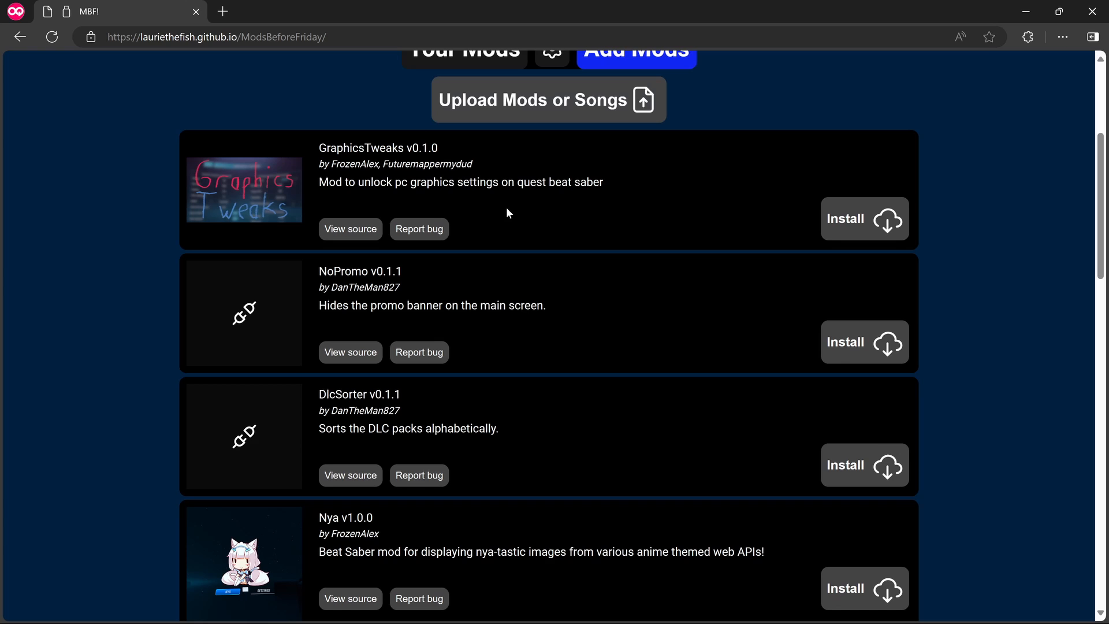
pyautogui.scroll(3)
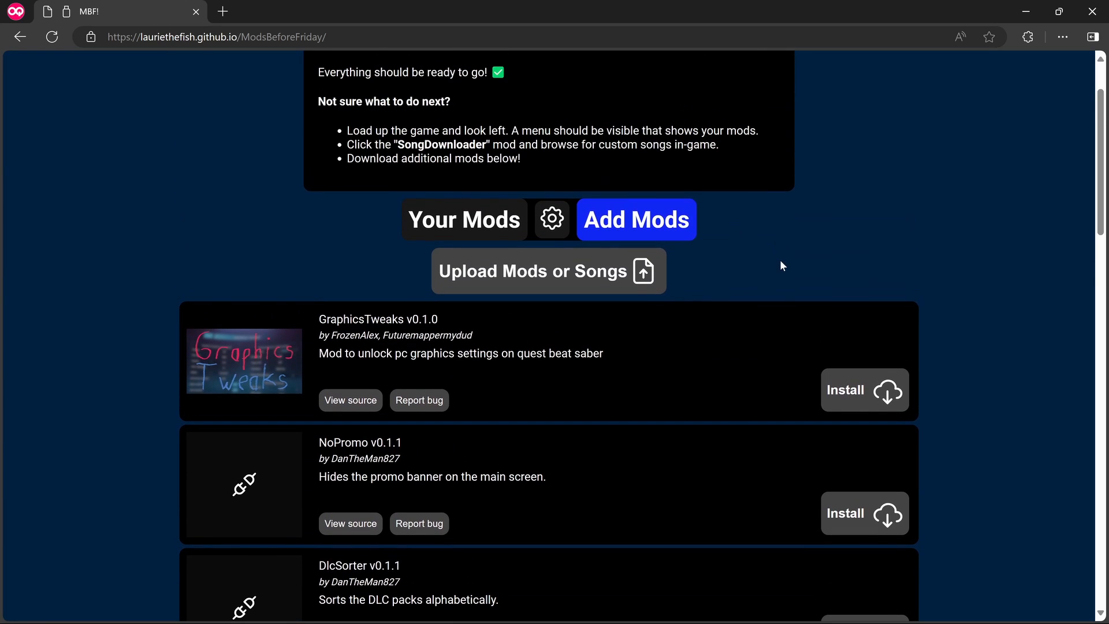
pyautogui.scroll(3)
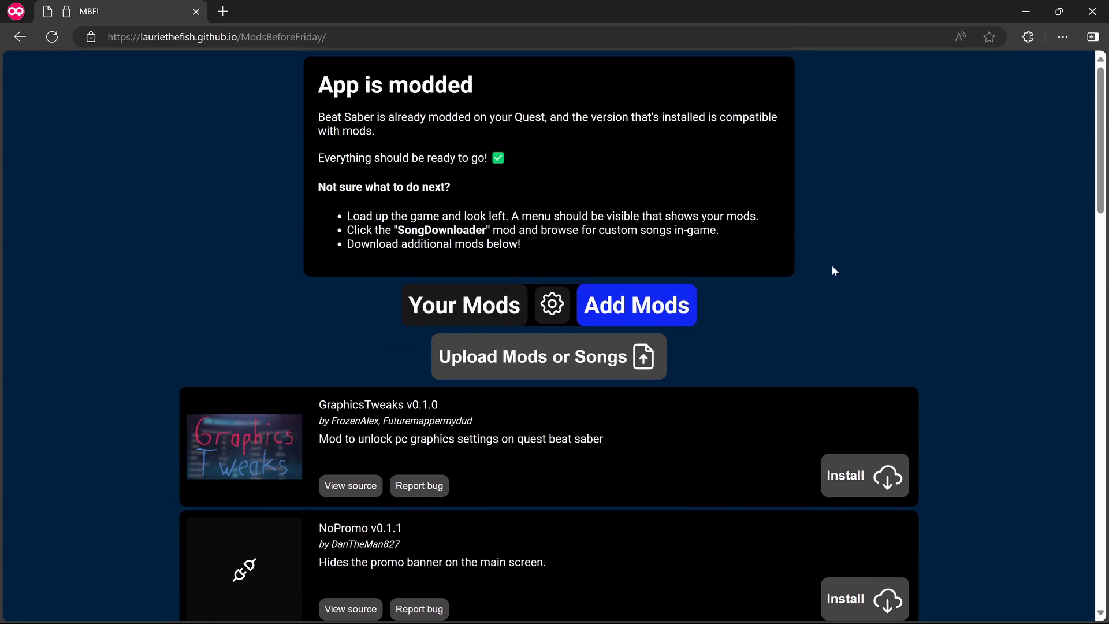
pyautogui.scroll(-3)
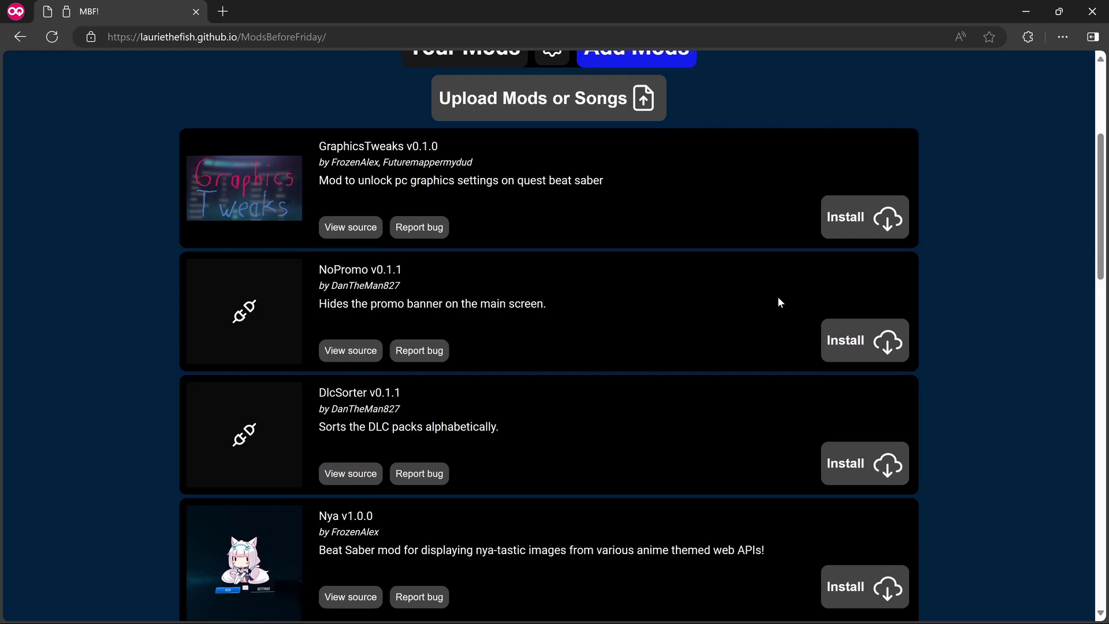
pyautogui.scroll(-3)
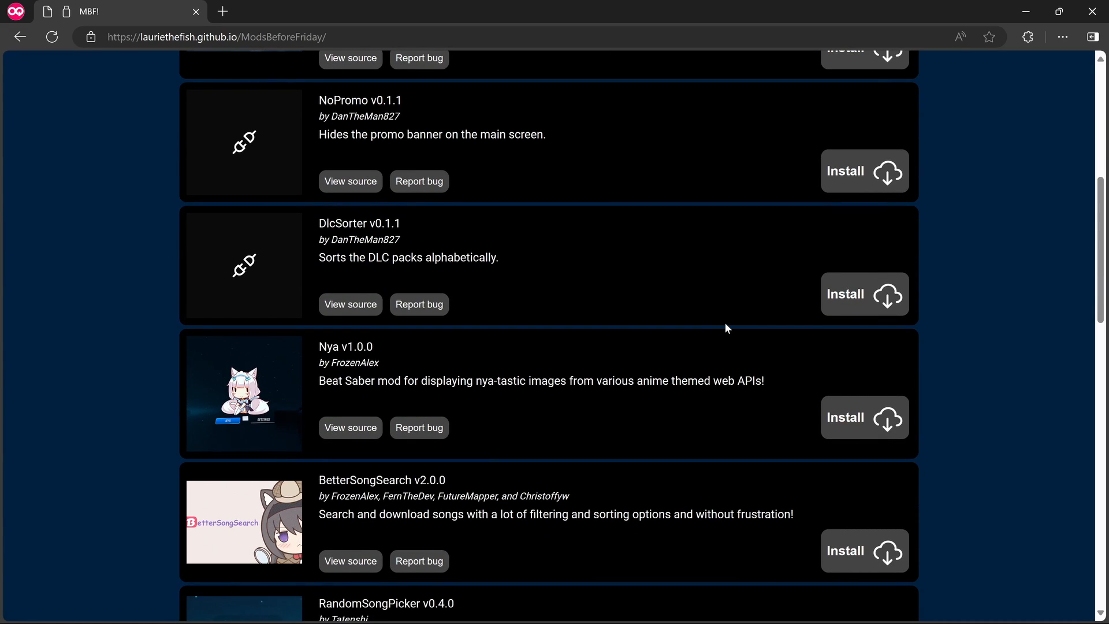
pyautogui.scroll(3)
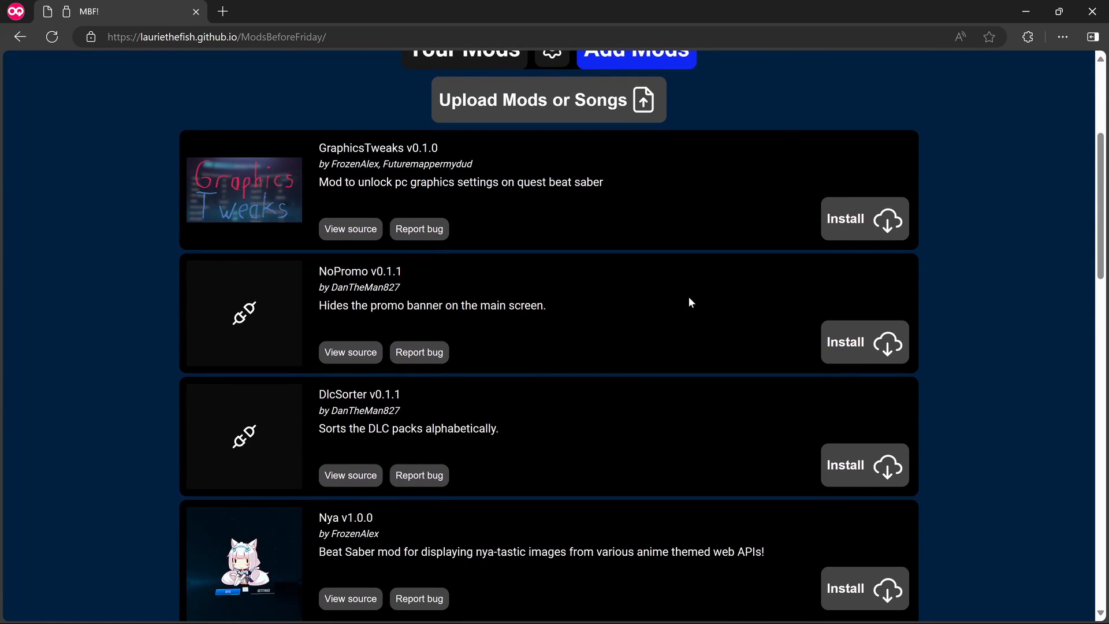
pyautogui.moveTo(628, 244)
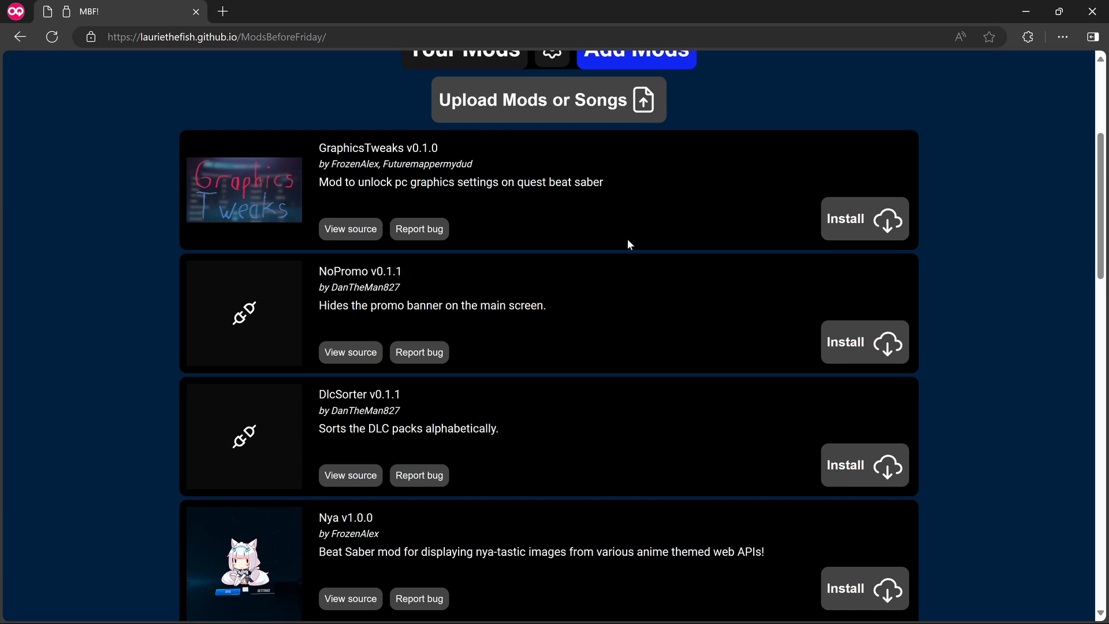
pyautogui.scroll(-3)
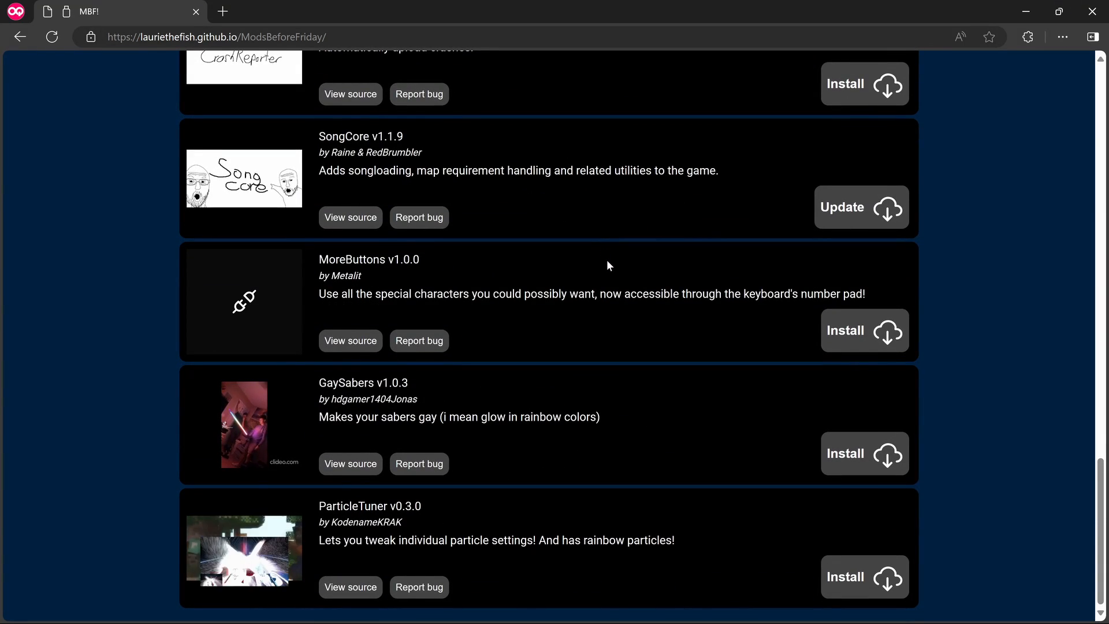
pyautogui.scroll(3)
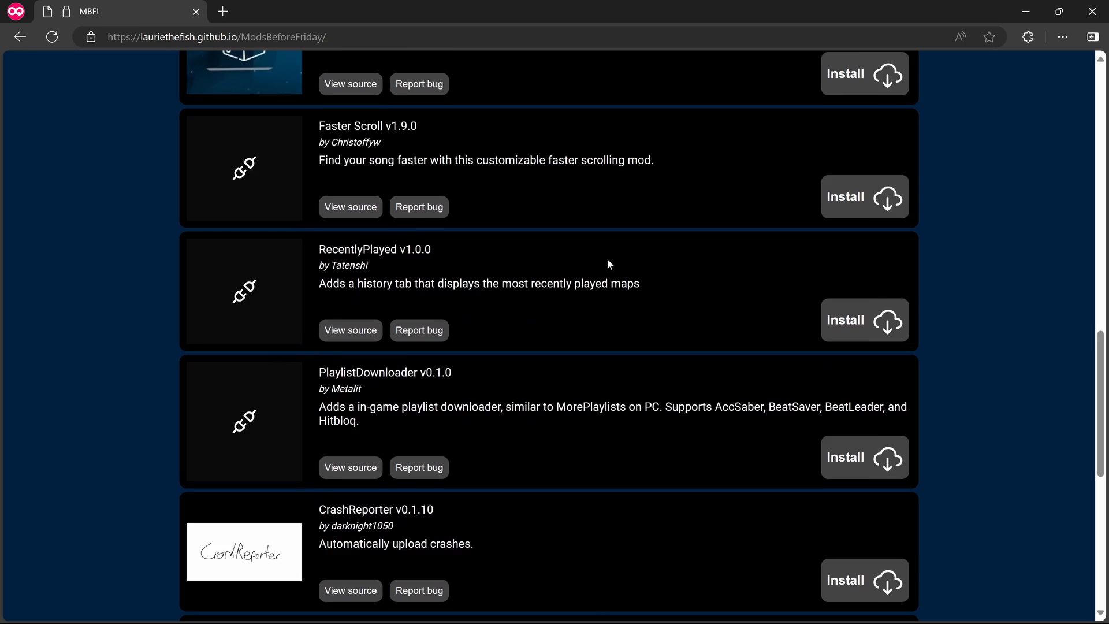
pyautogui.scroll(3)
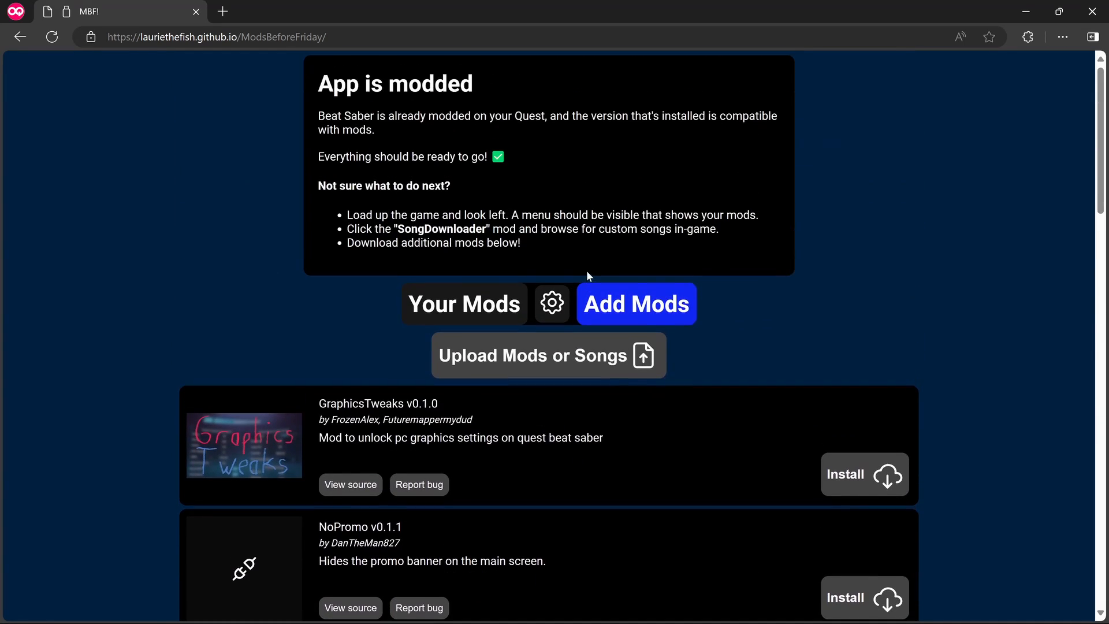
pyautogui.moveTo(777, 327)
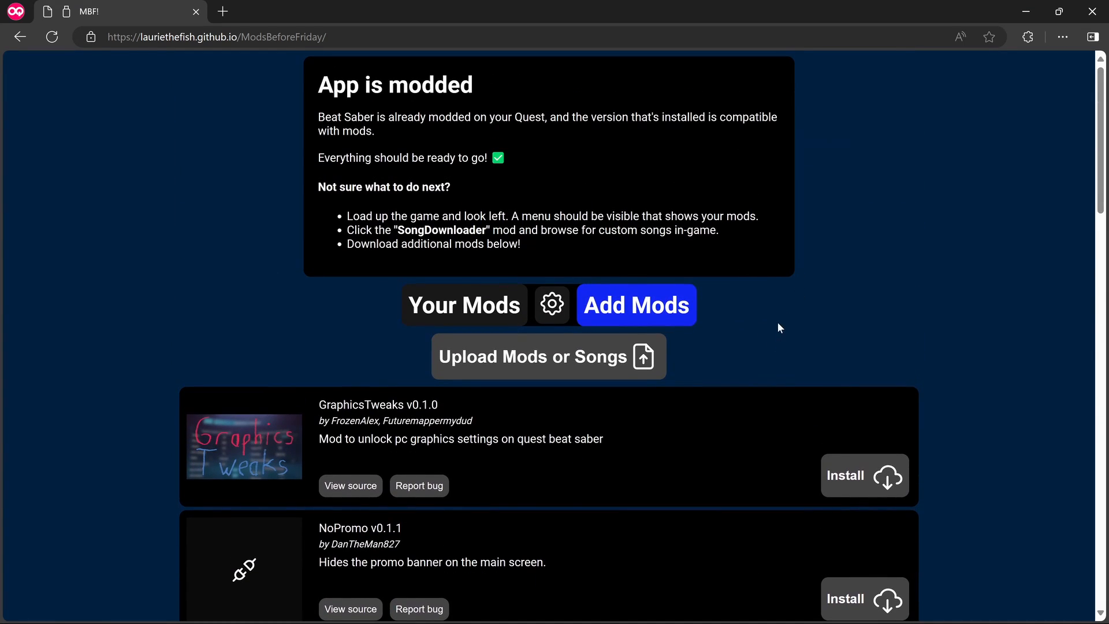
pyautogui.moveTo(783, 310)
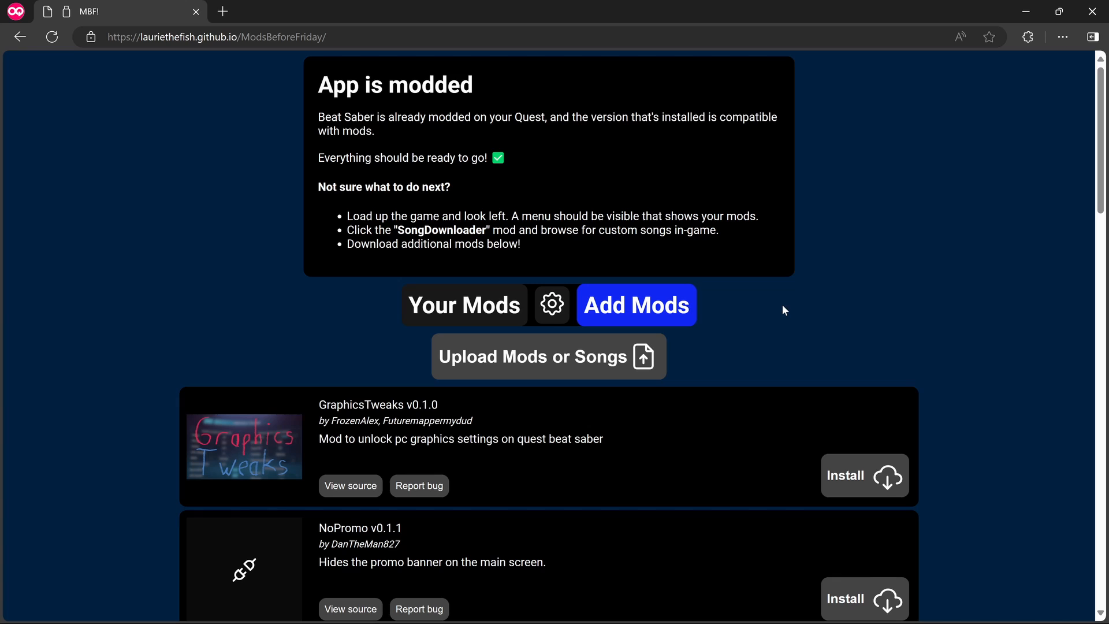
pyautogui.moveTo(551, 305)
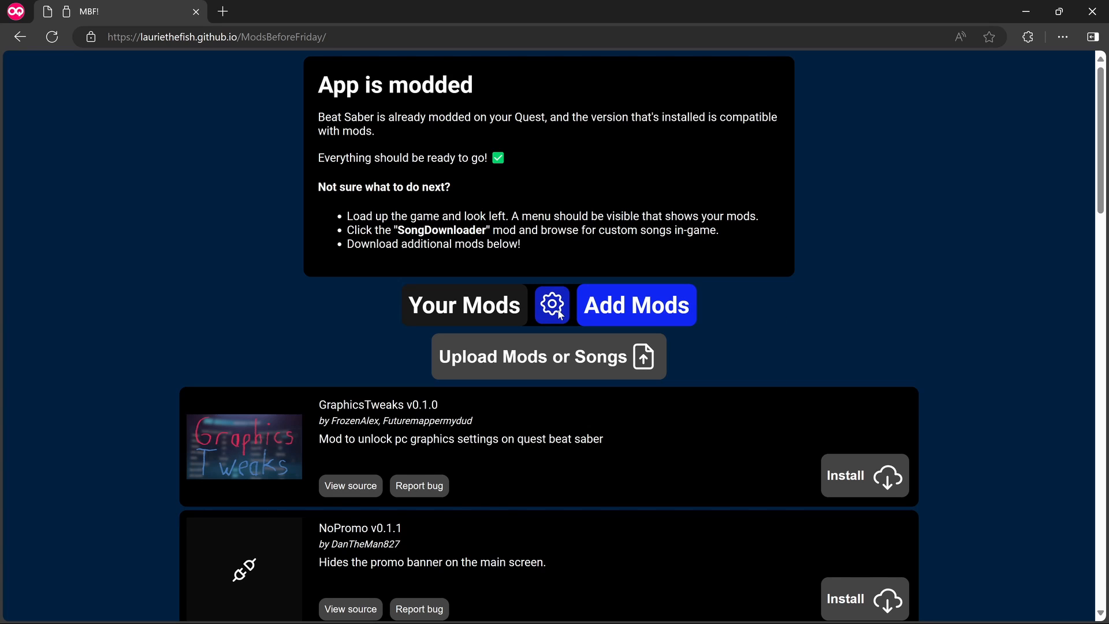
# View the Mod Tools and ADB log, then the Your Mods list showing BSML, custom-types and others.
pyautogui.click(553, 305)
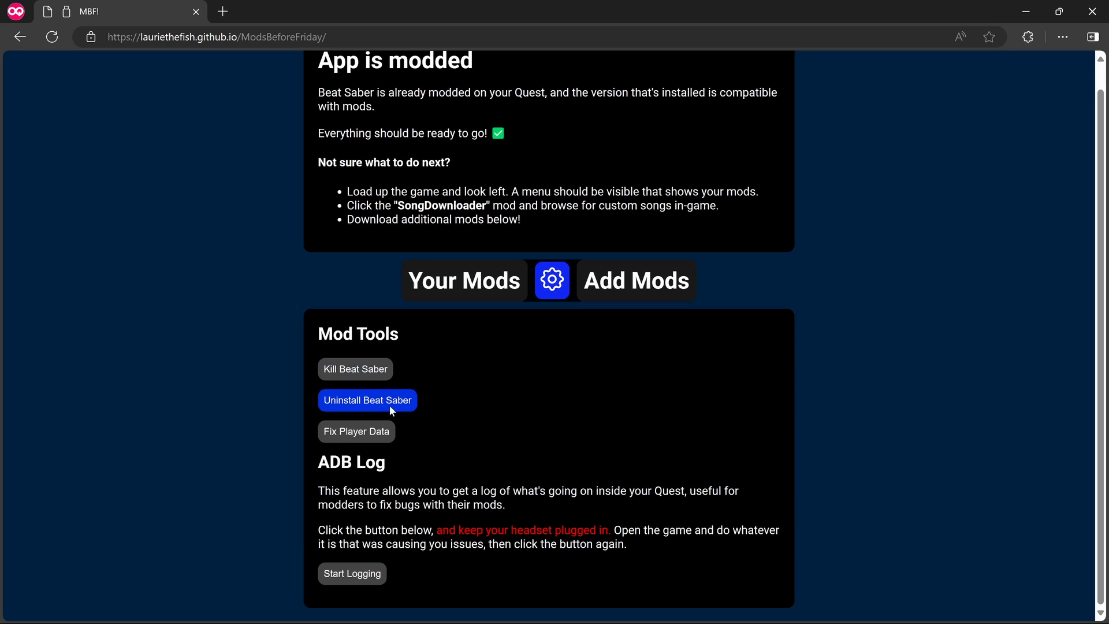
pyautogui.moveTo(353, 574)
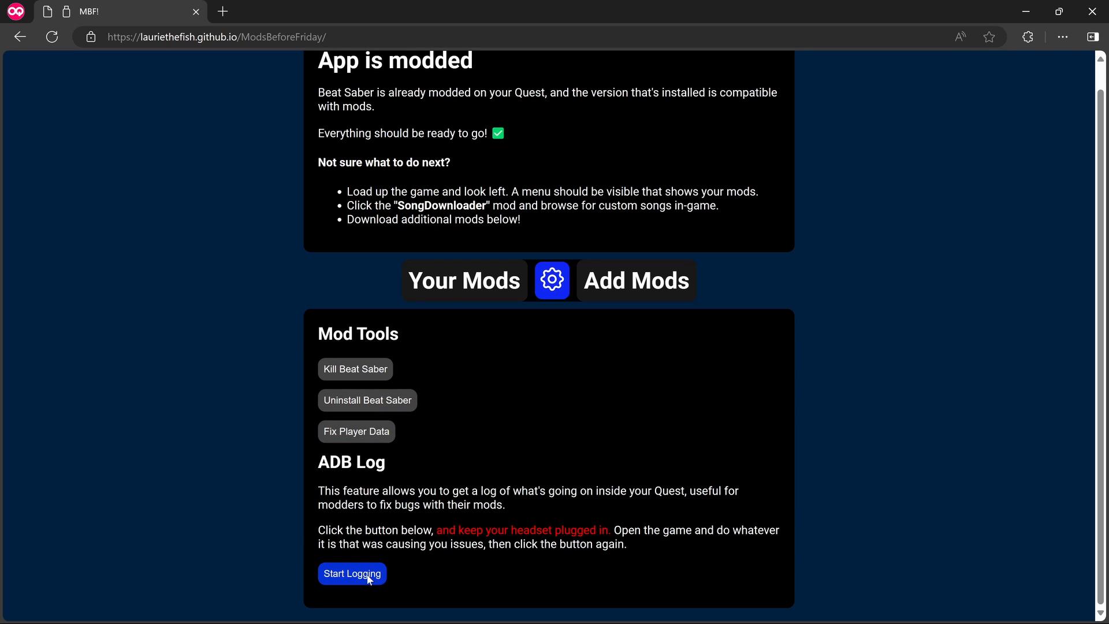
pyautogui.click(465, 279)
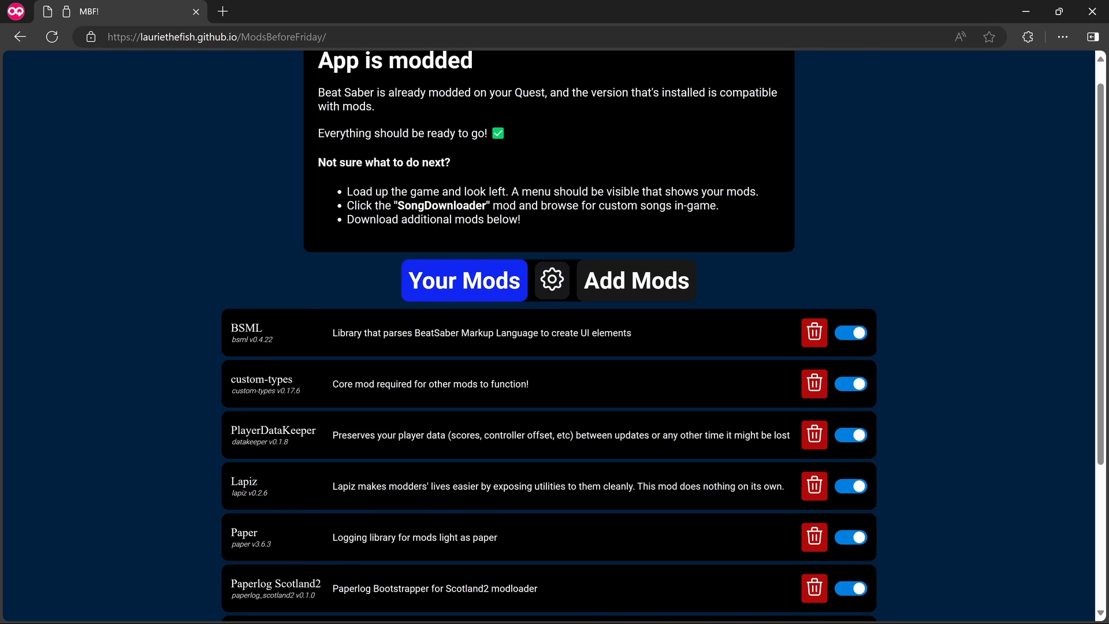
pyautogui.scroll(-3)
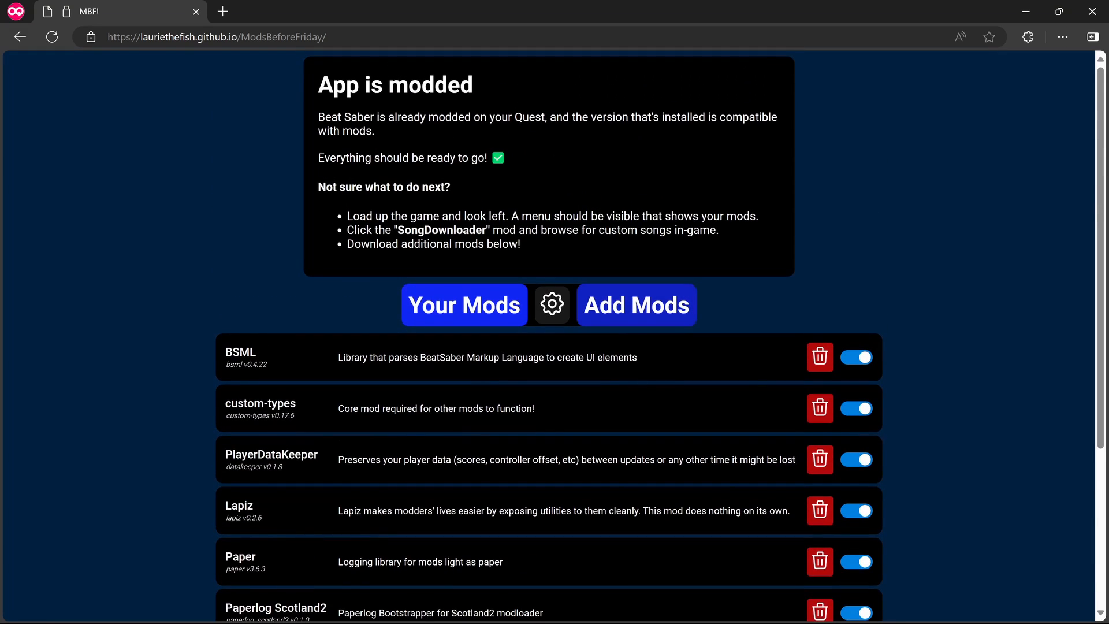
pyautogui.click(636, 305)
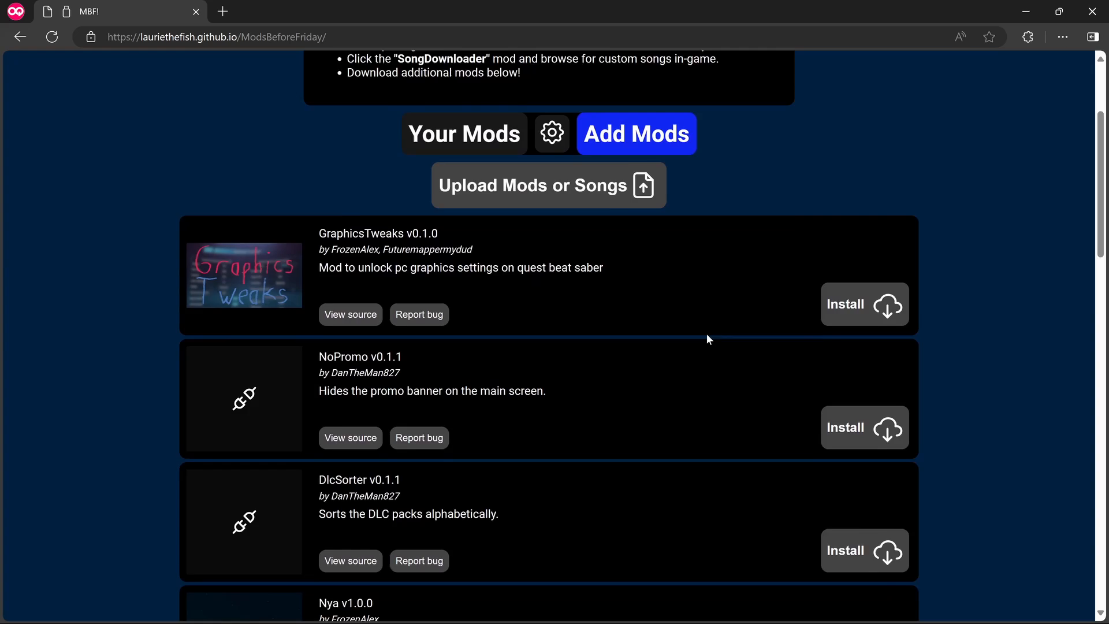
pyautogui.scroll(-3)
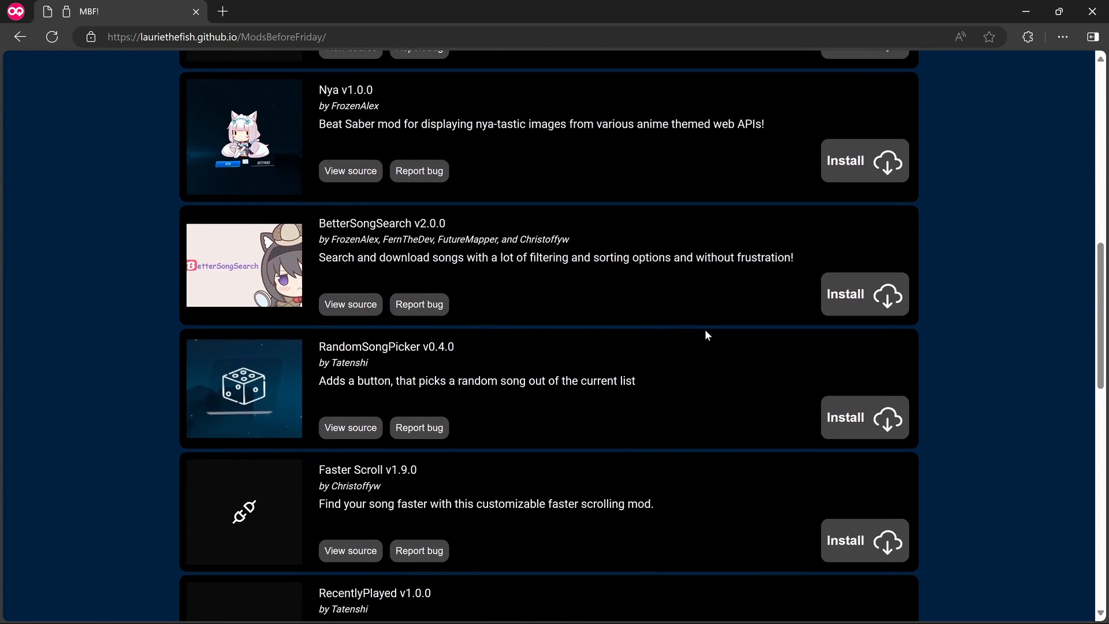
pyautogui.scroll(-3)
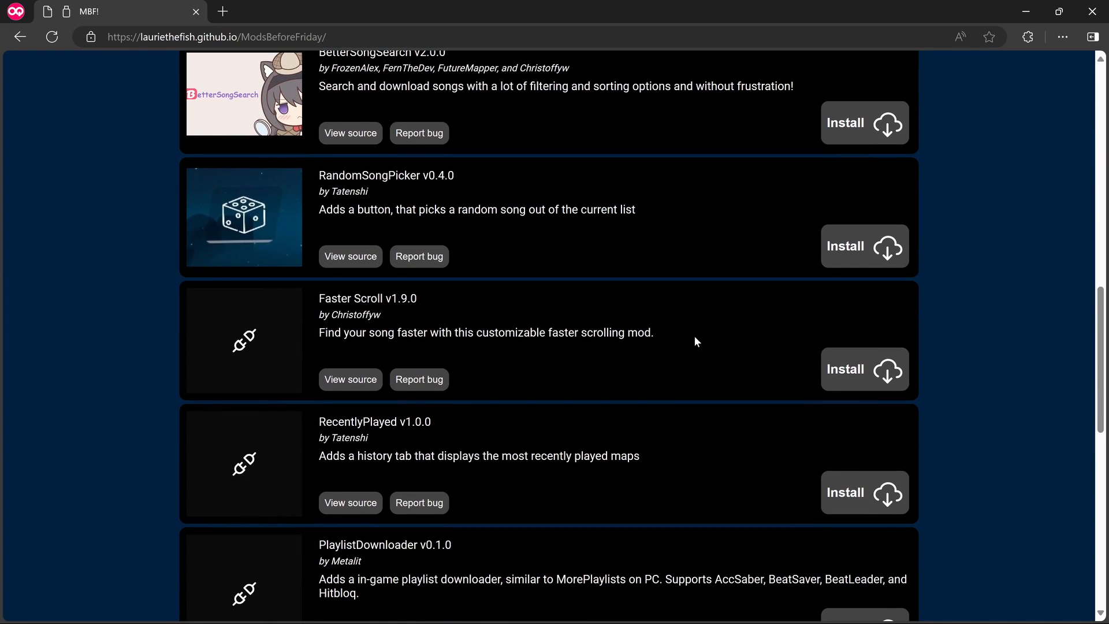
pyautogui.scroll(-3)
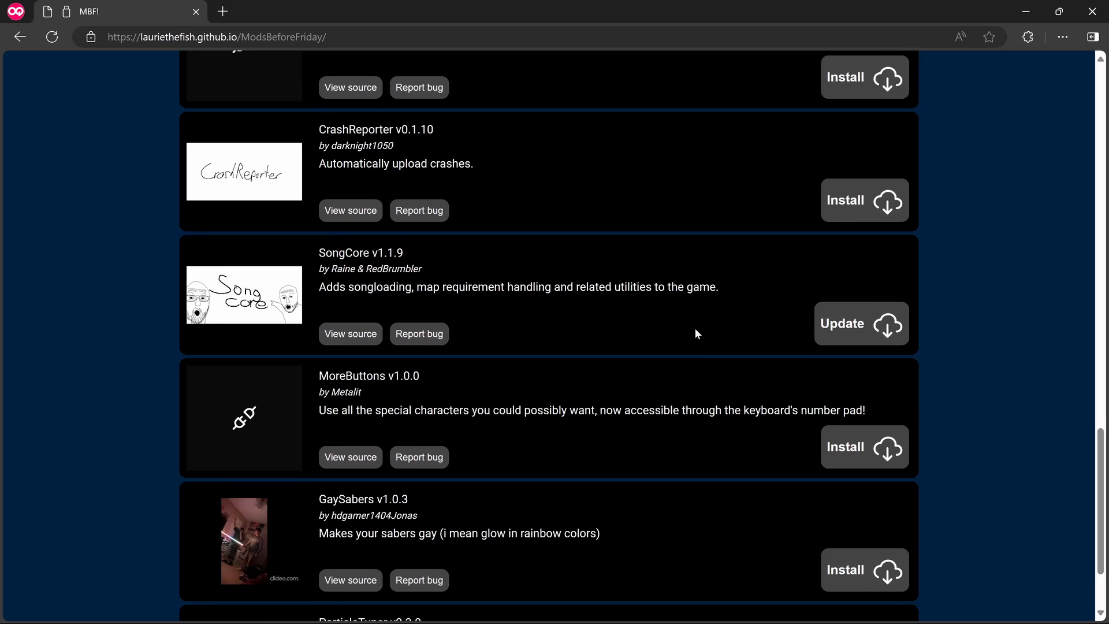
pyautogui.scroll(-3)
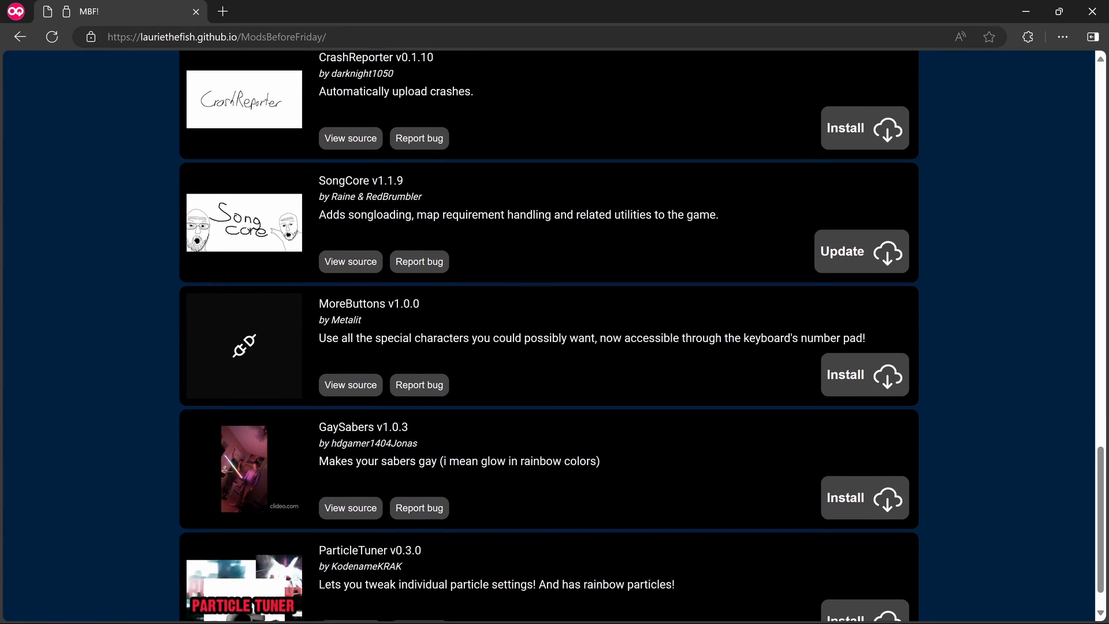
pyautogui.scroll(3)
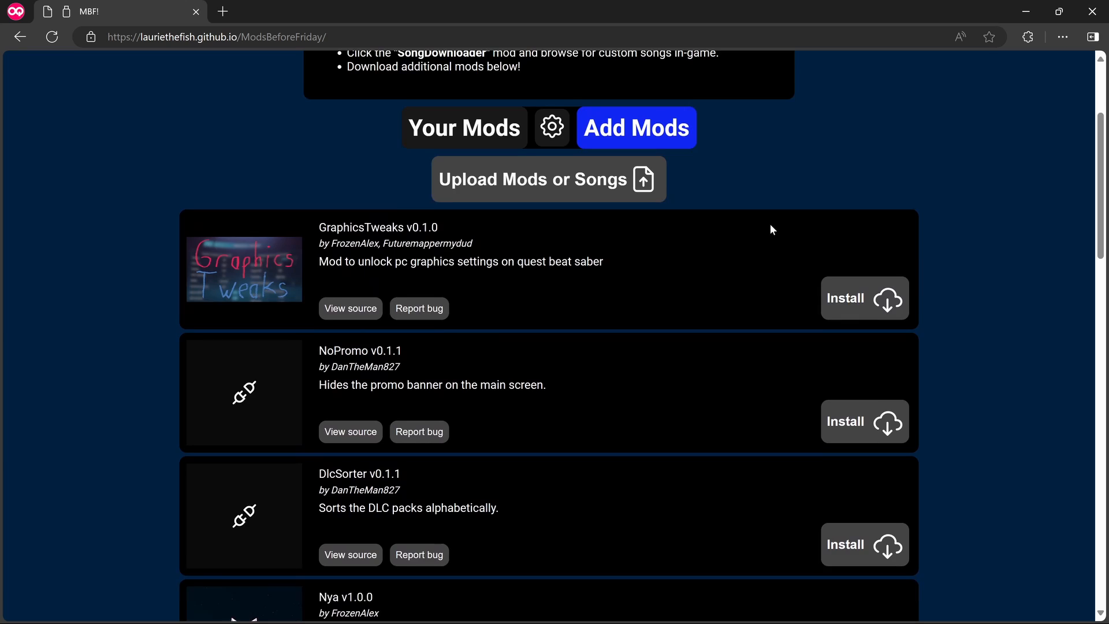
pyautogui.scroll(3)
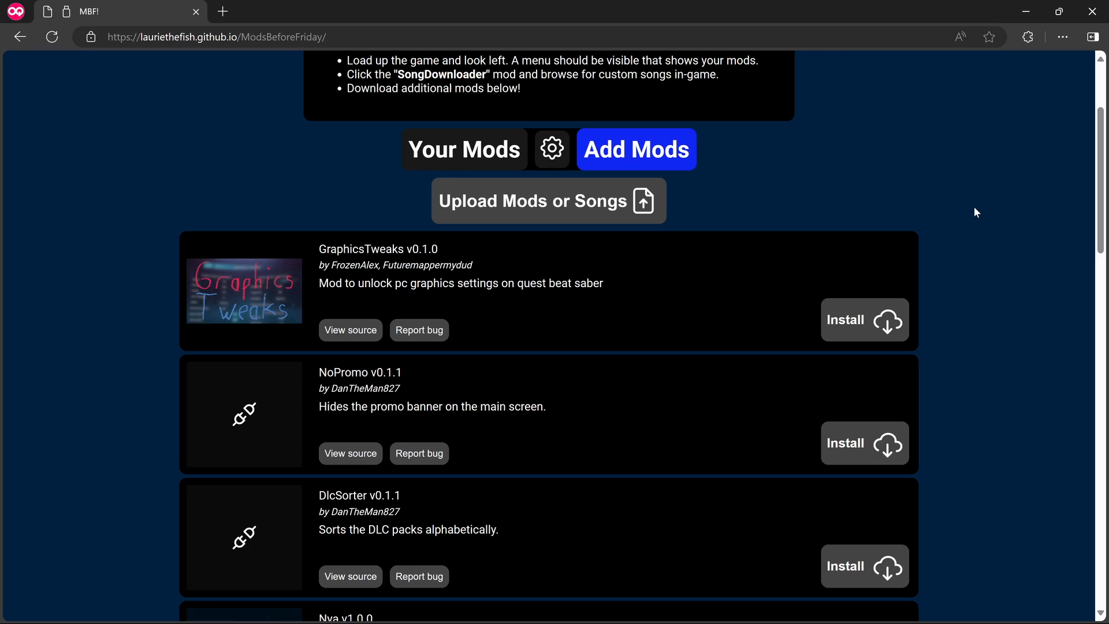
pyautogui.moveTo(518, 371)
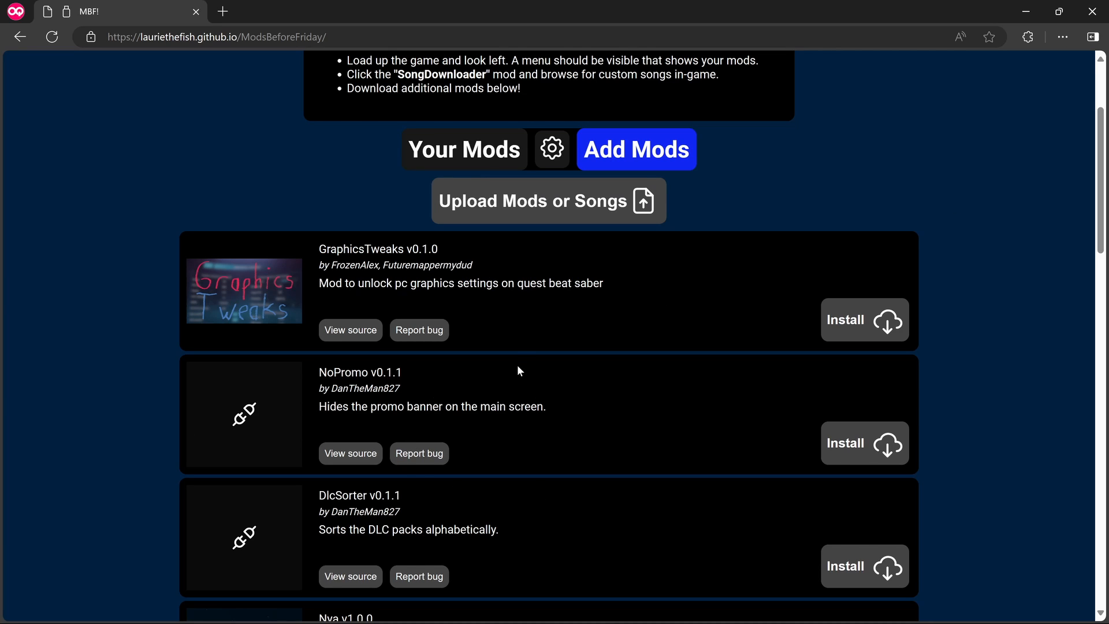
pyautogui.moveTo(541, 316)
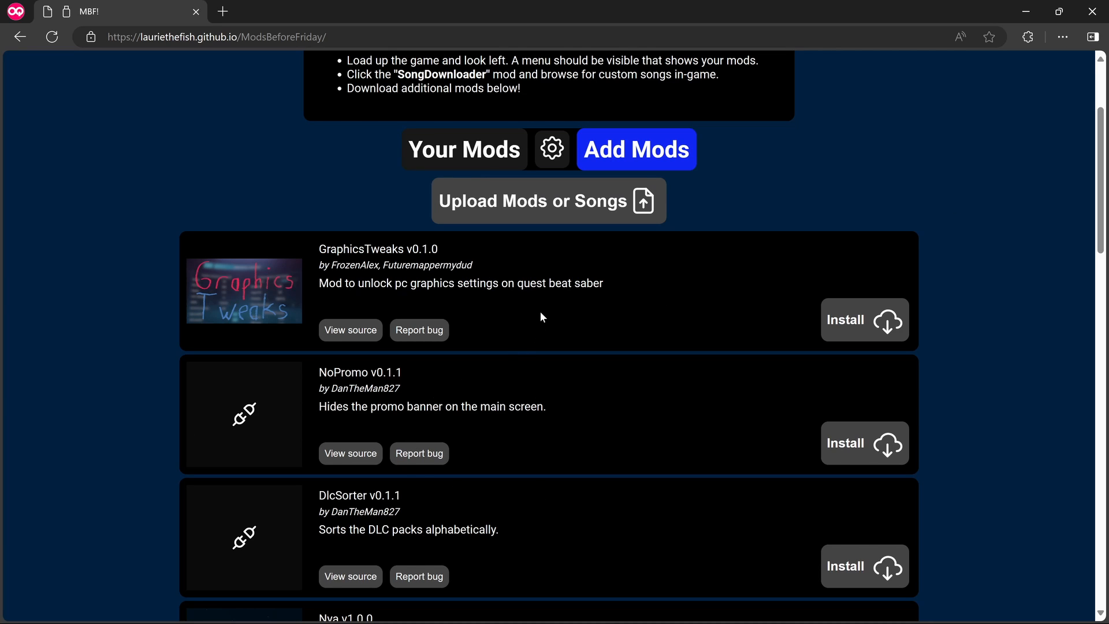
pyautogui.moveTo(556, 325)
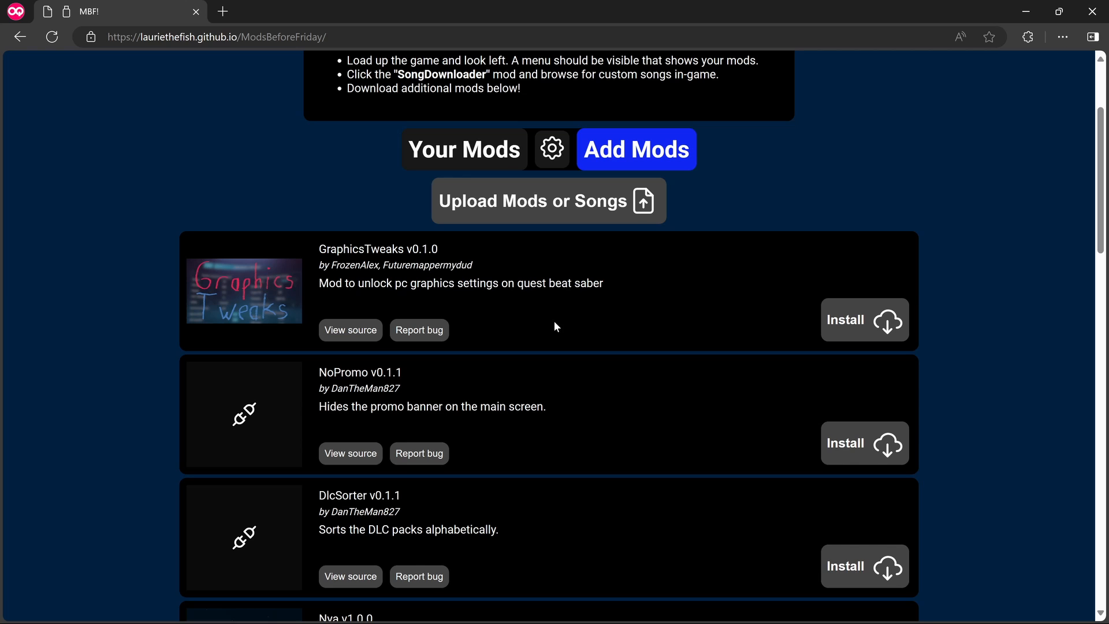
pyautogui.scroll(3)
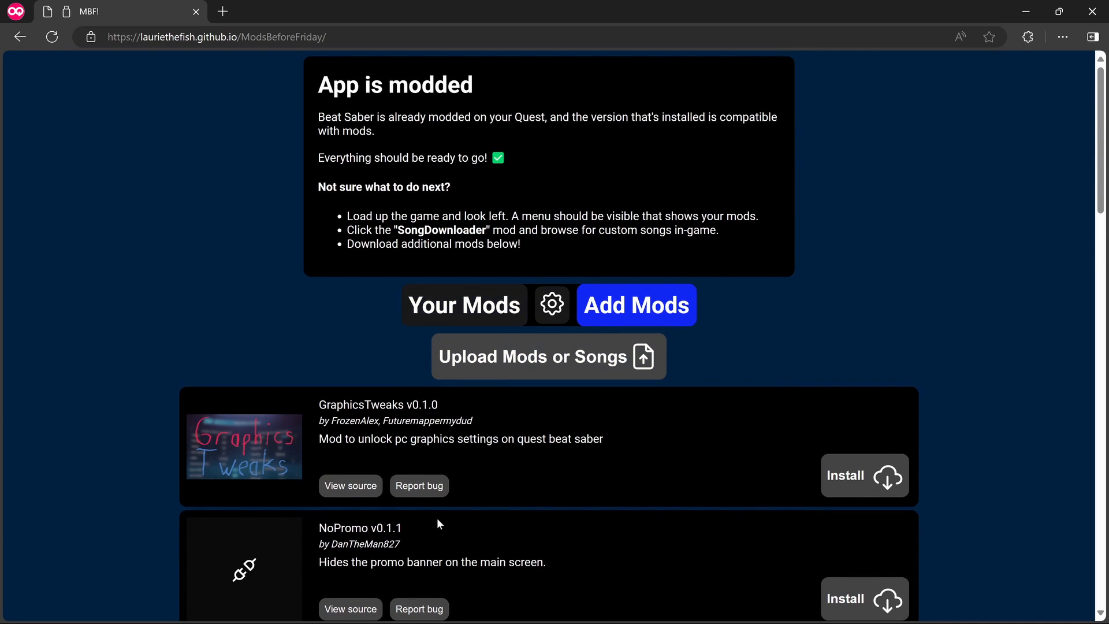
pyautogui.scroll(-3)
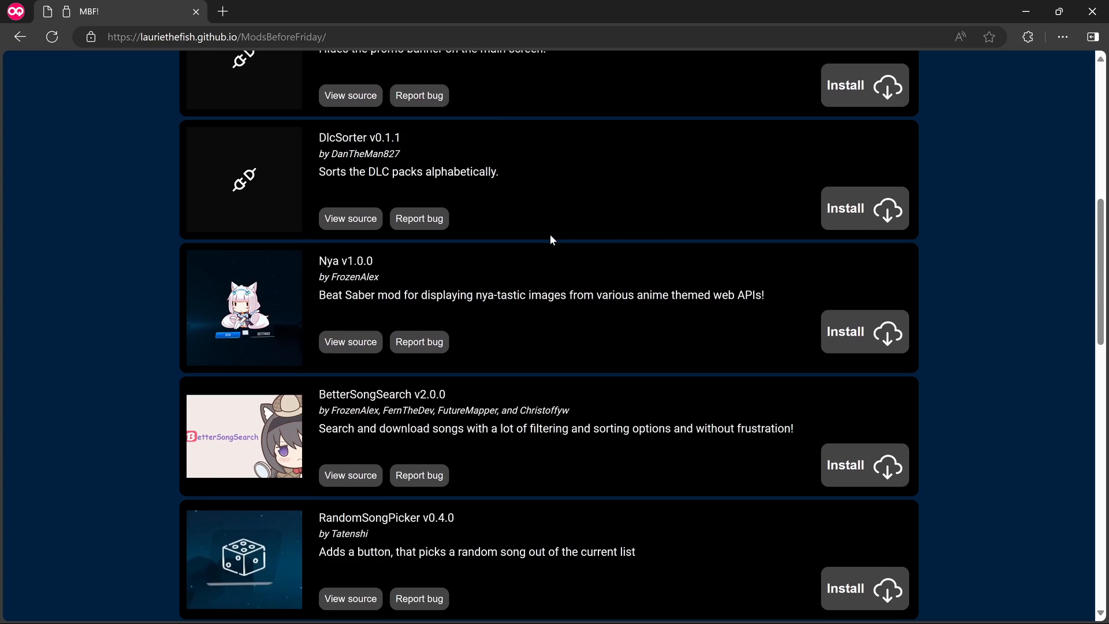
pyautogui.scroll(-3)
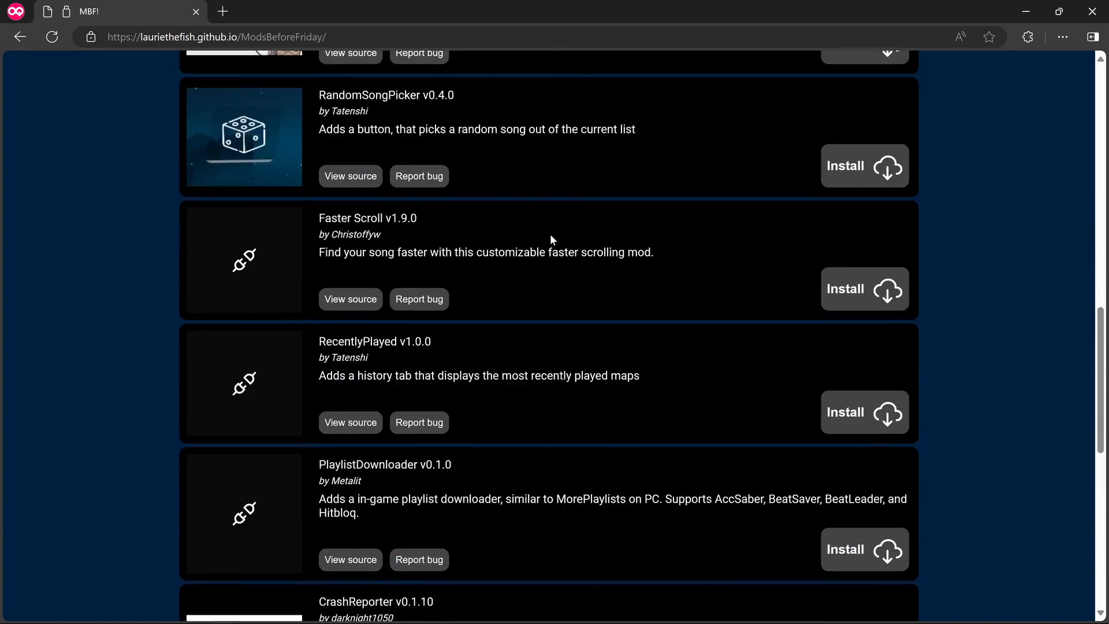
pyautogui.scroll(3)
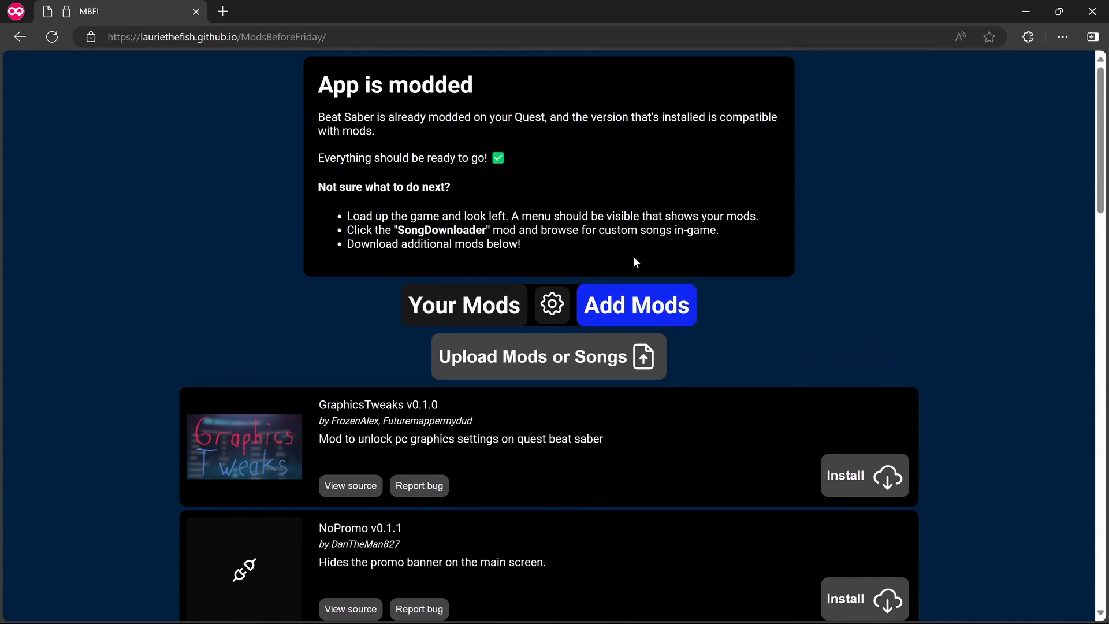
pyautogui.moveTo(873, 295)
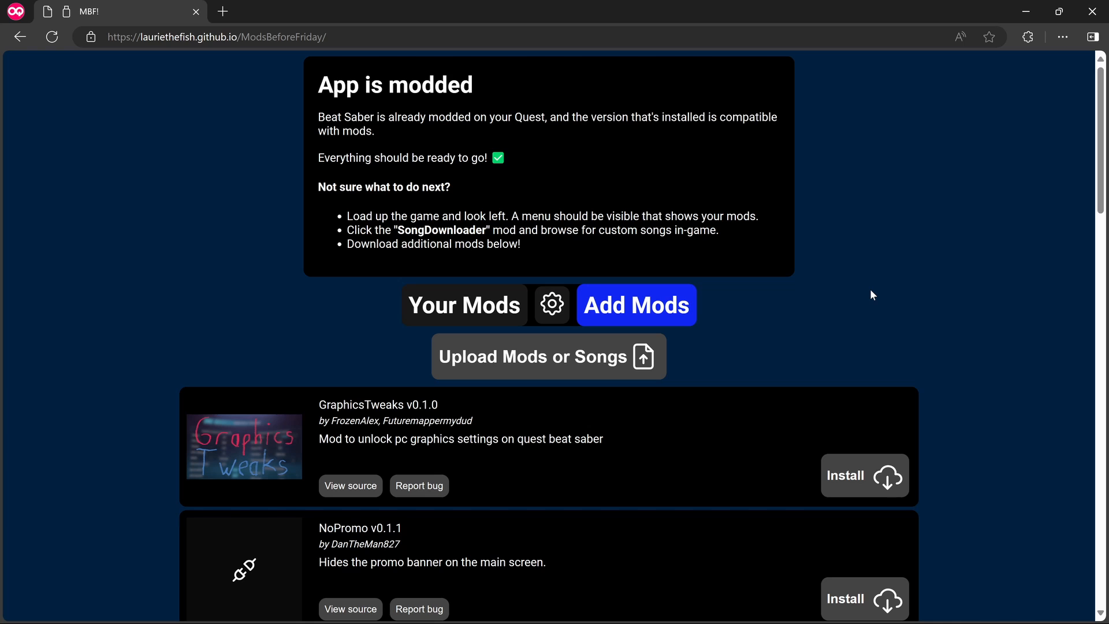
pyautogui.scroll(-3)
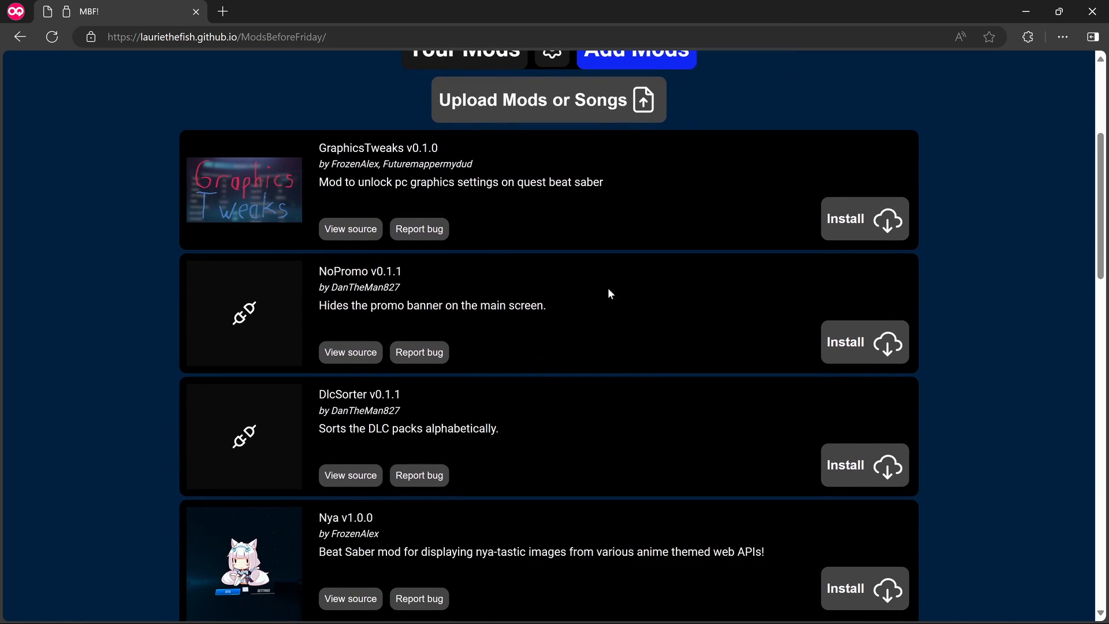
pyautogui.scroll(-3)
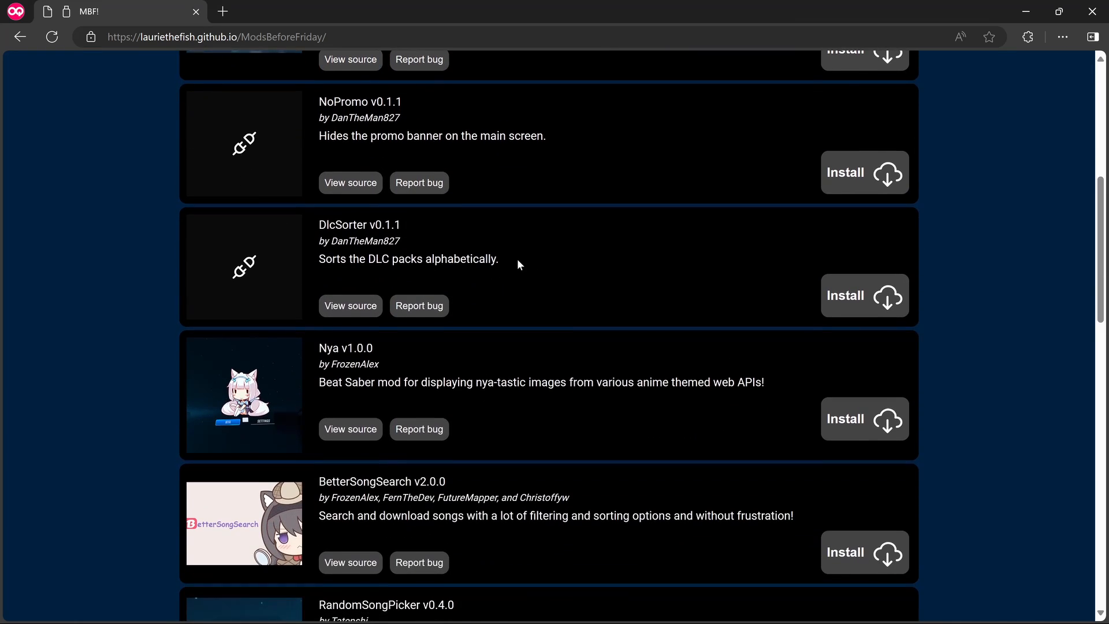
pyautogui.scroll(-3)
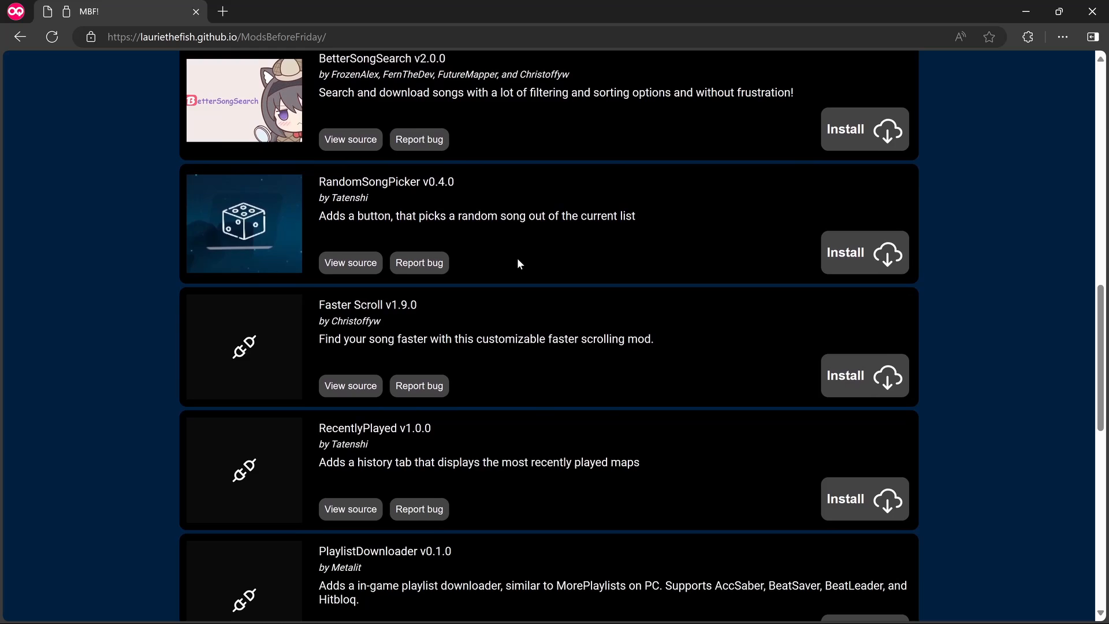
pyautogui.scroll(-3)
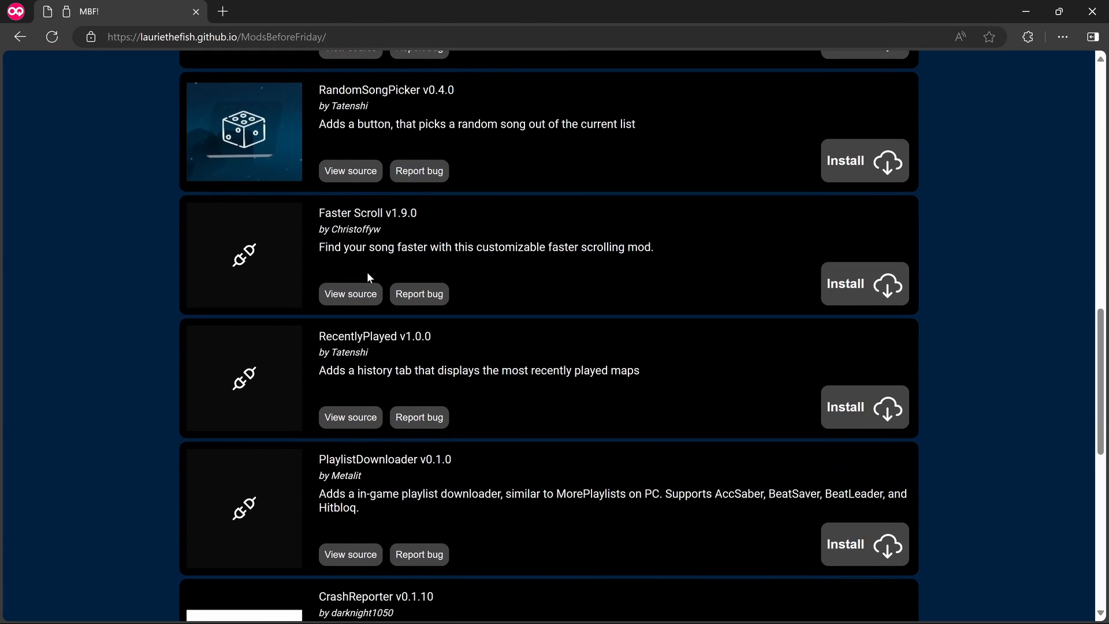
pyautogui.scroll(-3)
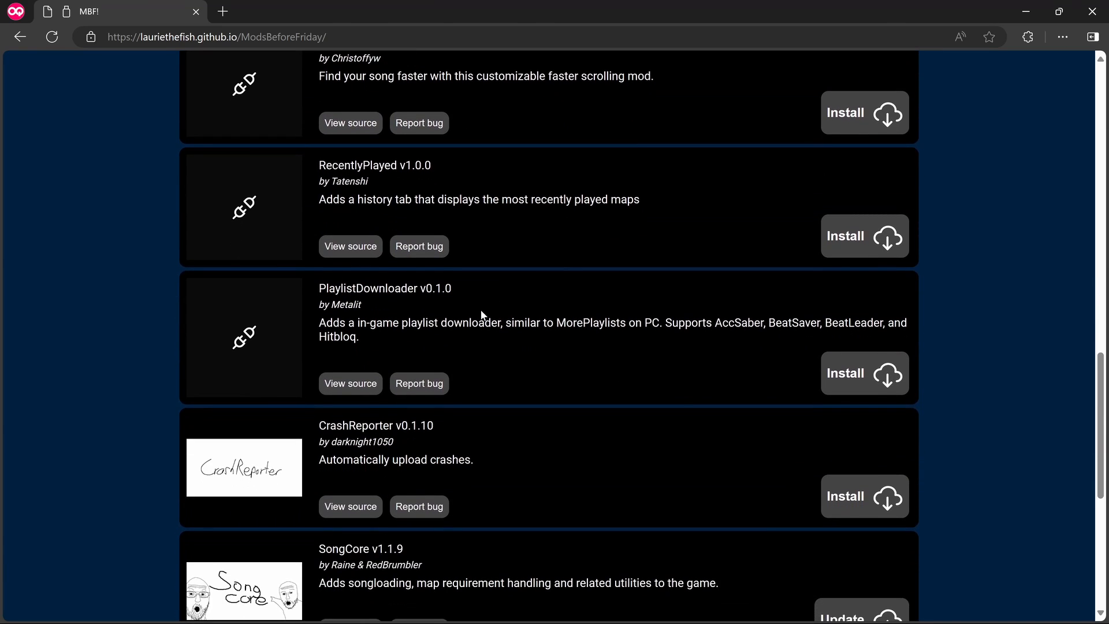
pyautogui.scroll(-3)
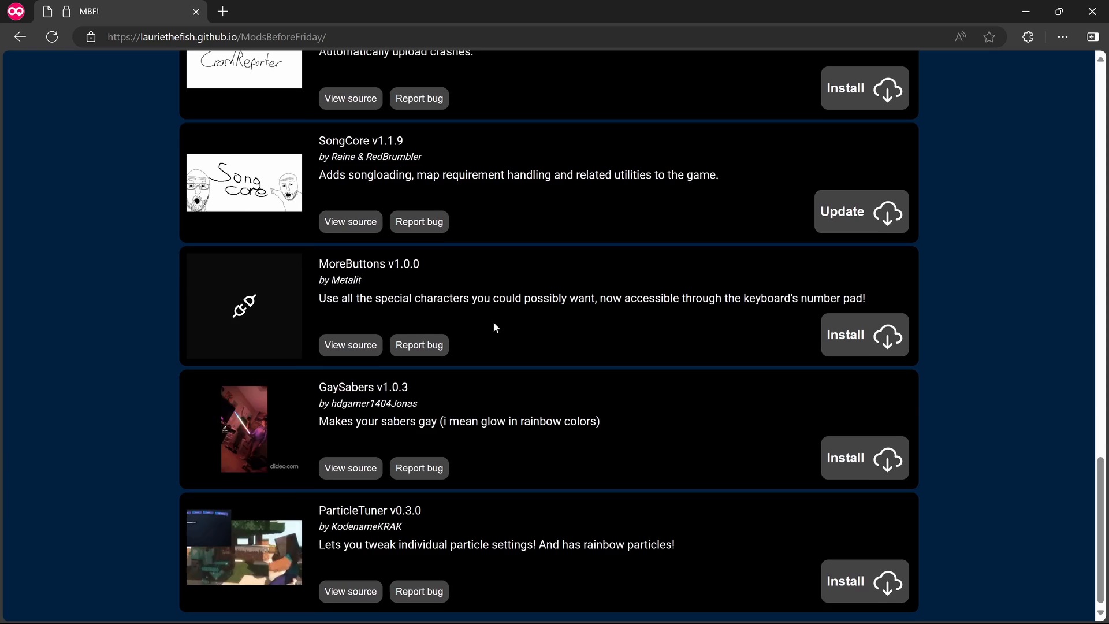
pyautogui.scroll(-3)
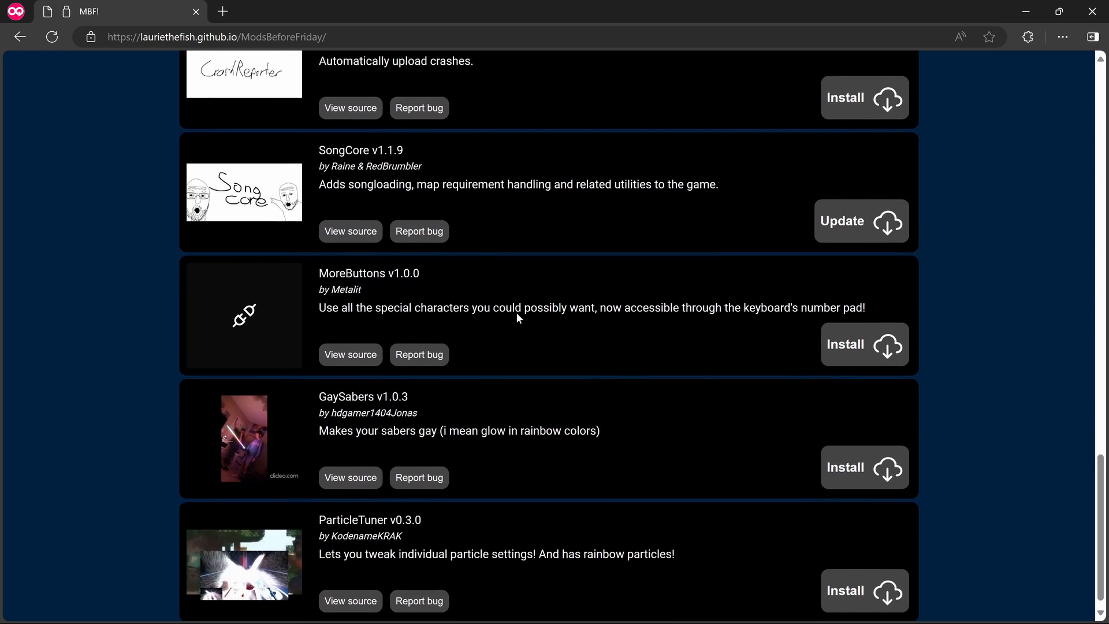
pyautogui.scroll(-3)
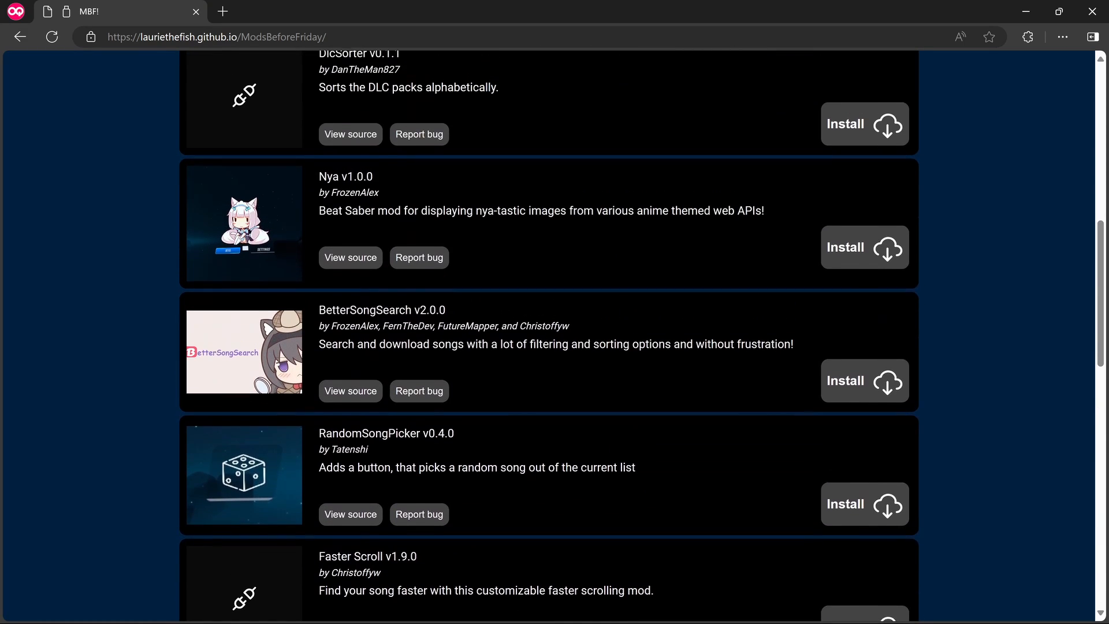
pyautogui.scroll(3)
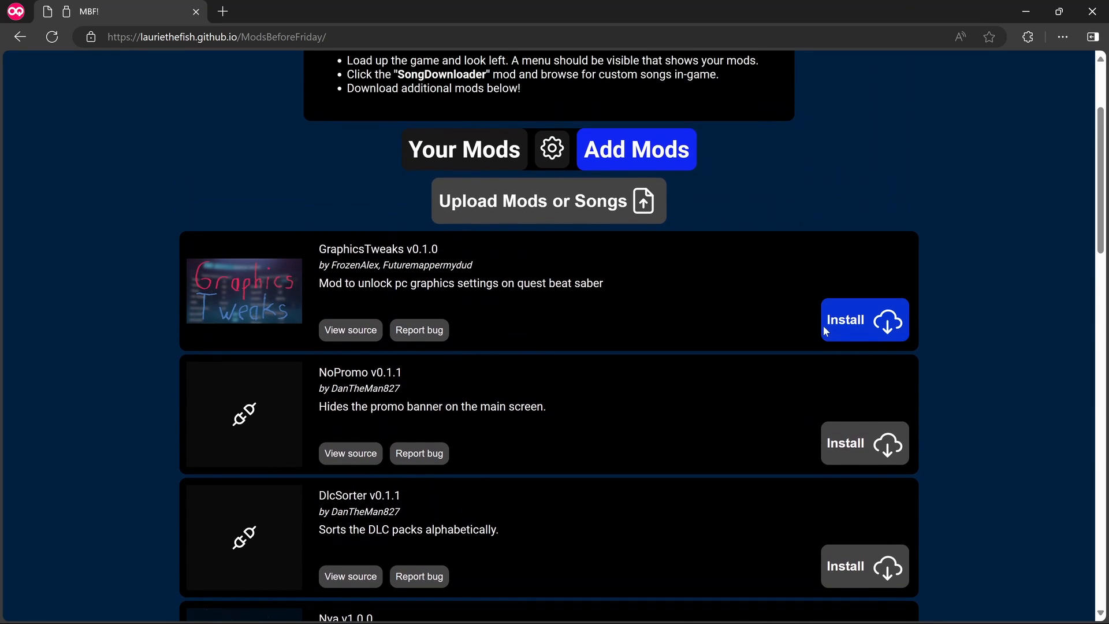
# Install GraphicsTweaks v0.1.0 from the Add Mods catalogue.
pyautogui.click(864, 320)
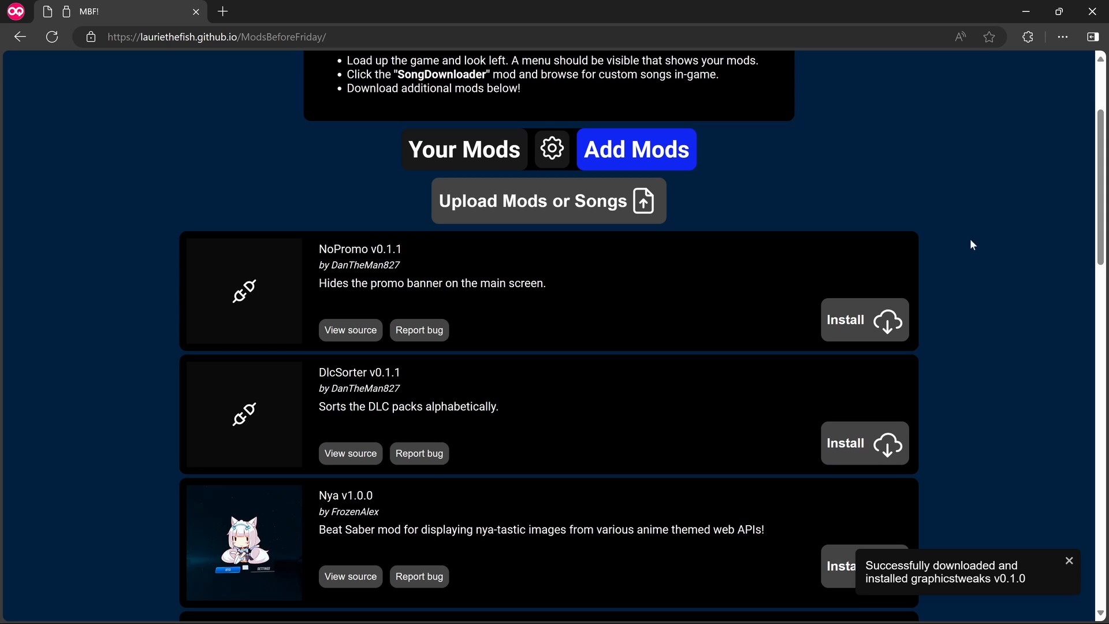
pyautogui.moveTo(752, 225)
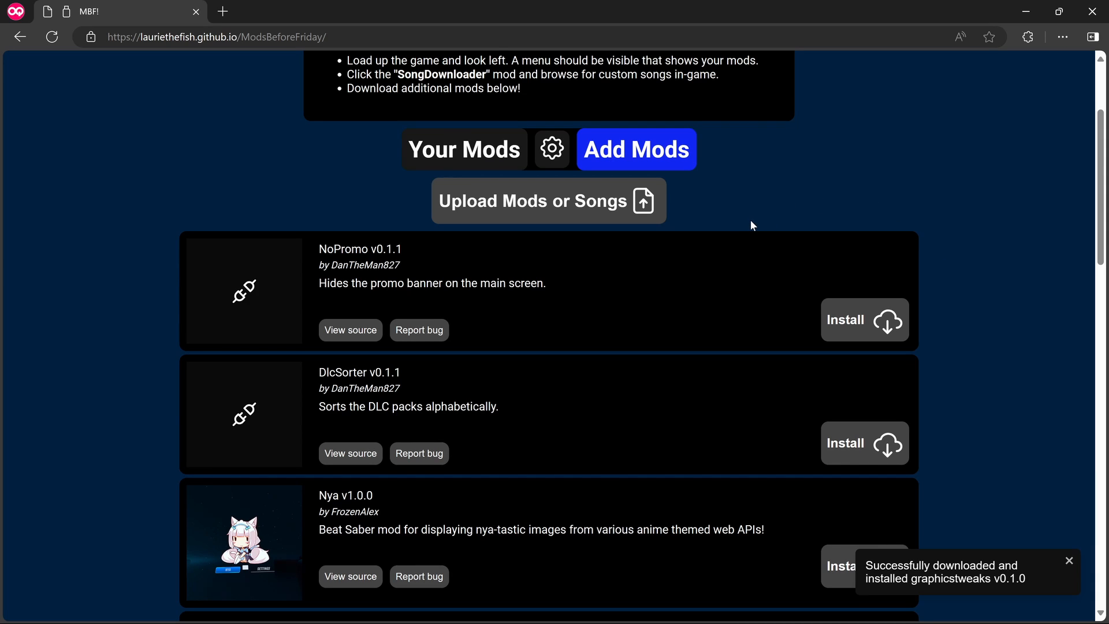
pyautogui.scroll(3)
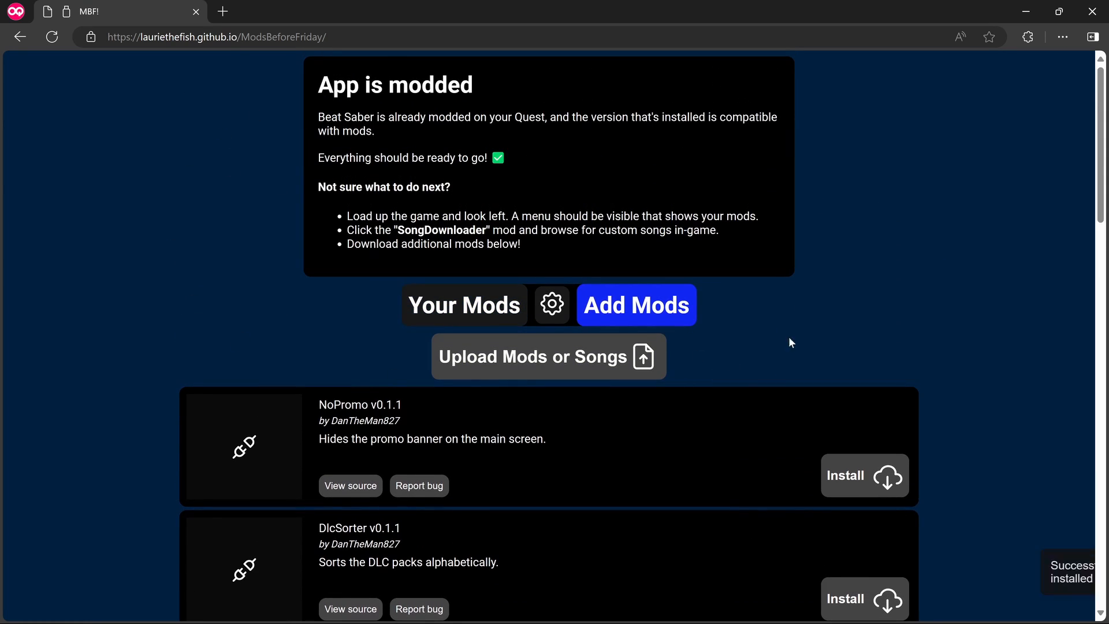
pyautogui.moveTo(843, 358)
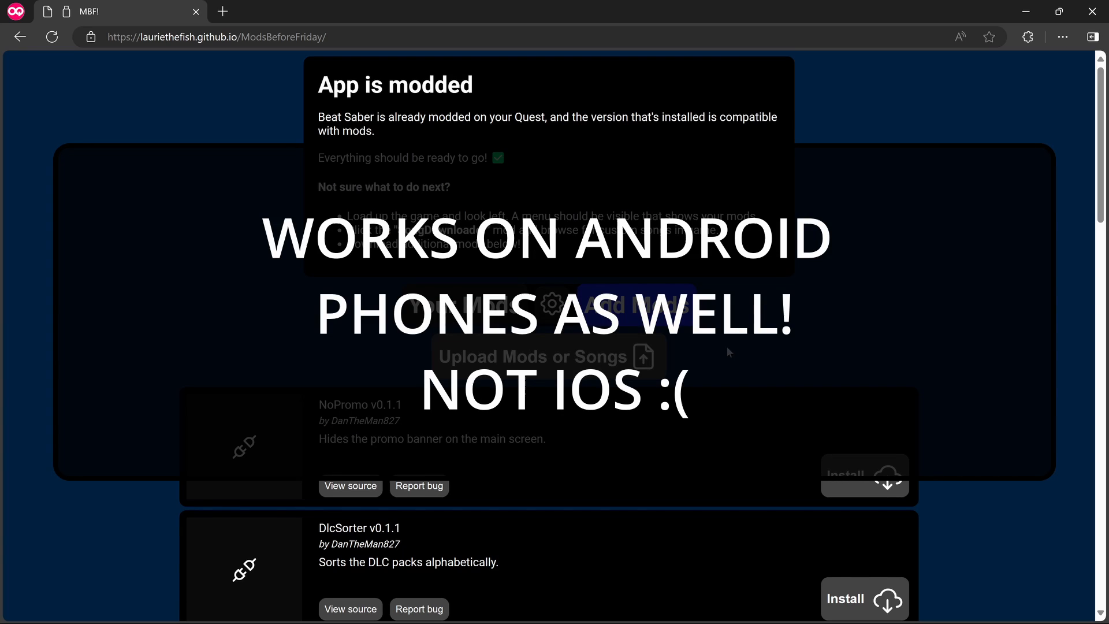
pyautogui.moveTo(754, 383)
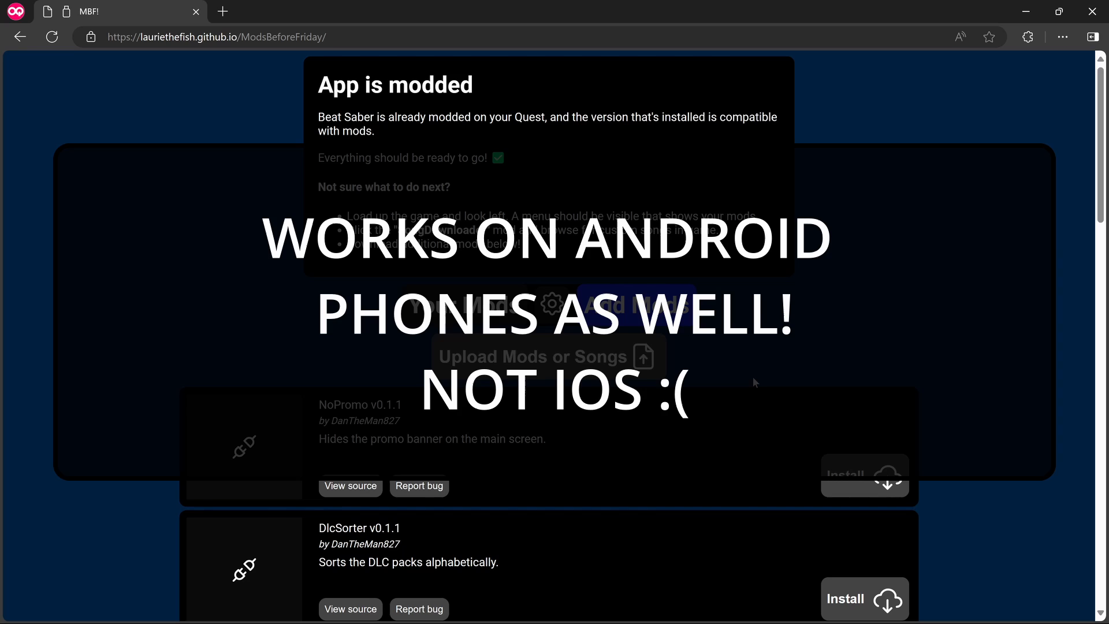
pyautogui.moveTo(800, 327)
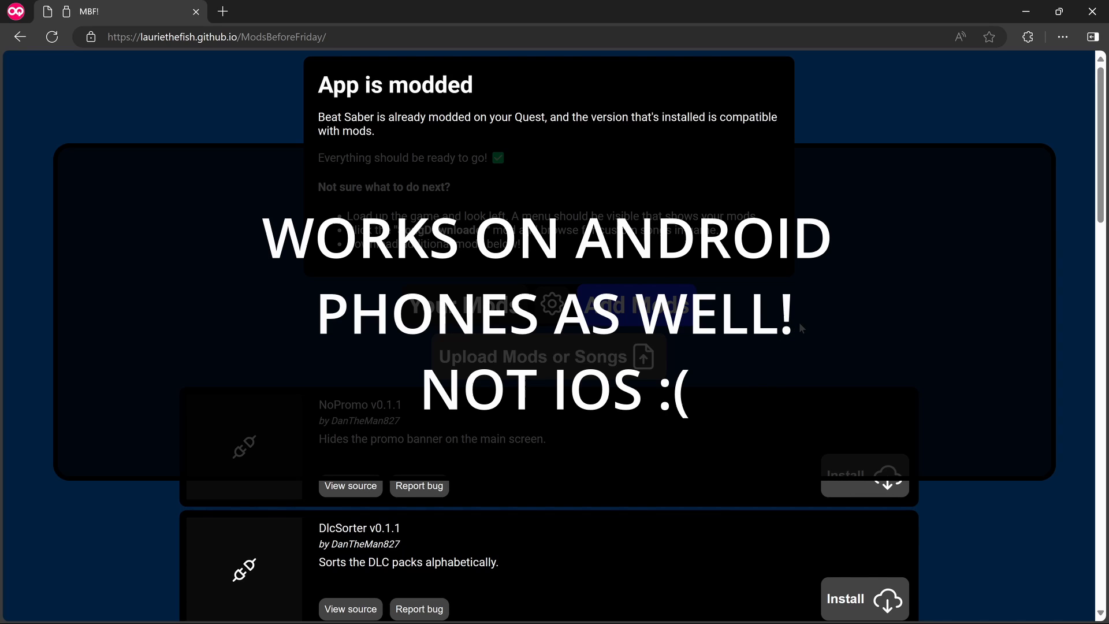
pyautogui.moveTo(820, 367)
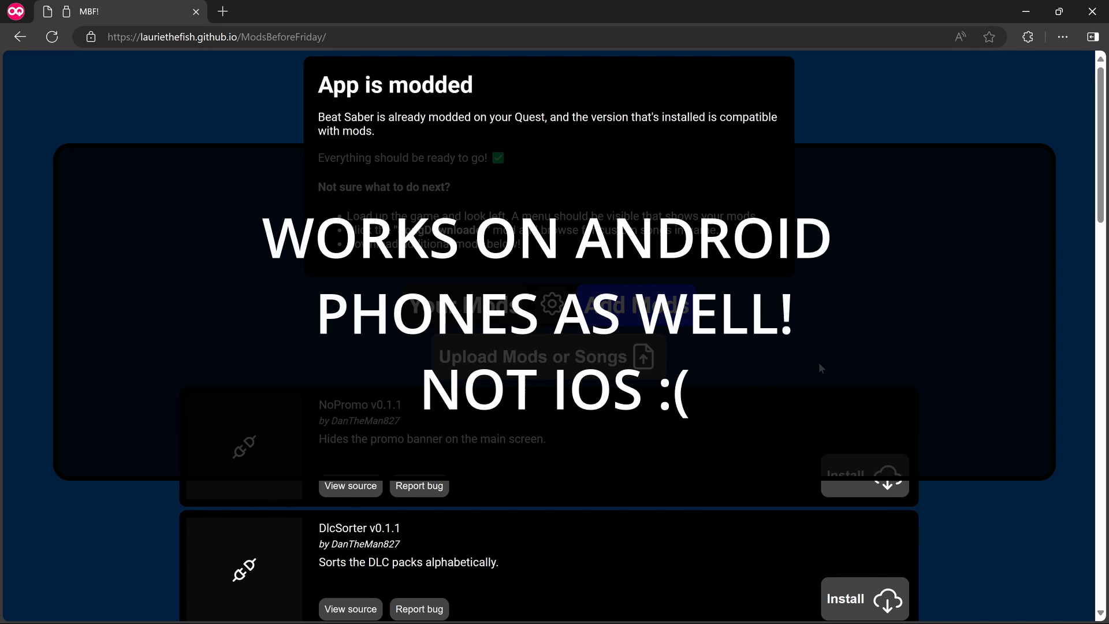
pyautogui.moveTo(808, 380)
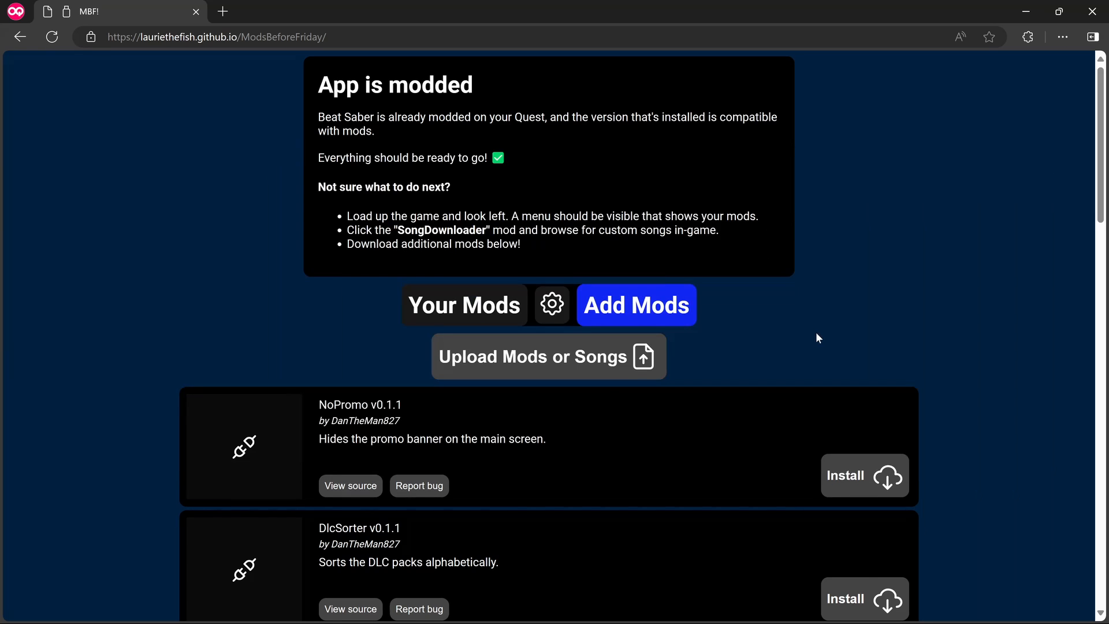
pyautogui.moveTo(728, 389)
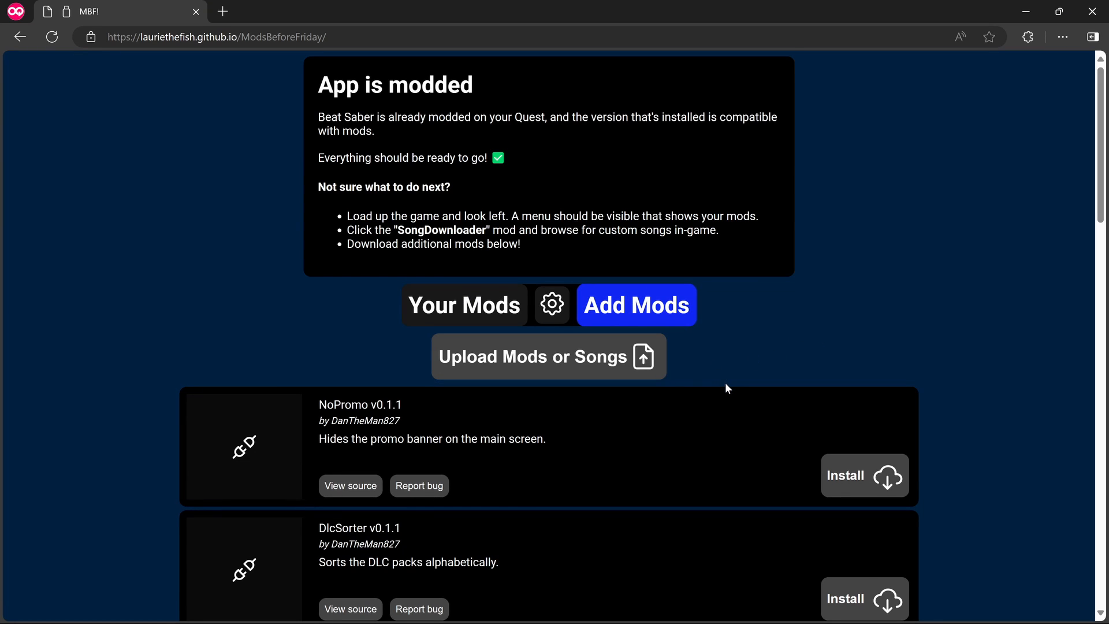
pyautogui.scroll(-3)
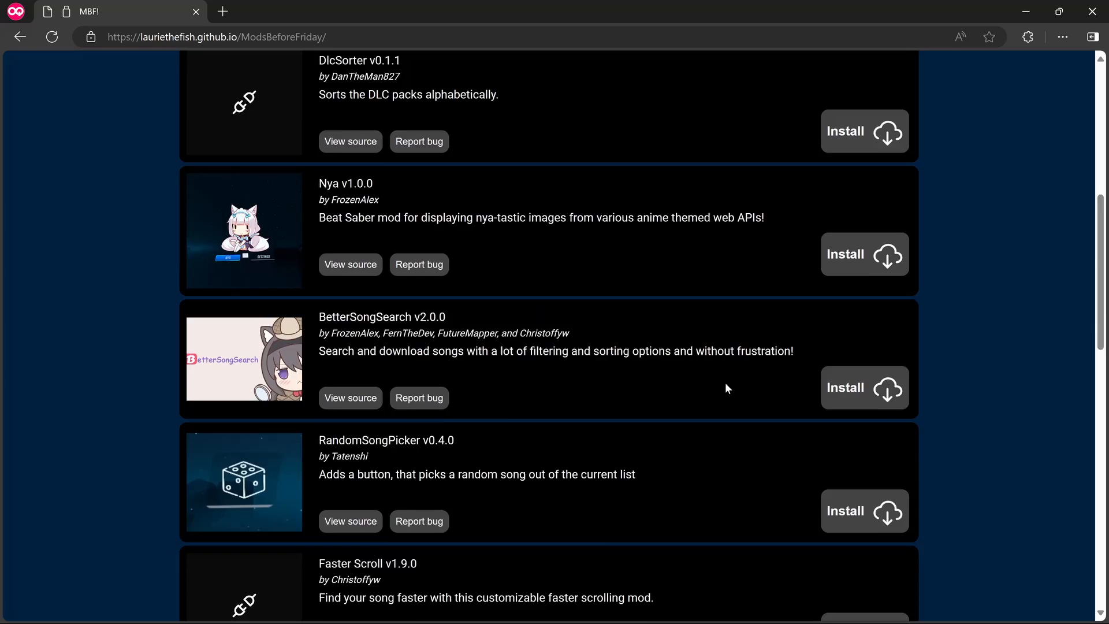
pyautogui.scroll(3)
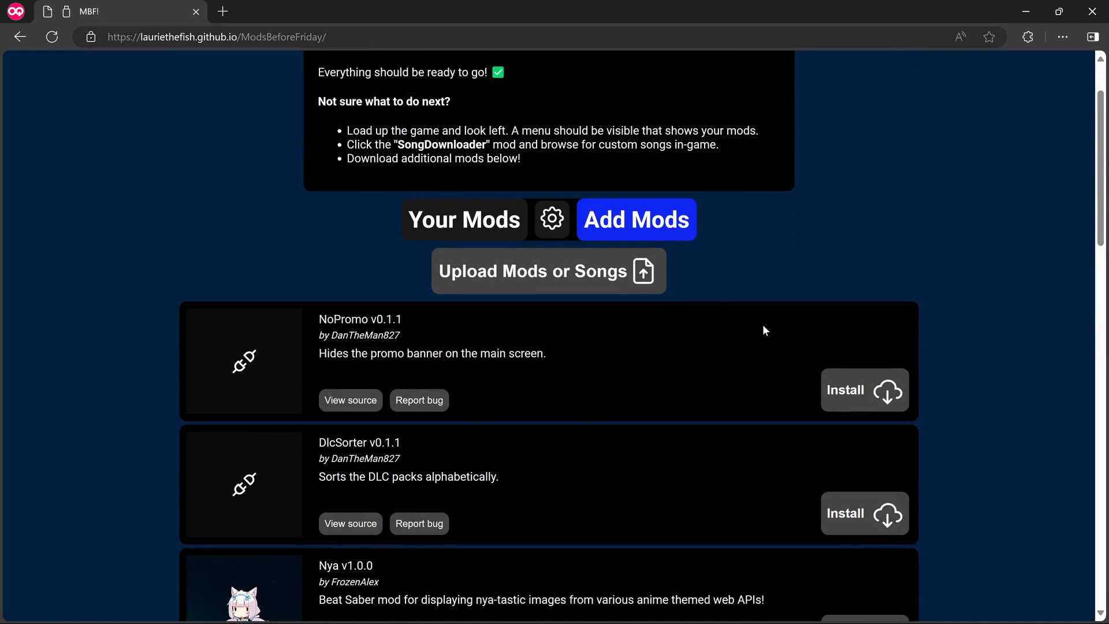
pyautogui.scroll(3)
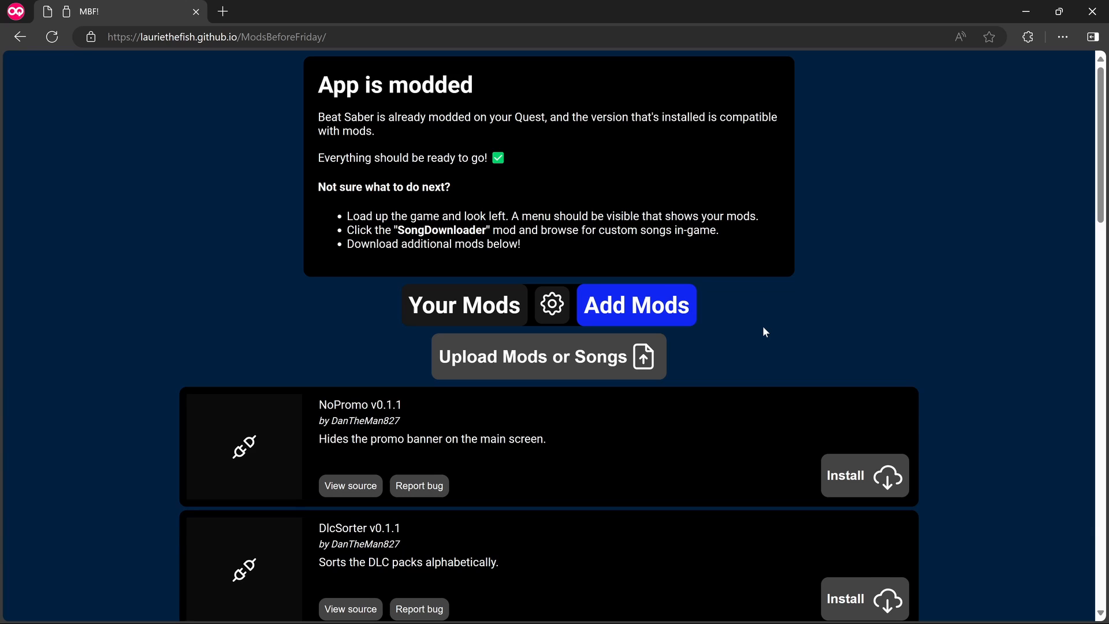
pyautogui.moveTo(593, 357)
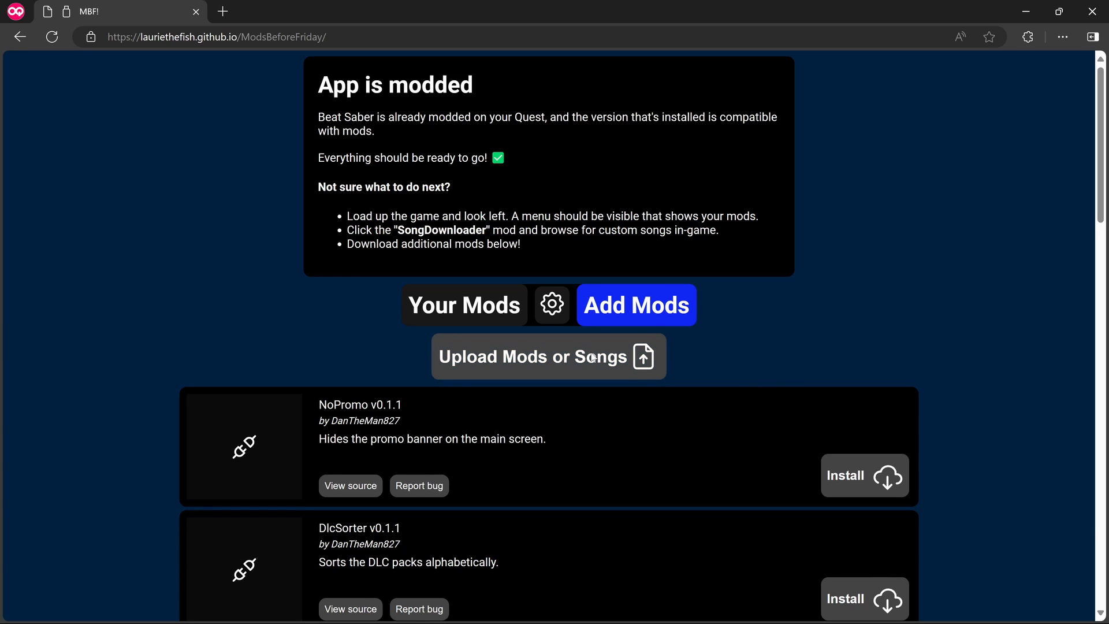
pyautogui.moveTo(864, 305)
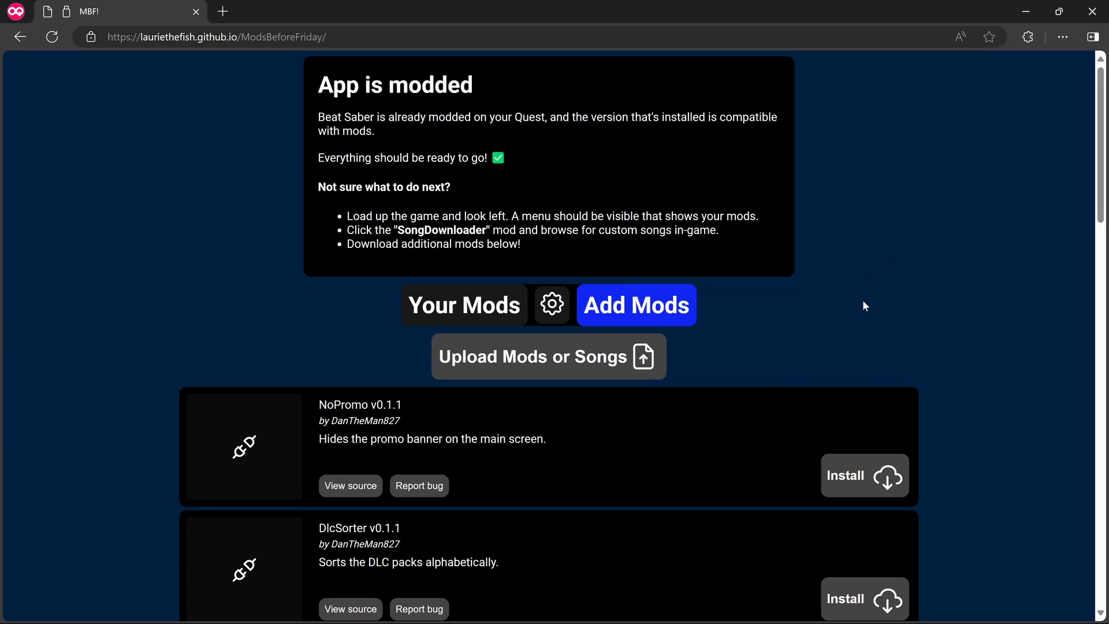
pyautogui.moveTo(961, 320)
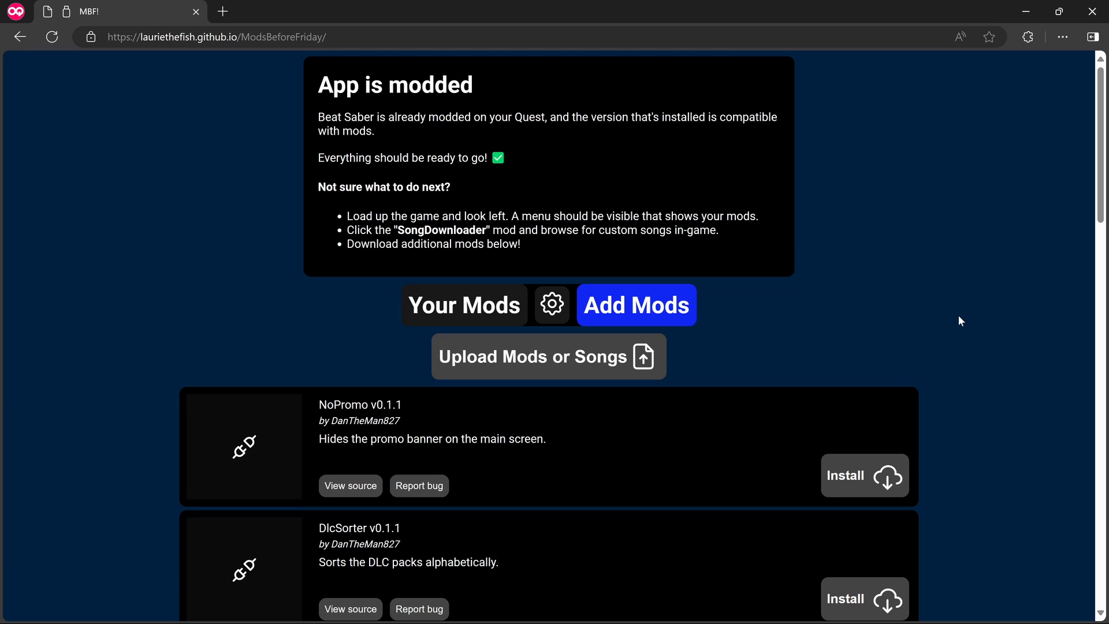